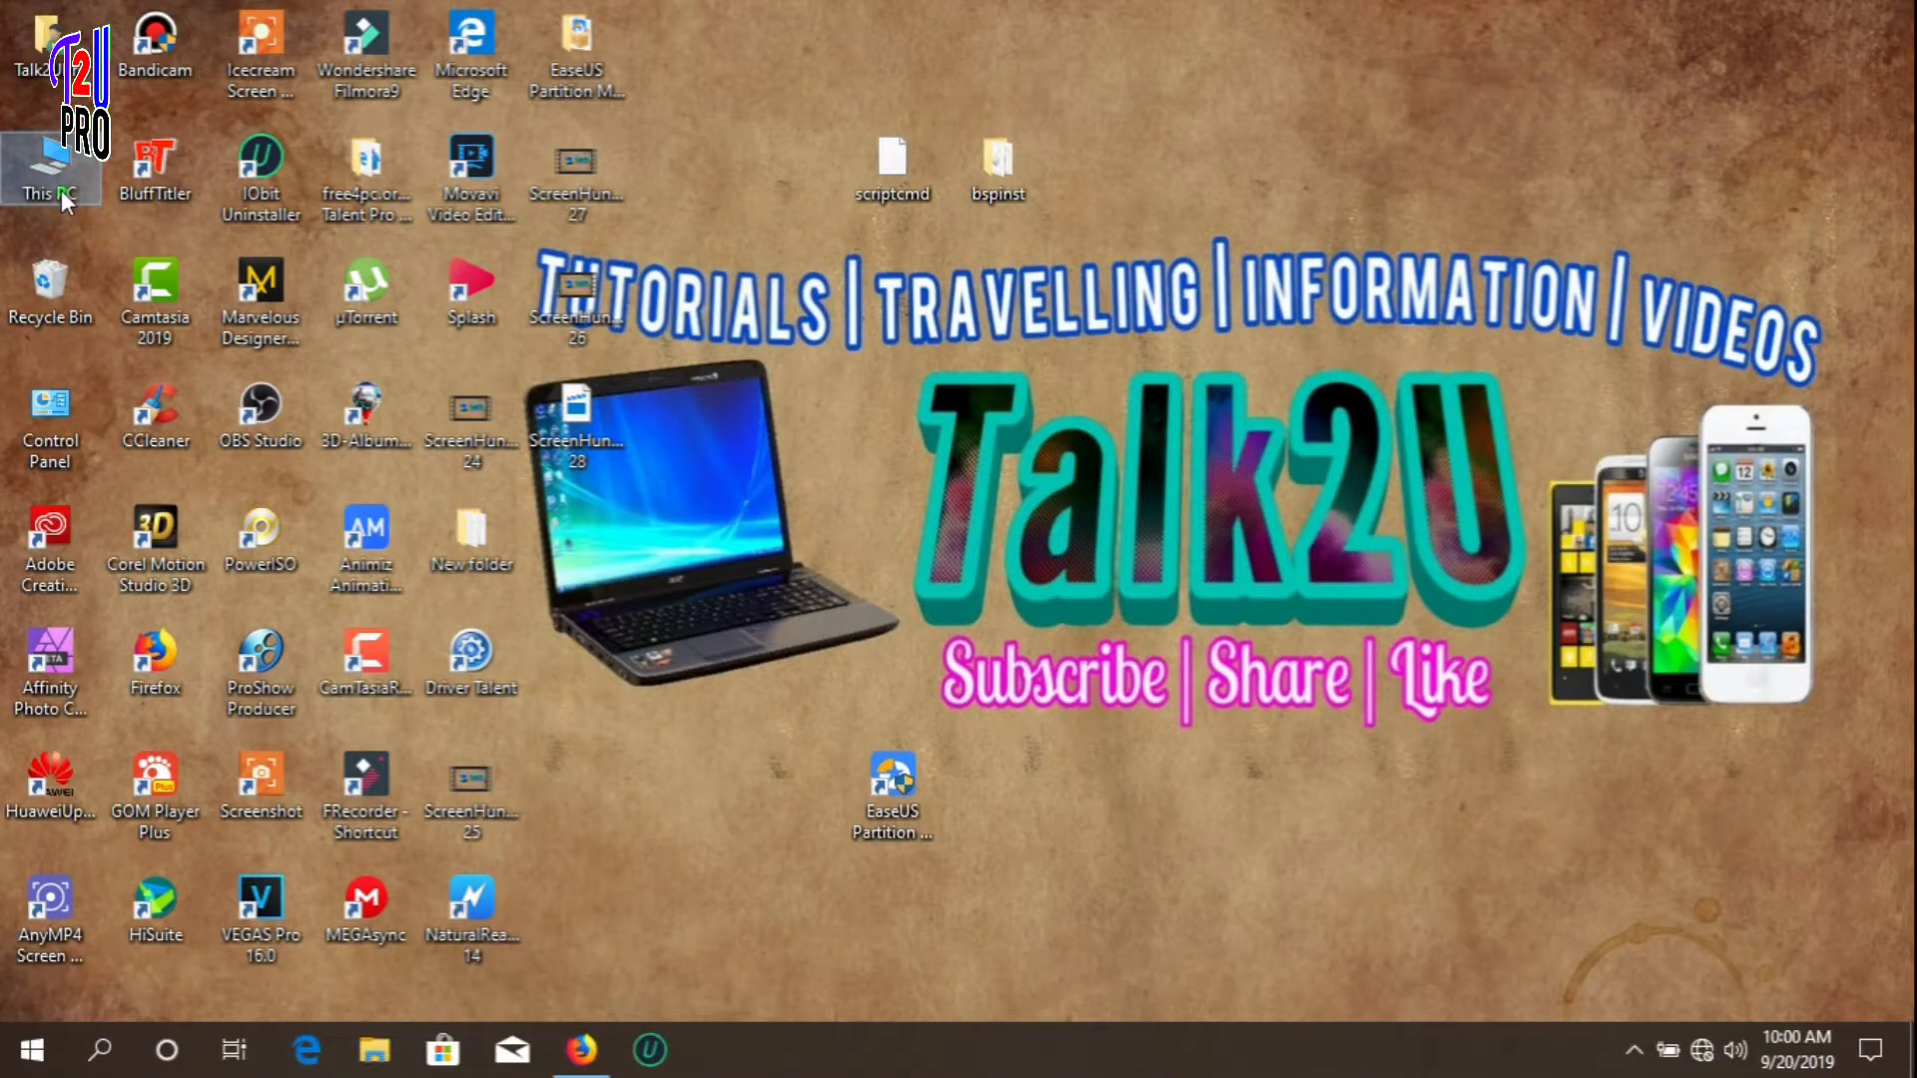
# Open the Windows Format dialog for USB Drive (G:) and close it without formatting
pyautogui.doubleClick(49, 165)
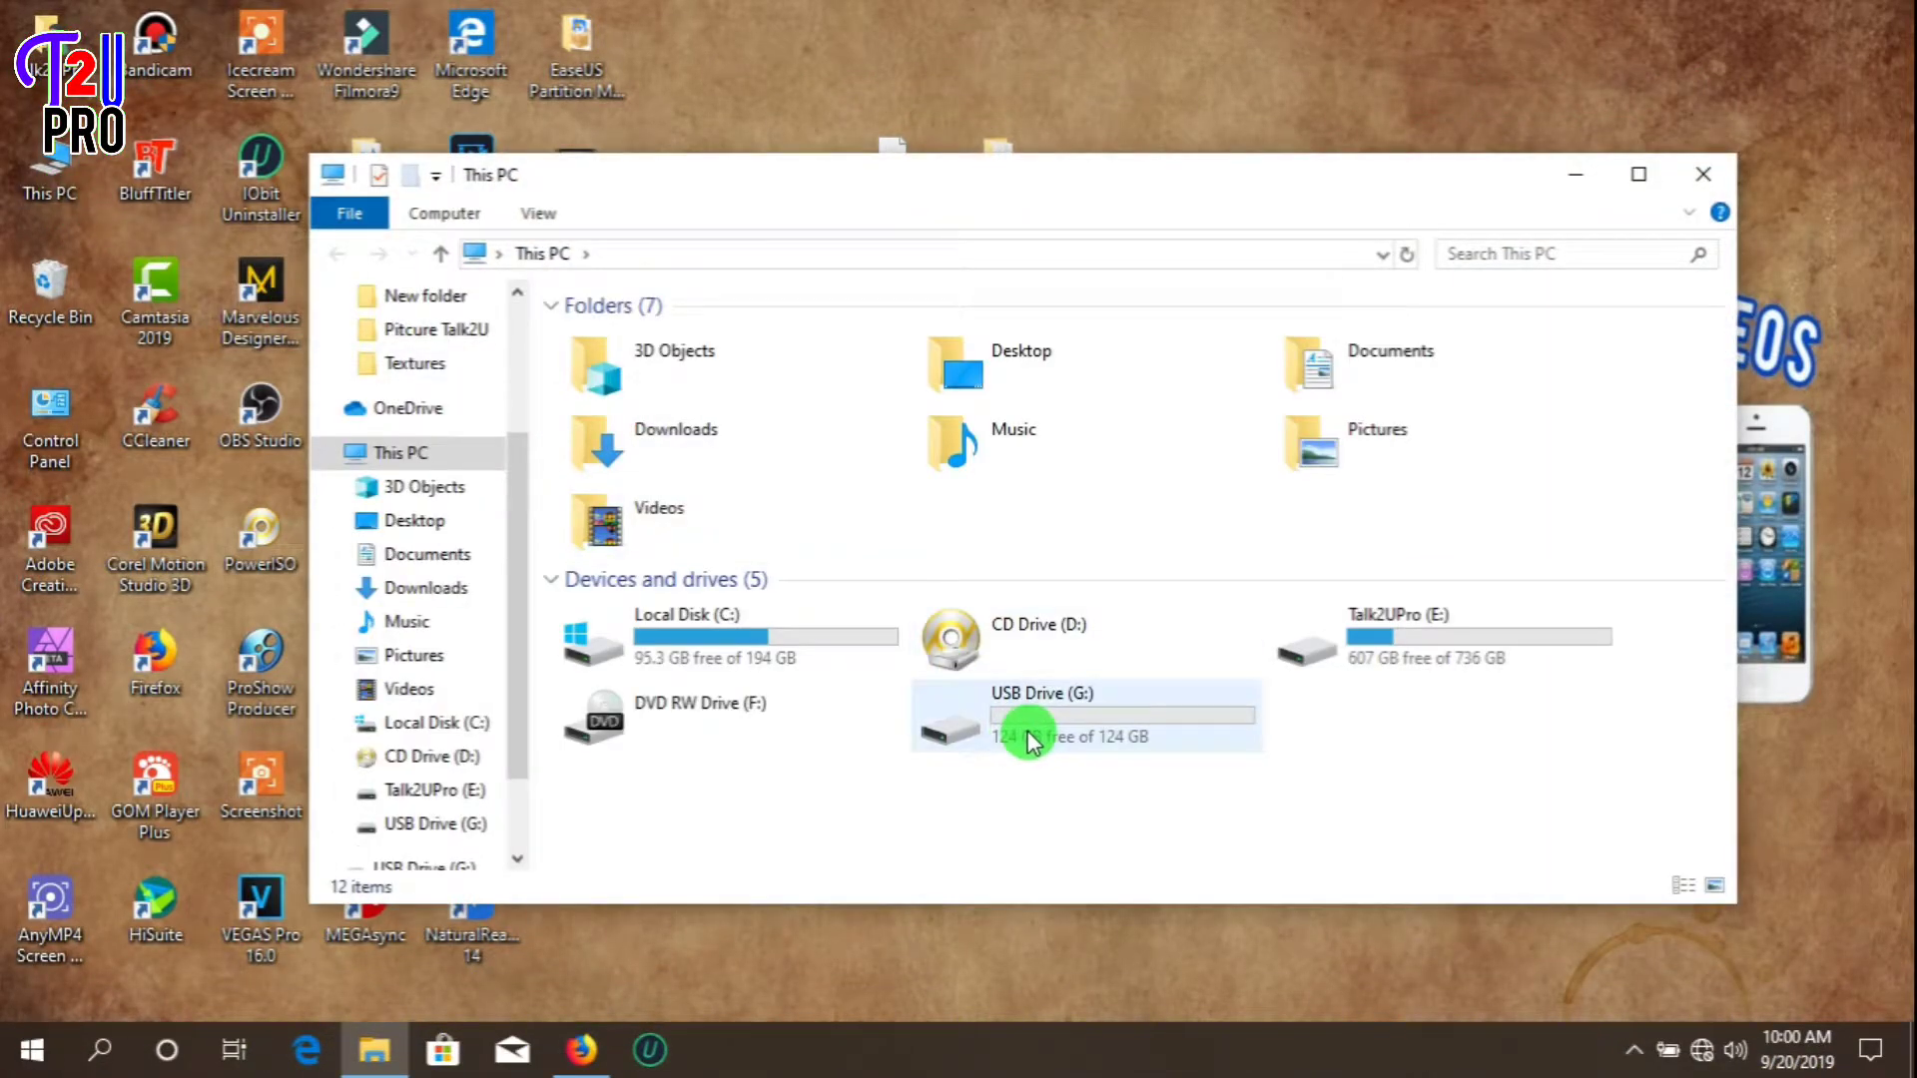
pyautogui.moveTo(1051, 720)
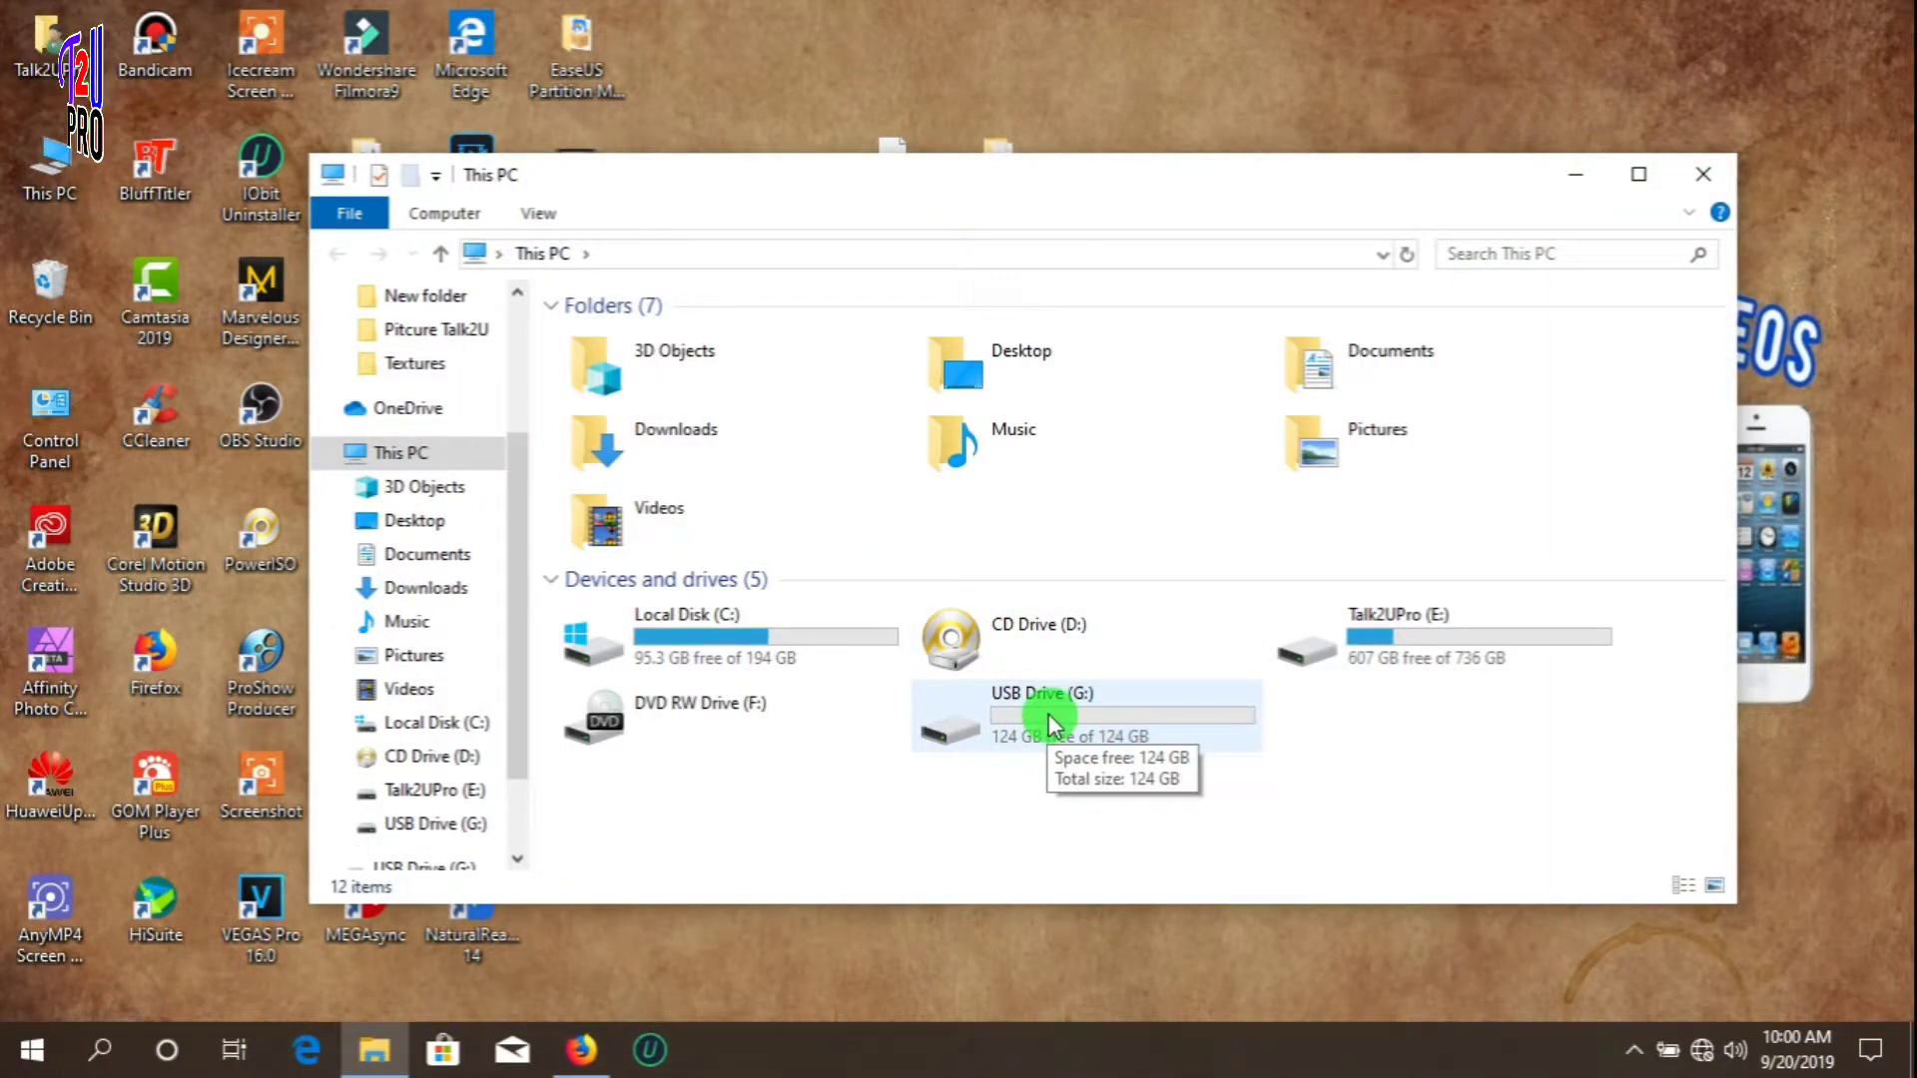
pyautogui.rightClick(1051, 714)
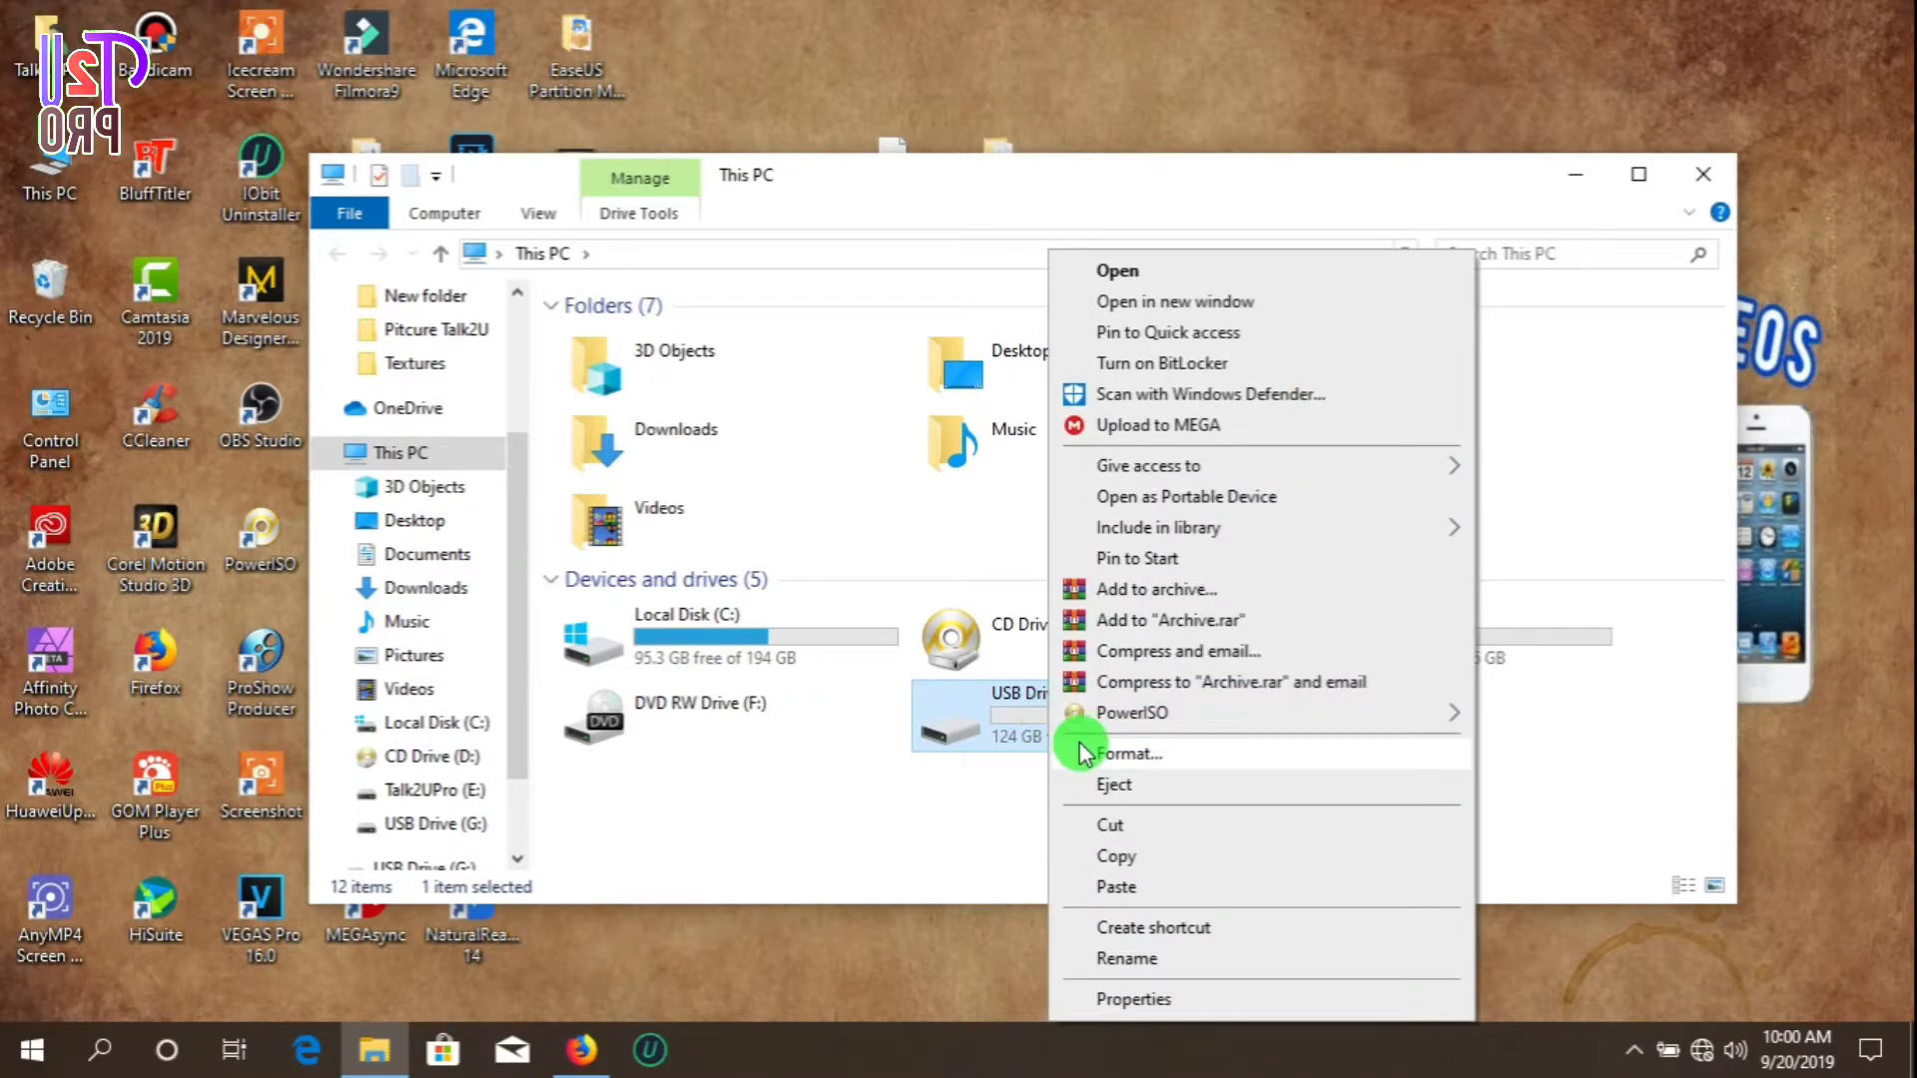
pyautogui.click(1128, 753)
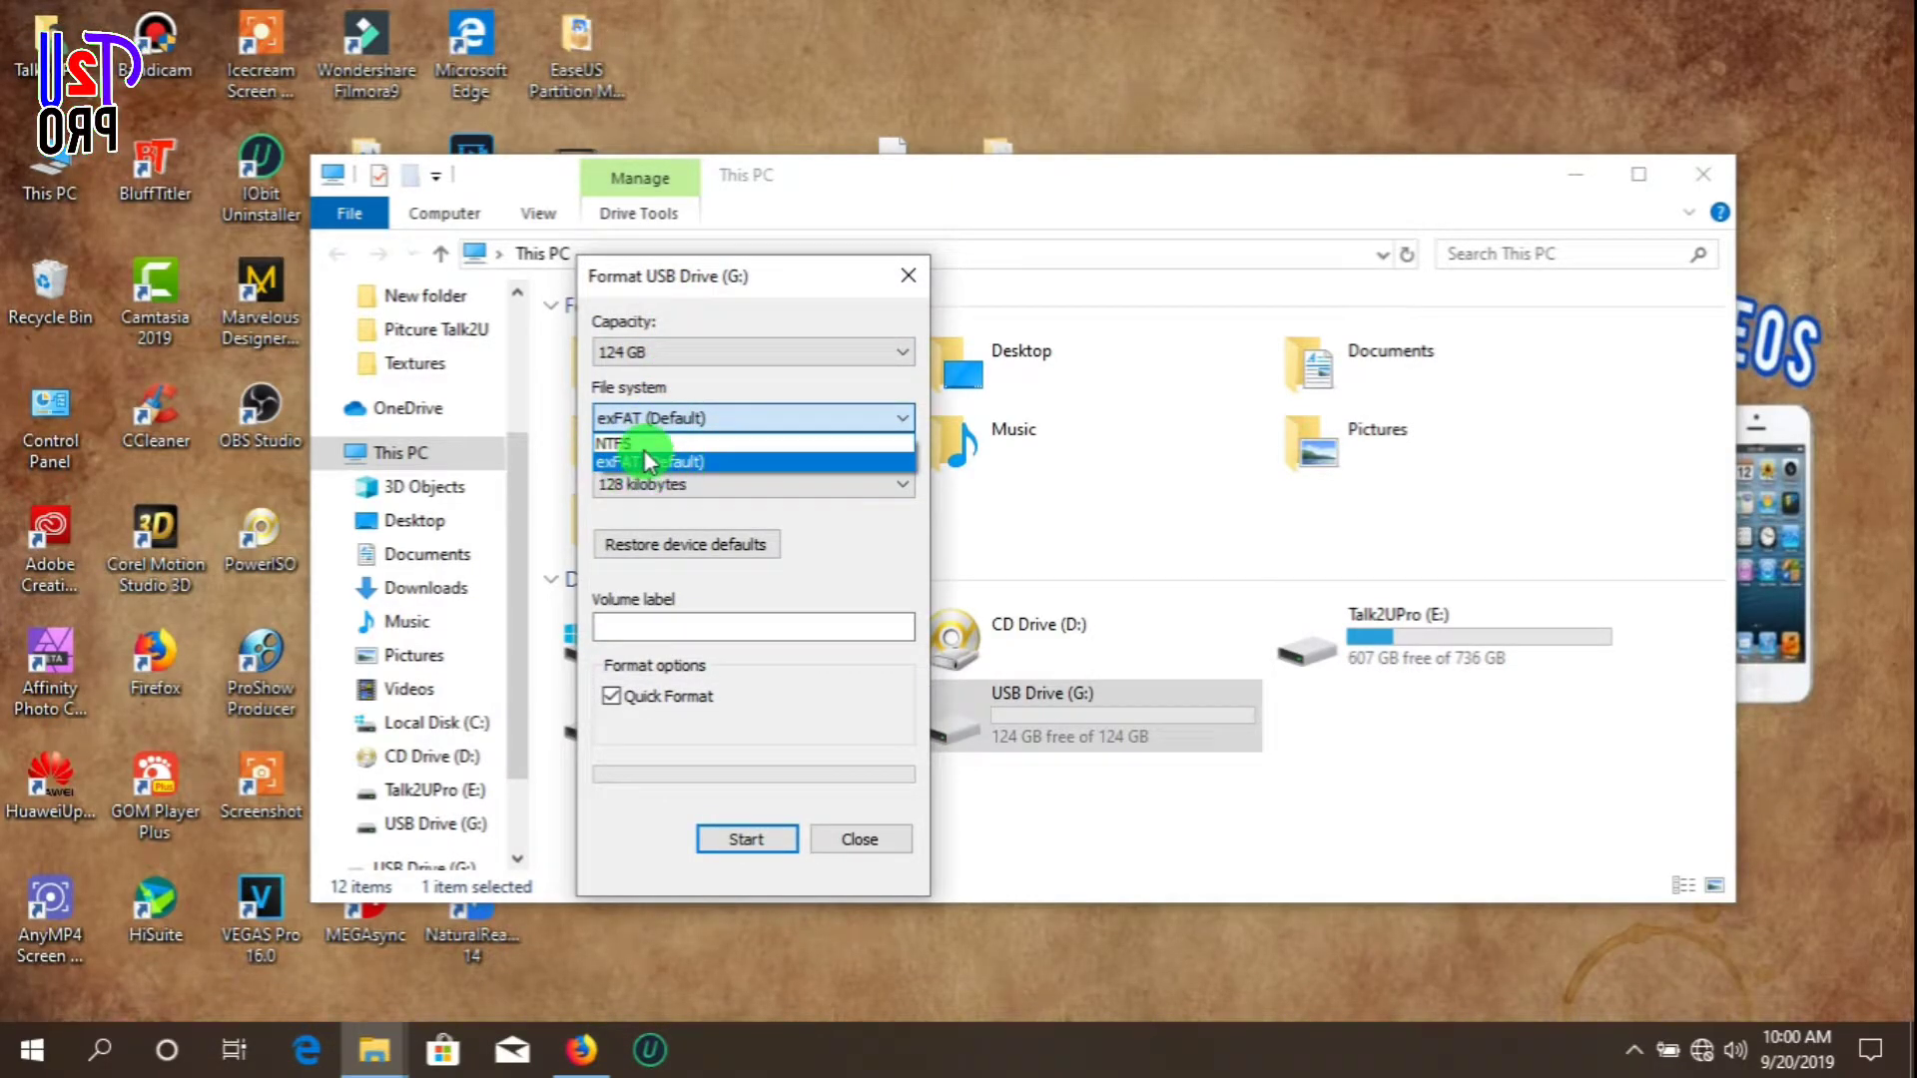
pyautogui.moveTo(856, 839)
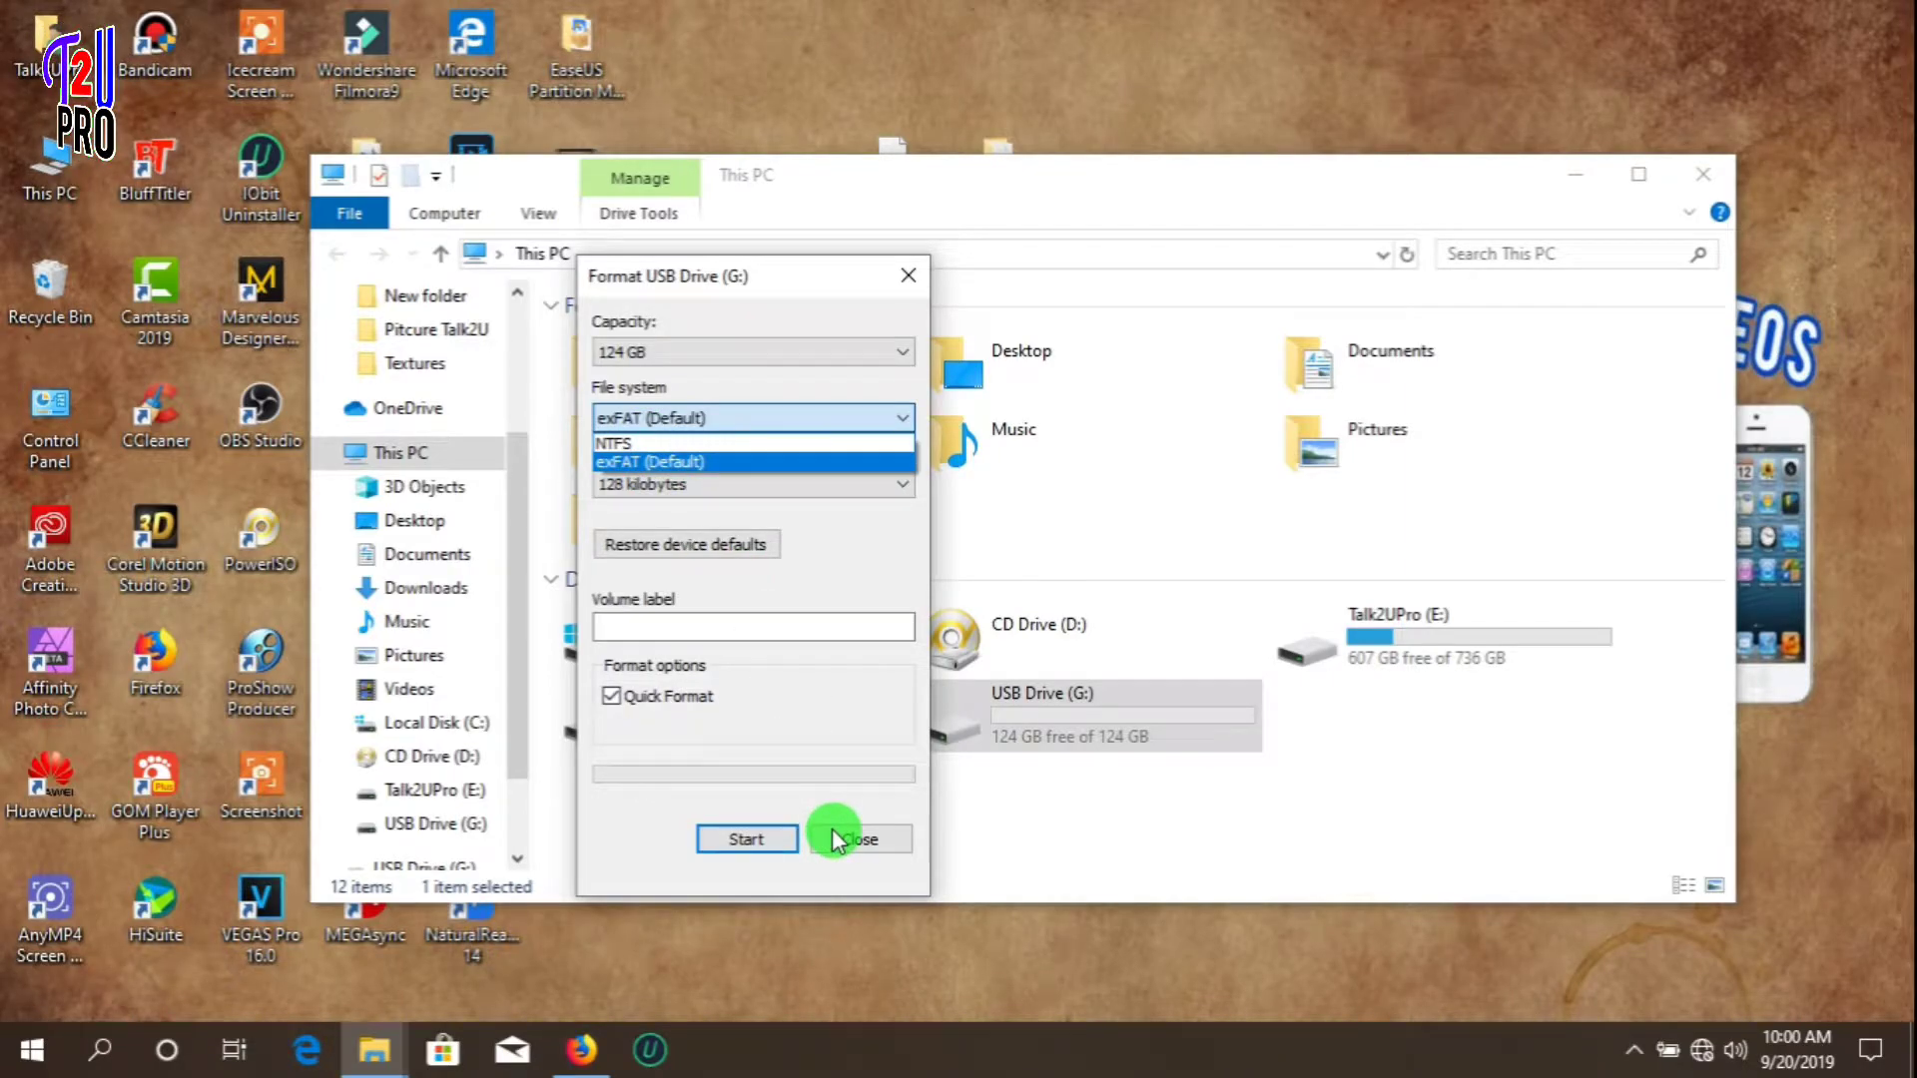
pyautogui.click(860, 839)
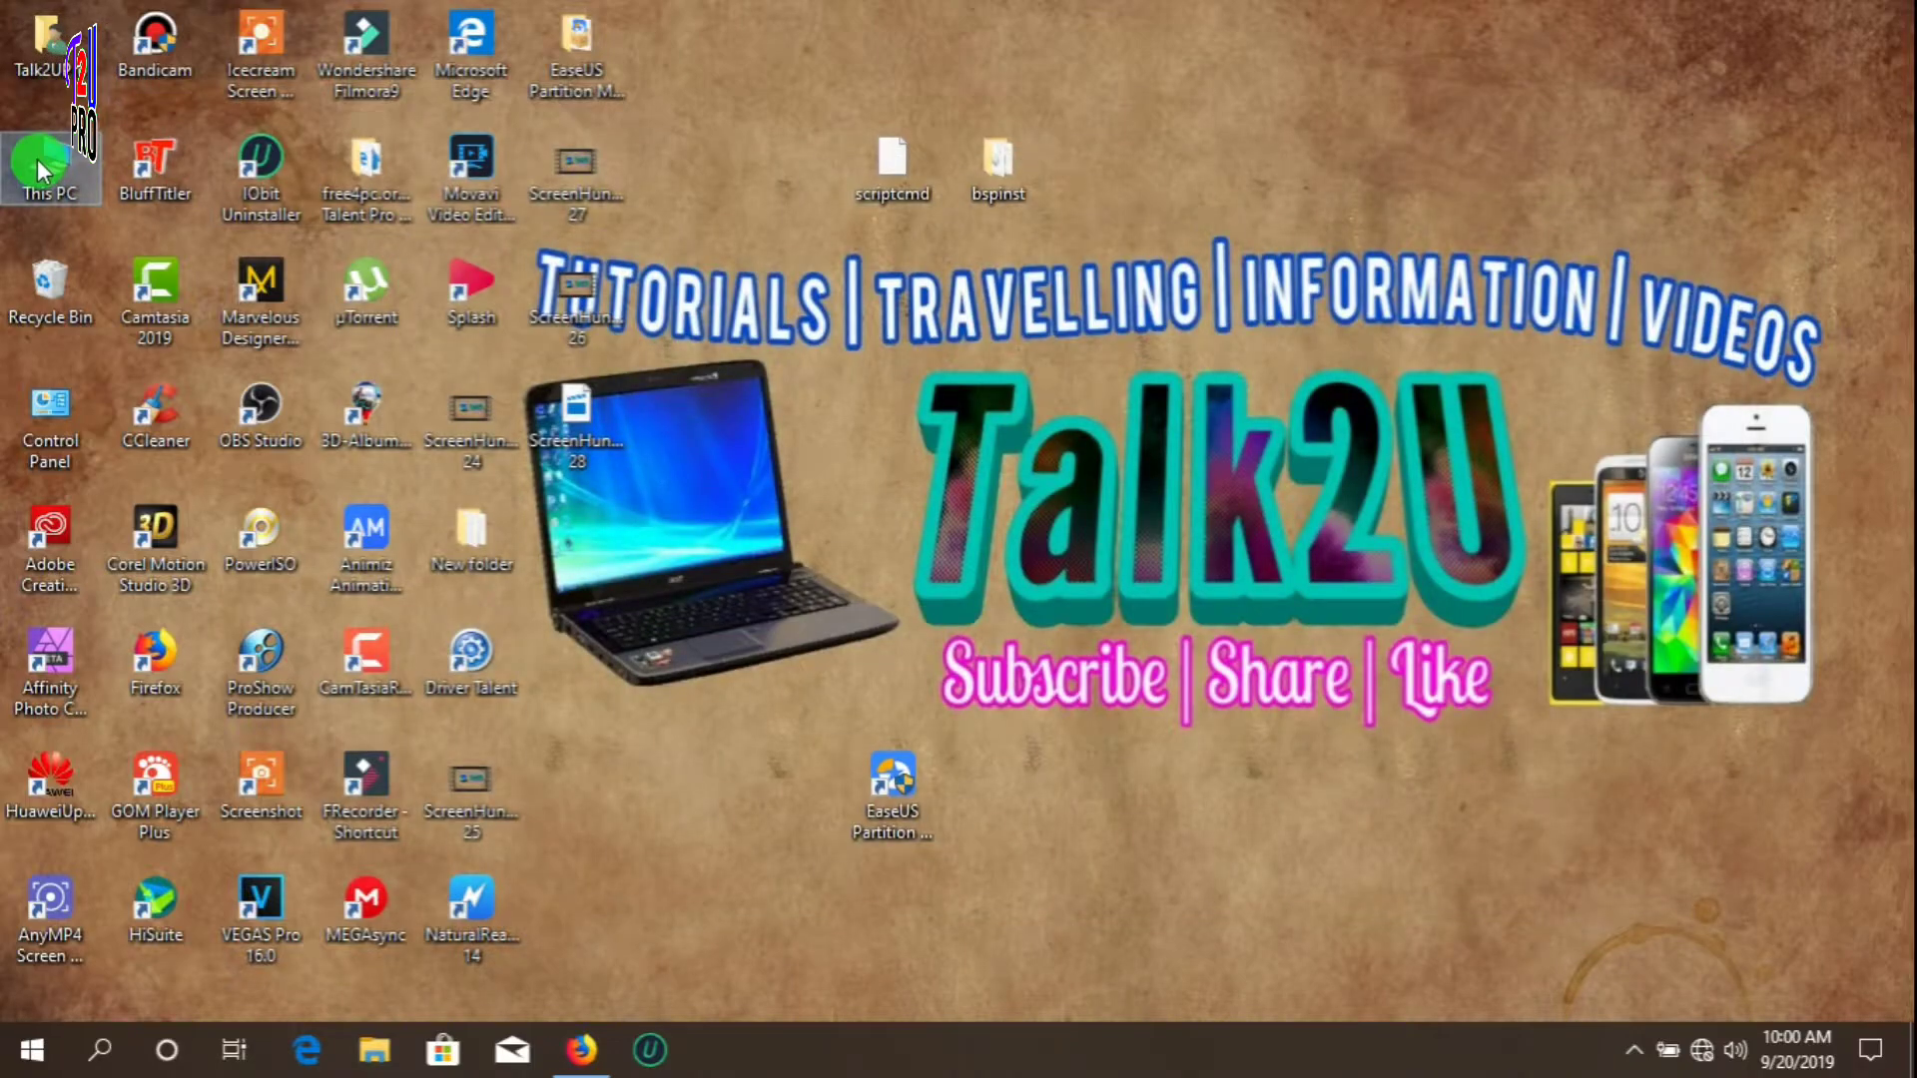
pyautogui.moveTo(76, 249)
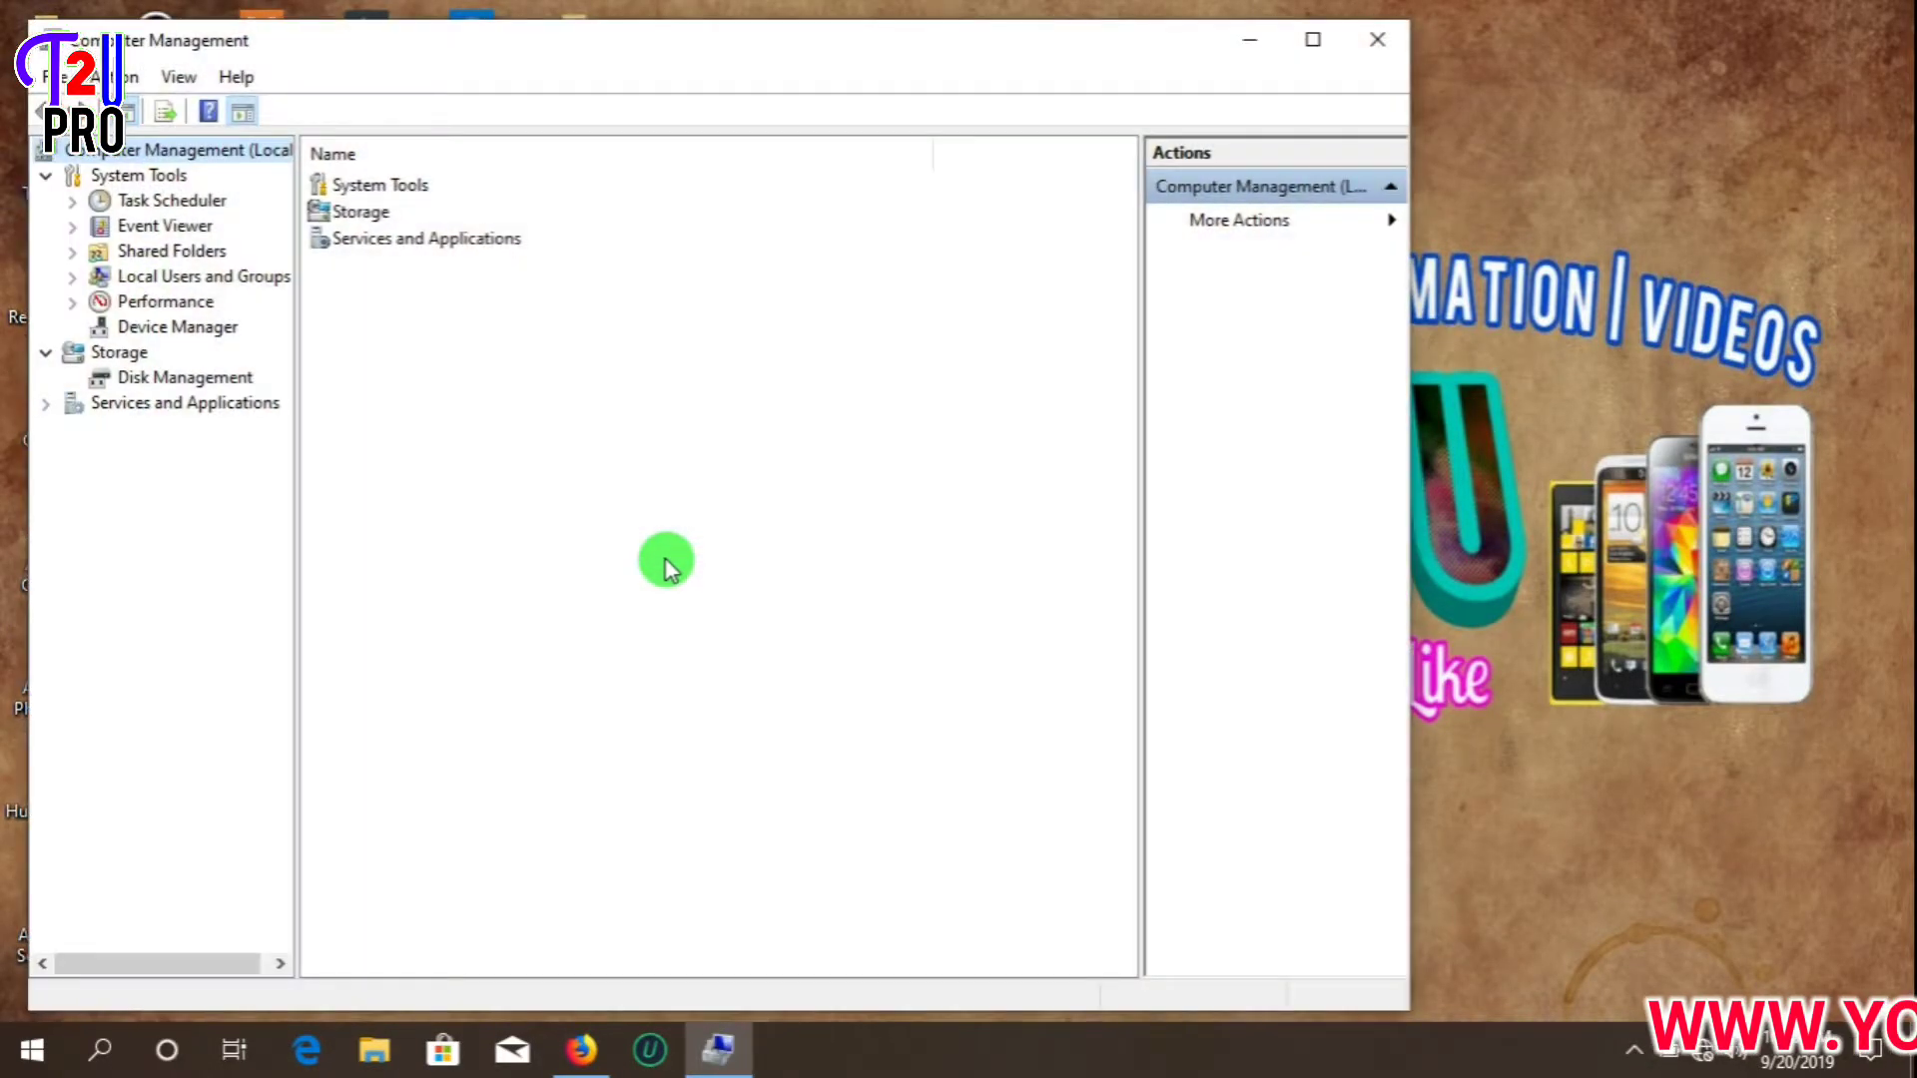
# Browse file system choices for partition G:, cancel, then relaunch EaseUS Partition Master as administrator
pyautogui.click(185, 376)
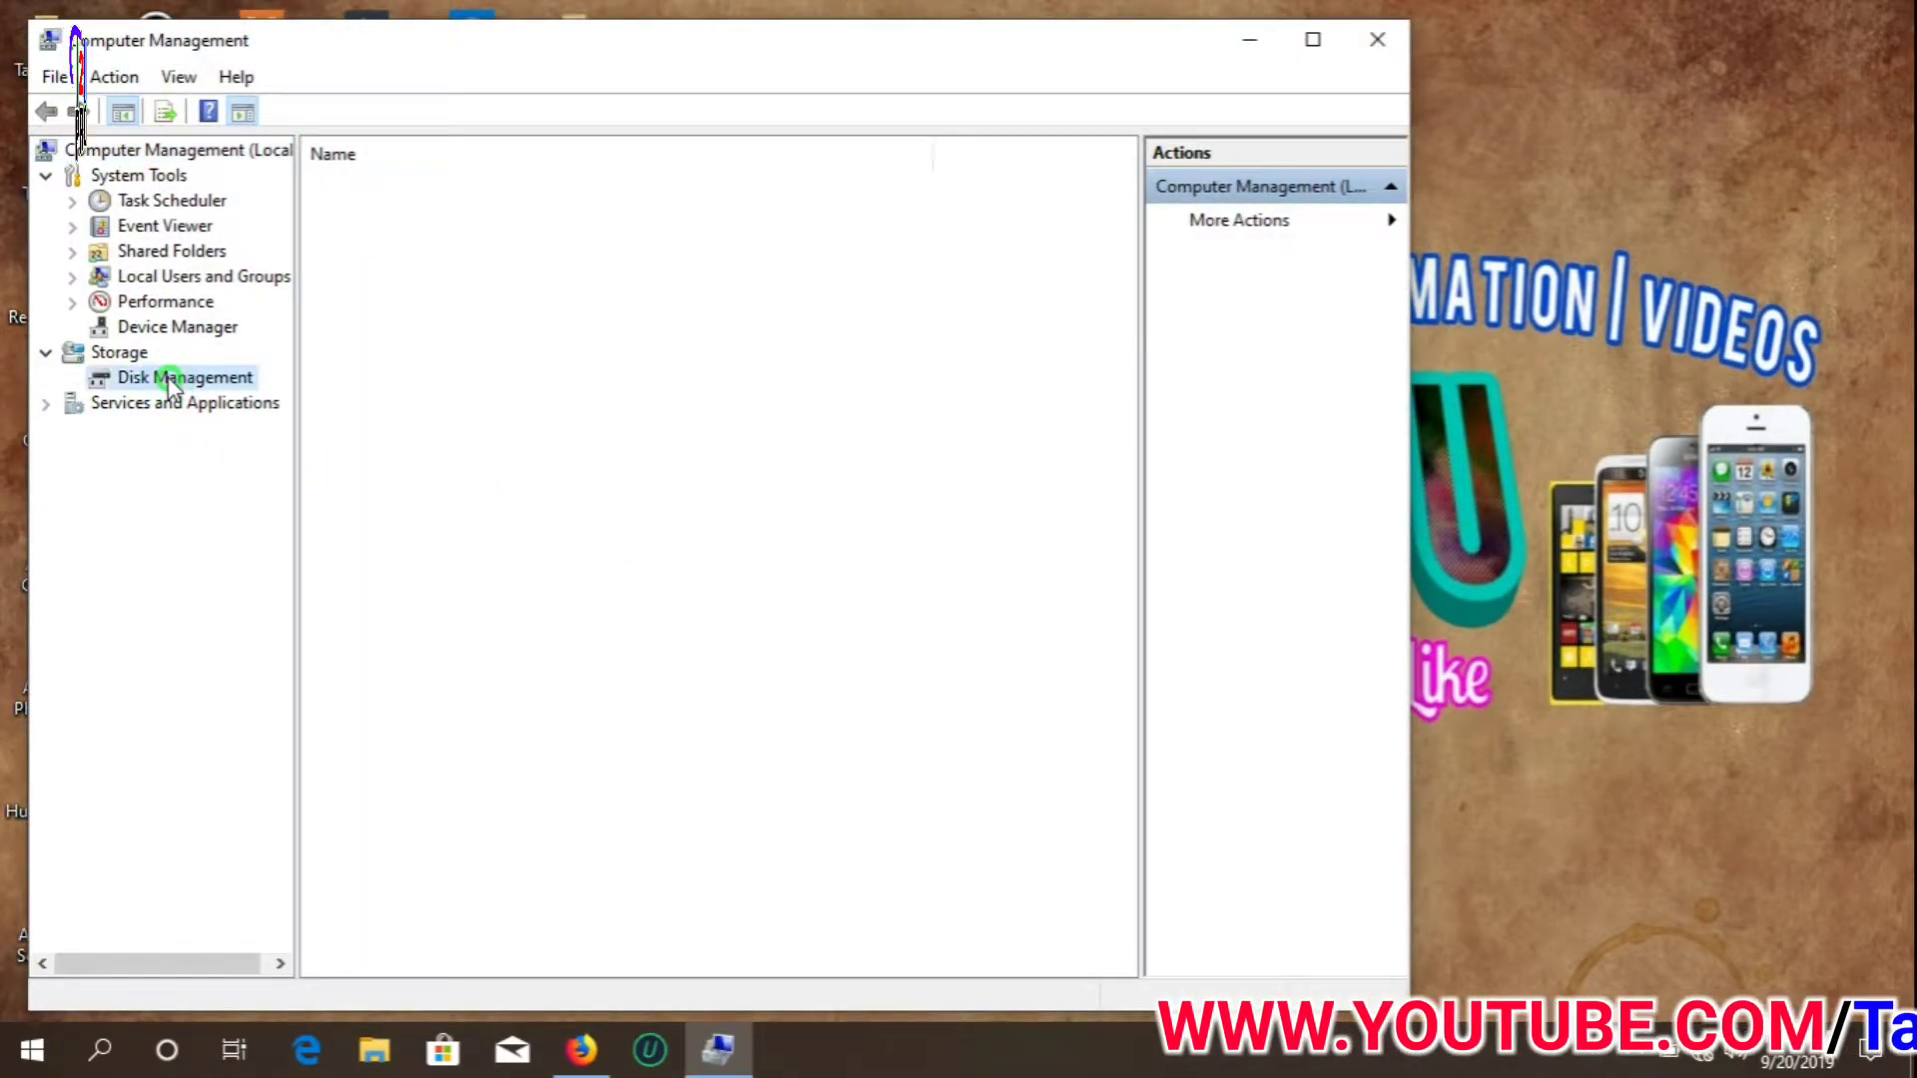
pyautogui.click(185, 378)
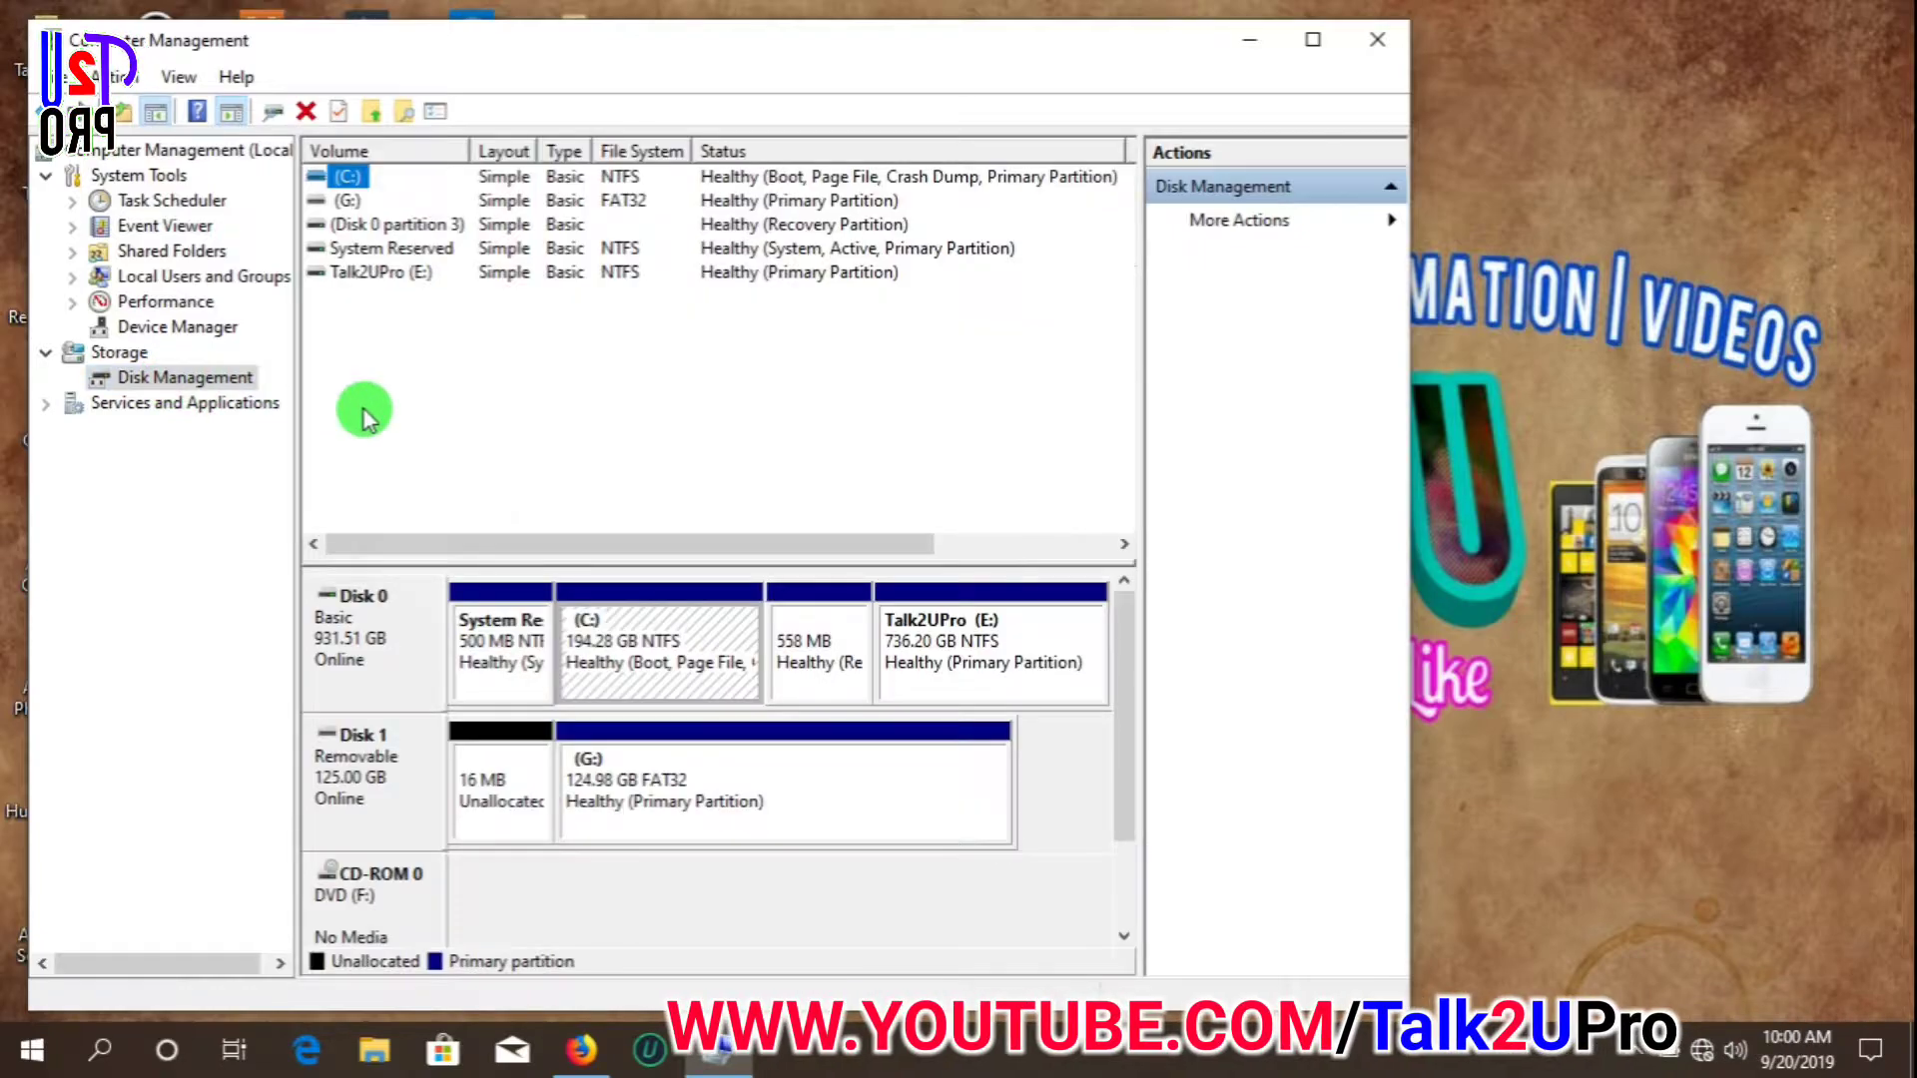
pyautogui.moveTo(636, 729)
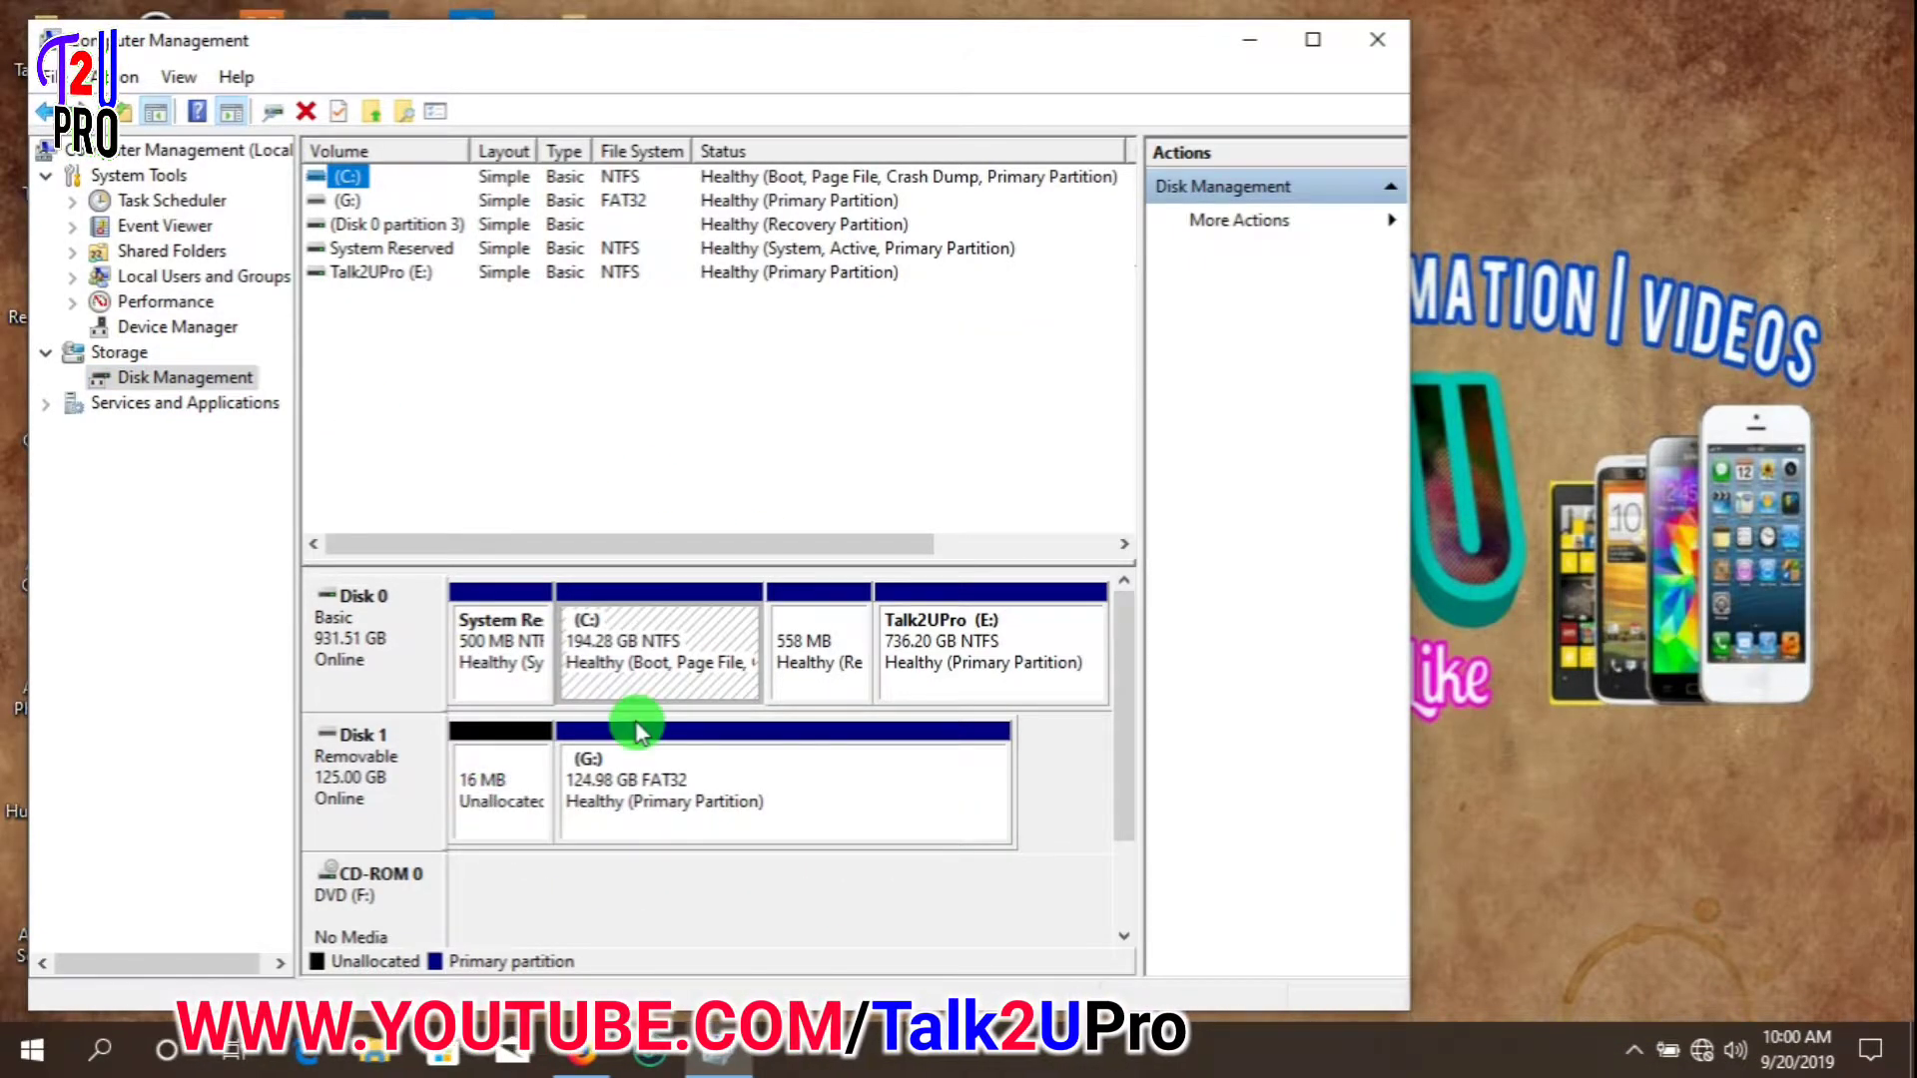
pyautogui.rightClick(642, 783)
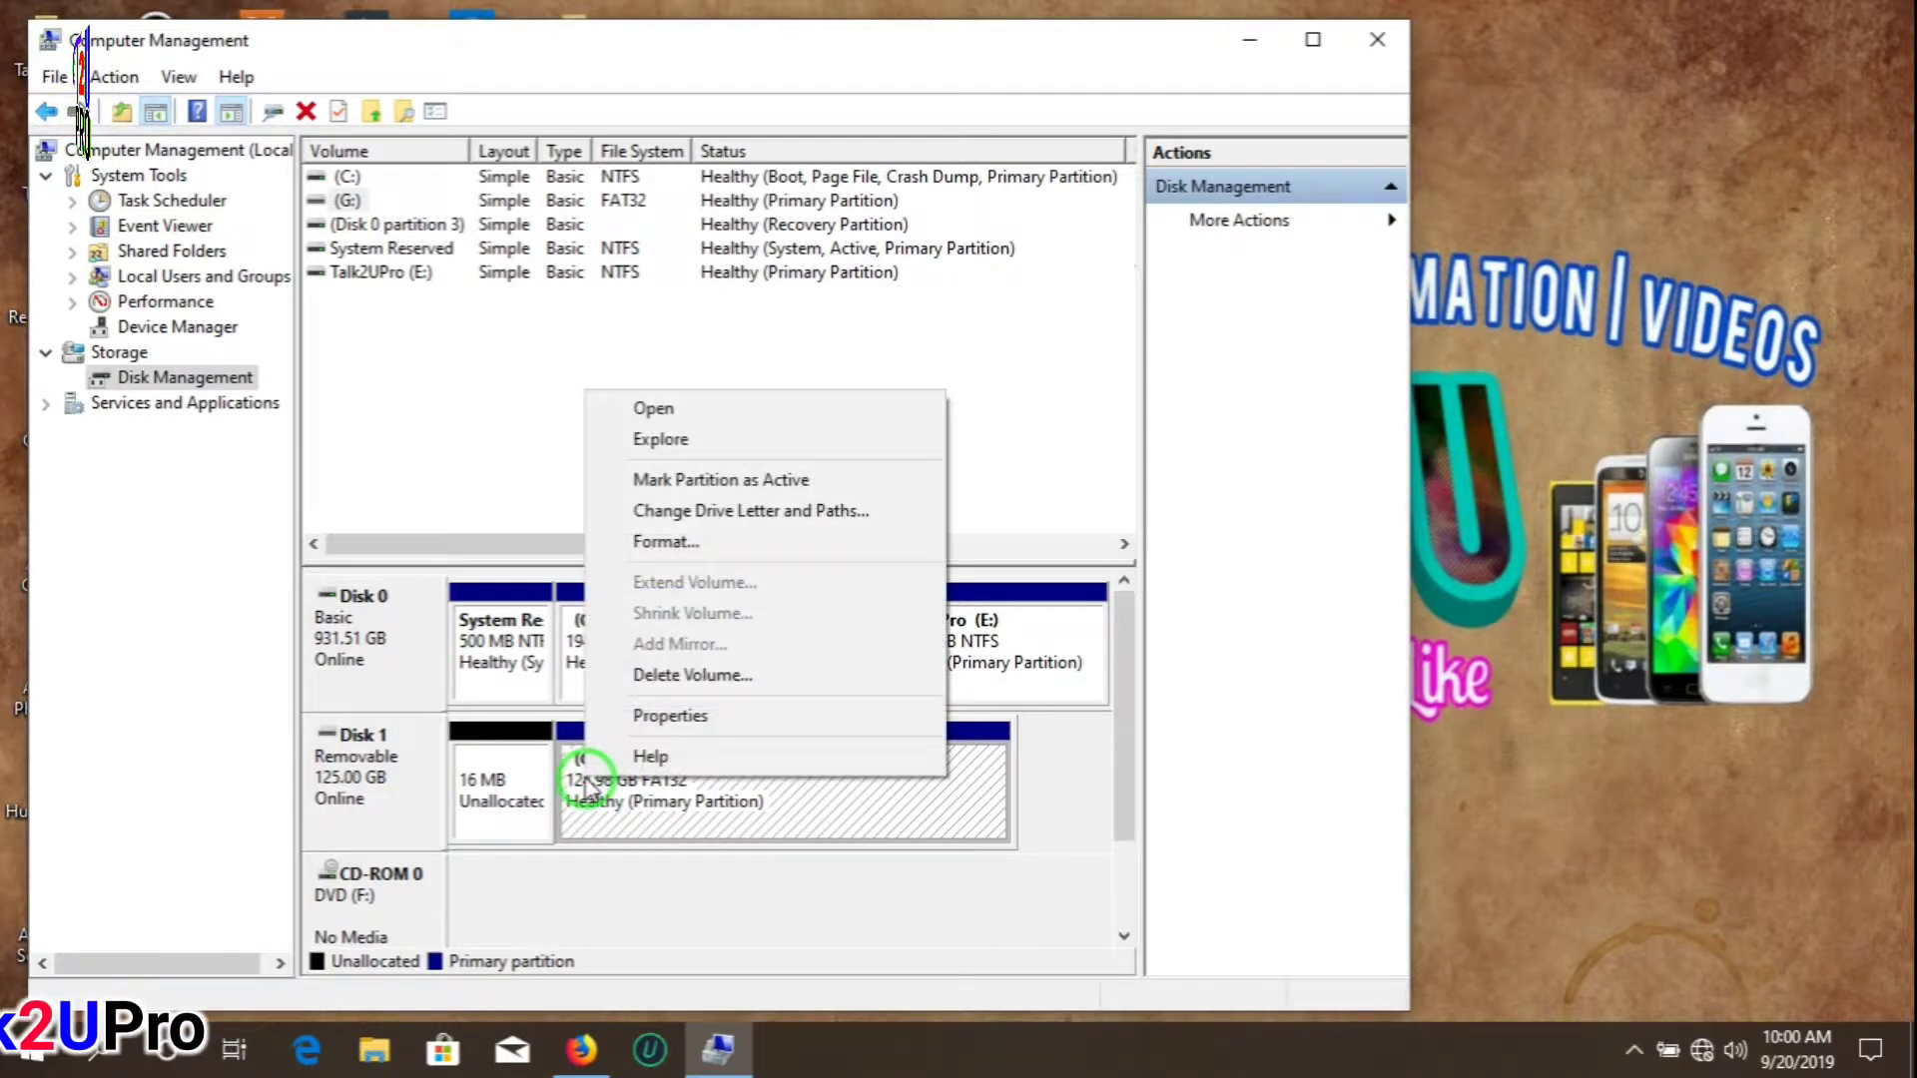
pyautogui.click(665, 541)
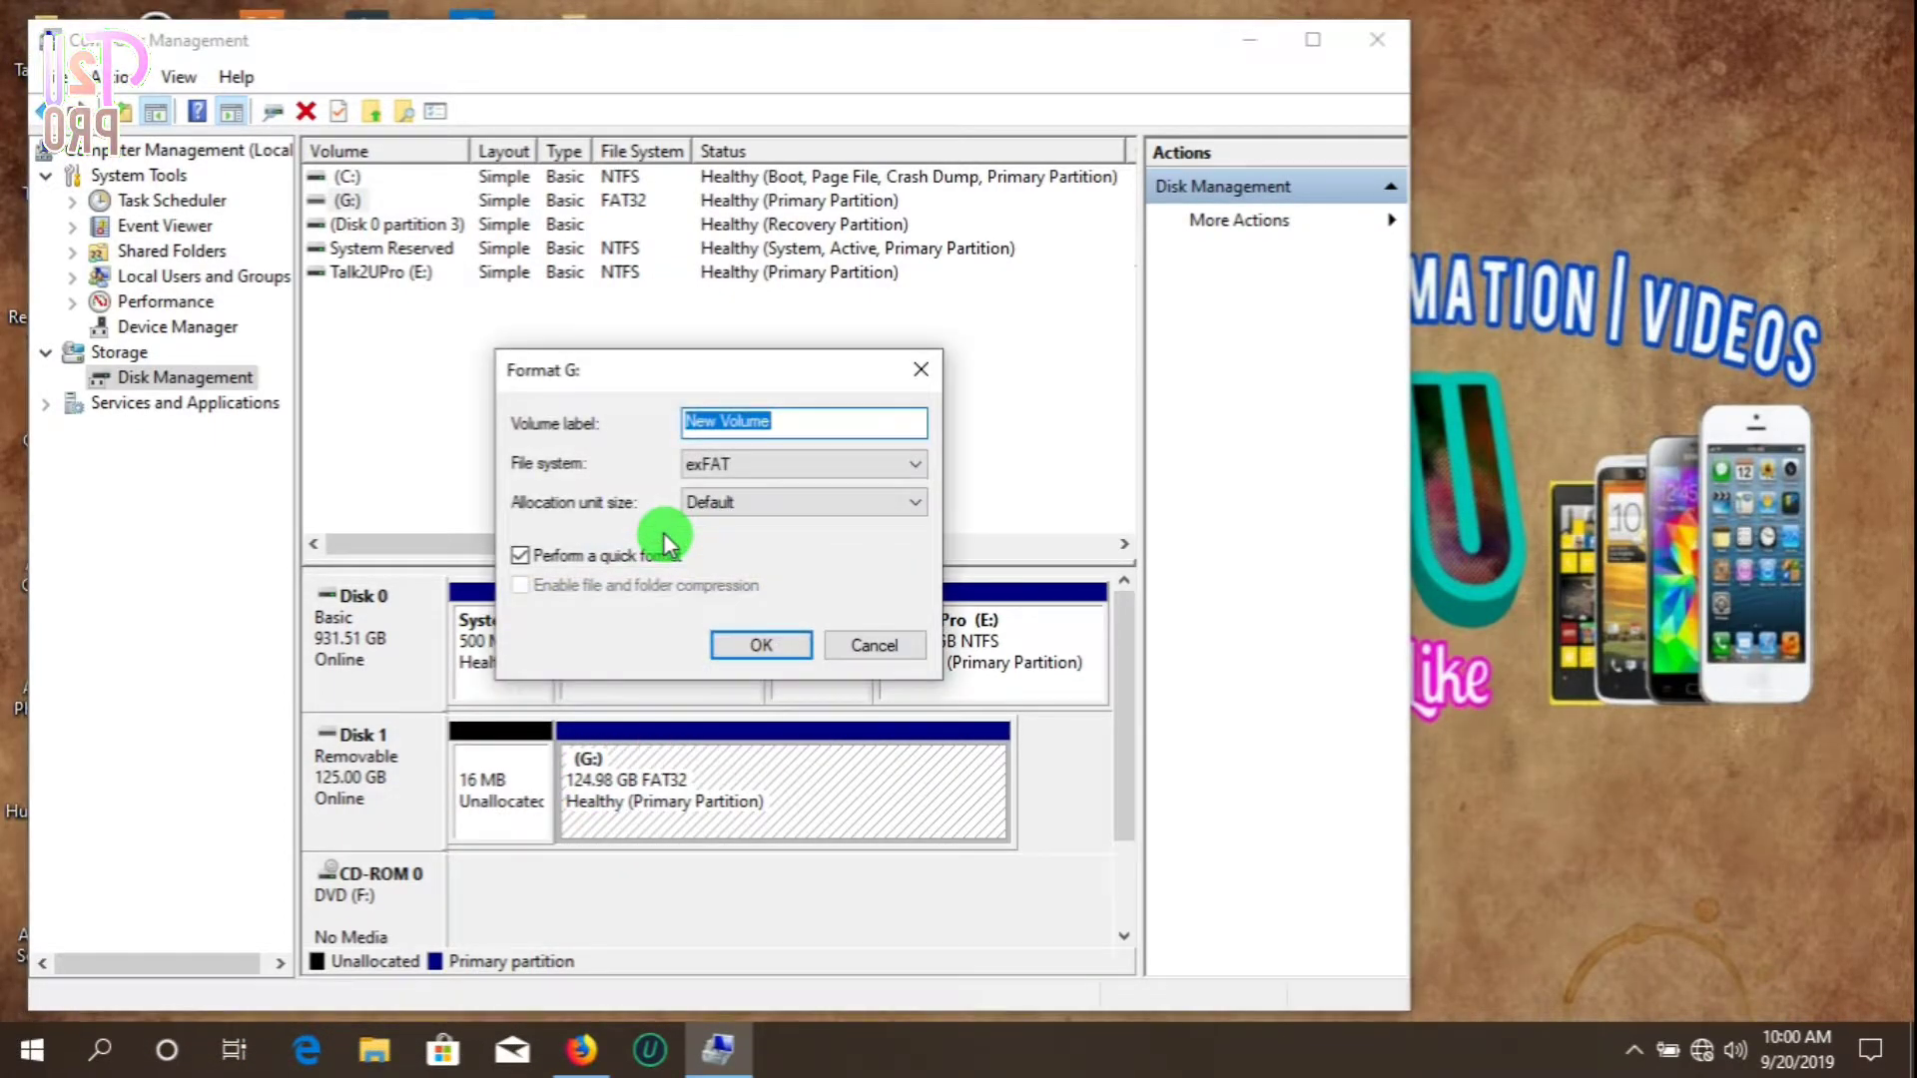
pyautogui.click(909, 463)
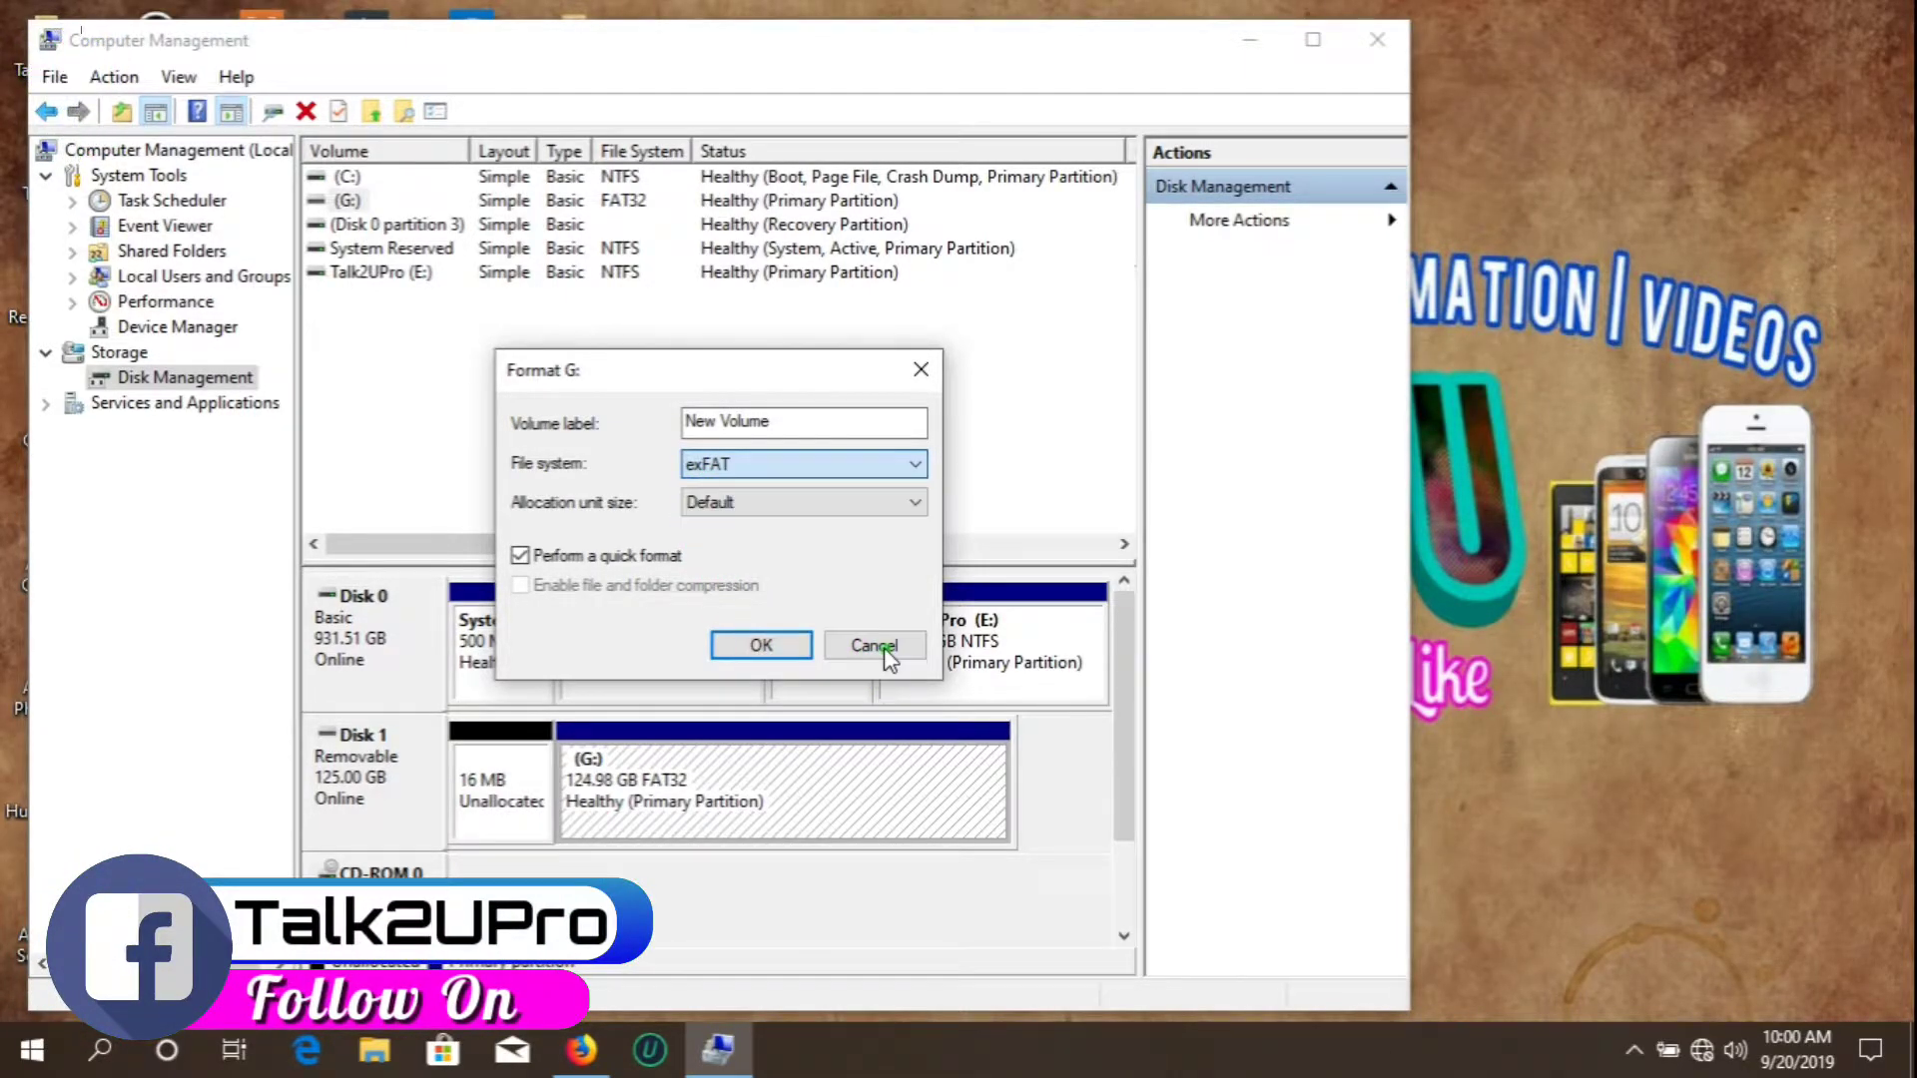
pyautogui.click(875, 644)
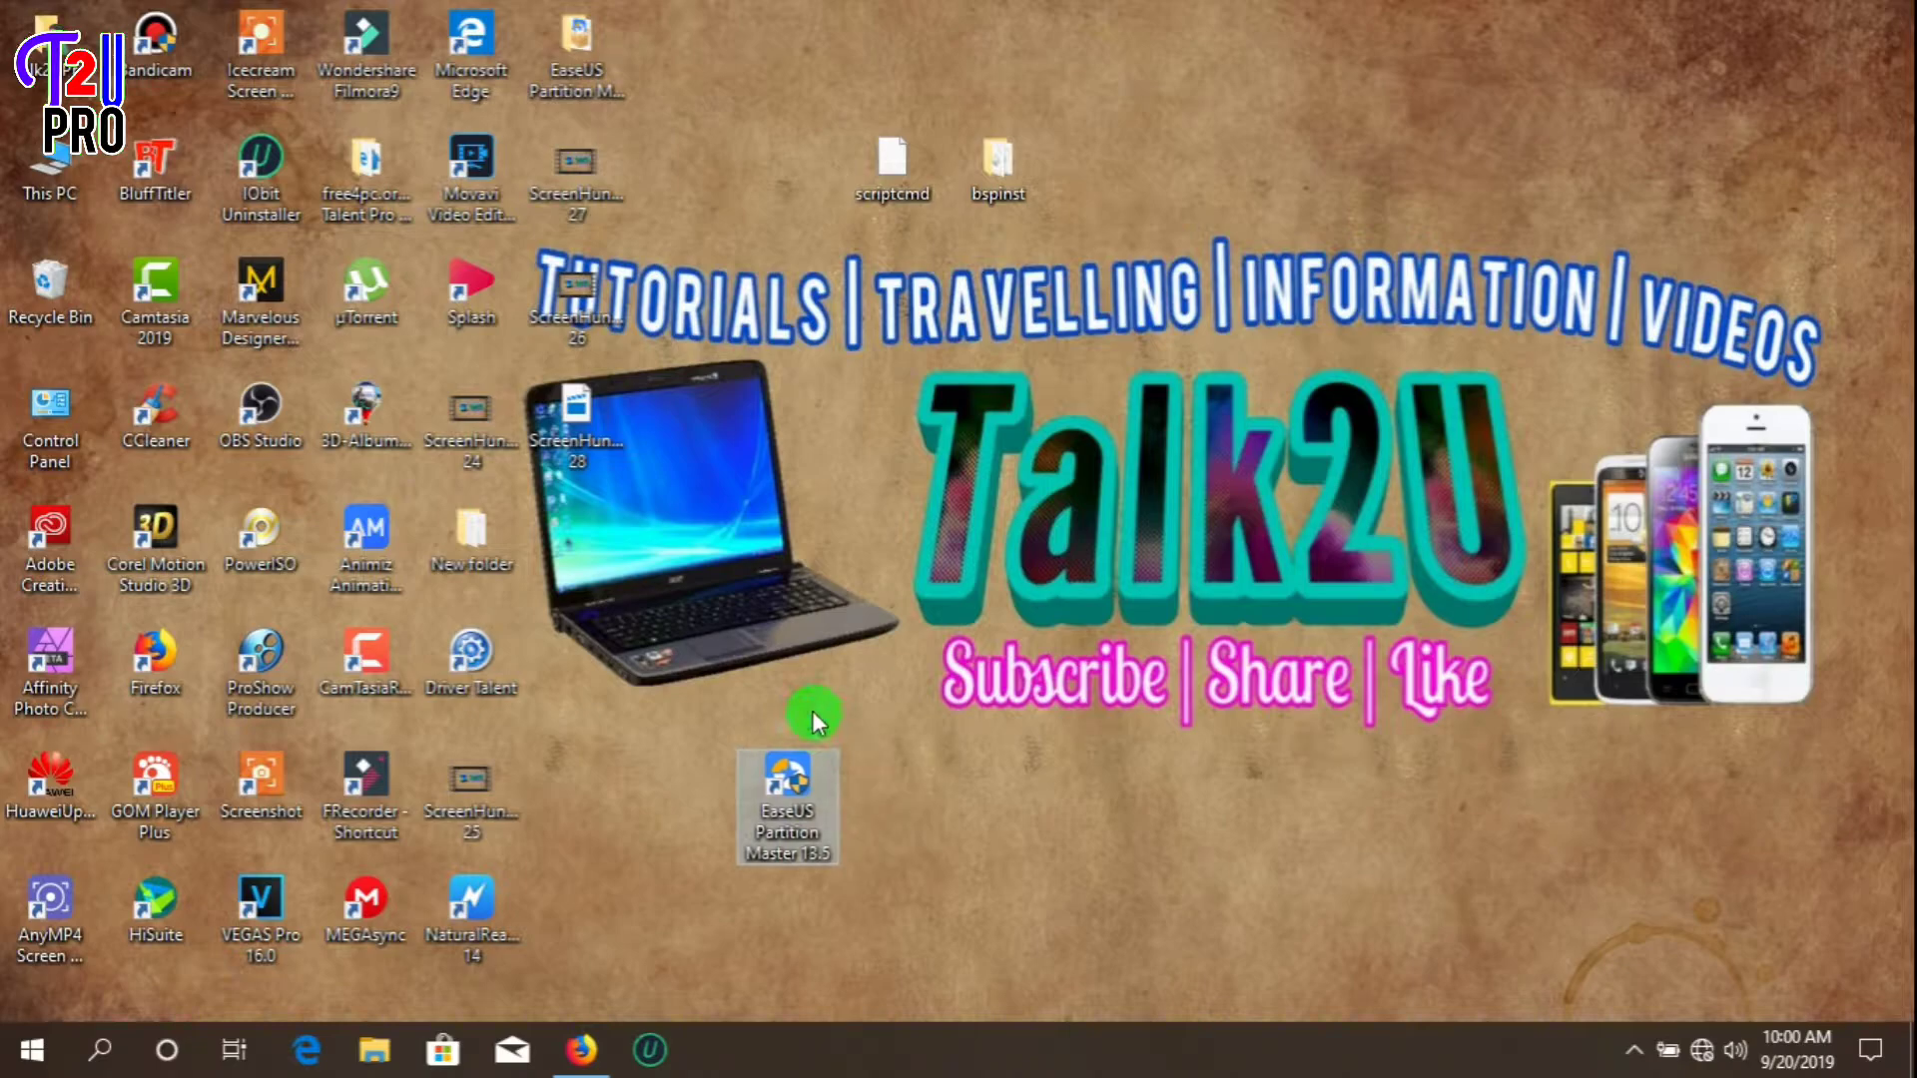
pyautogui.moveTo(788, 789)
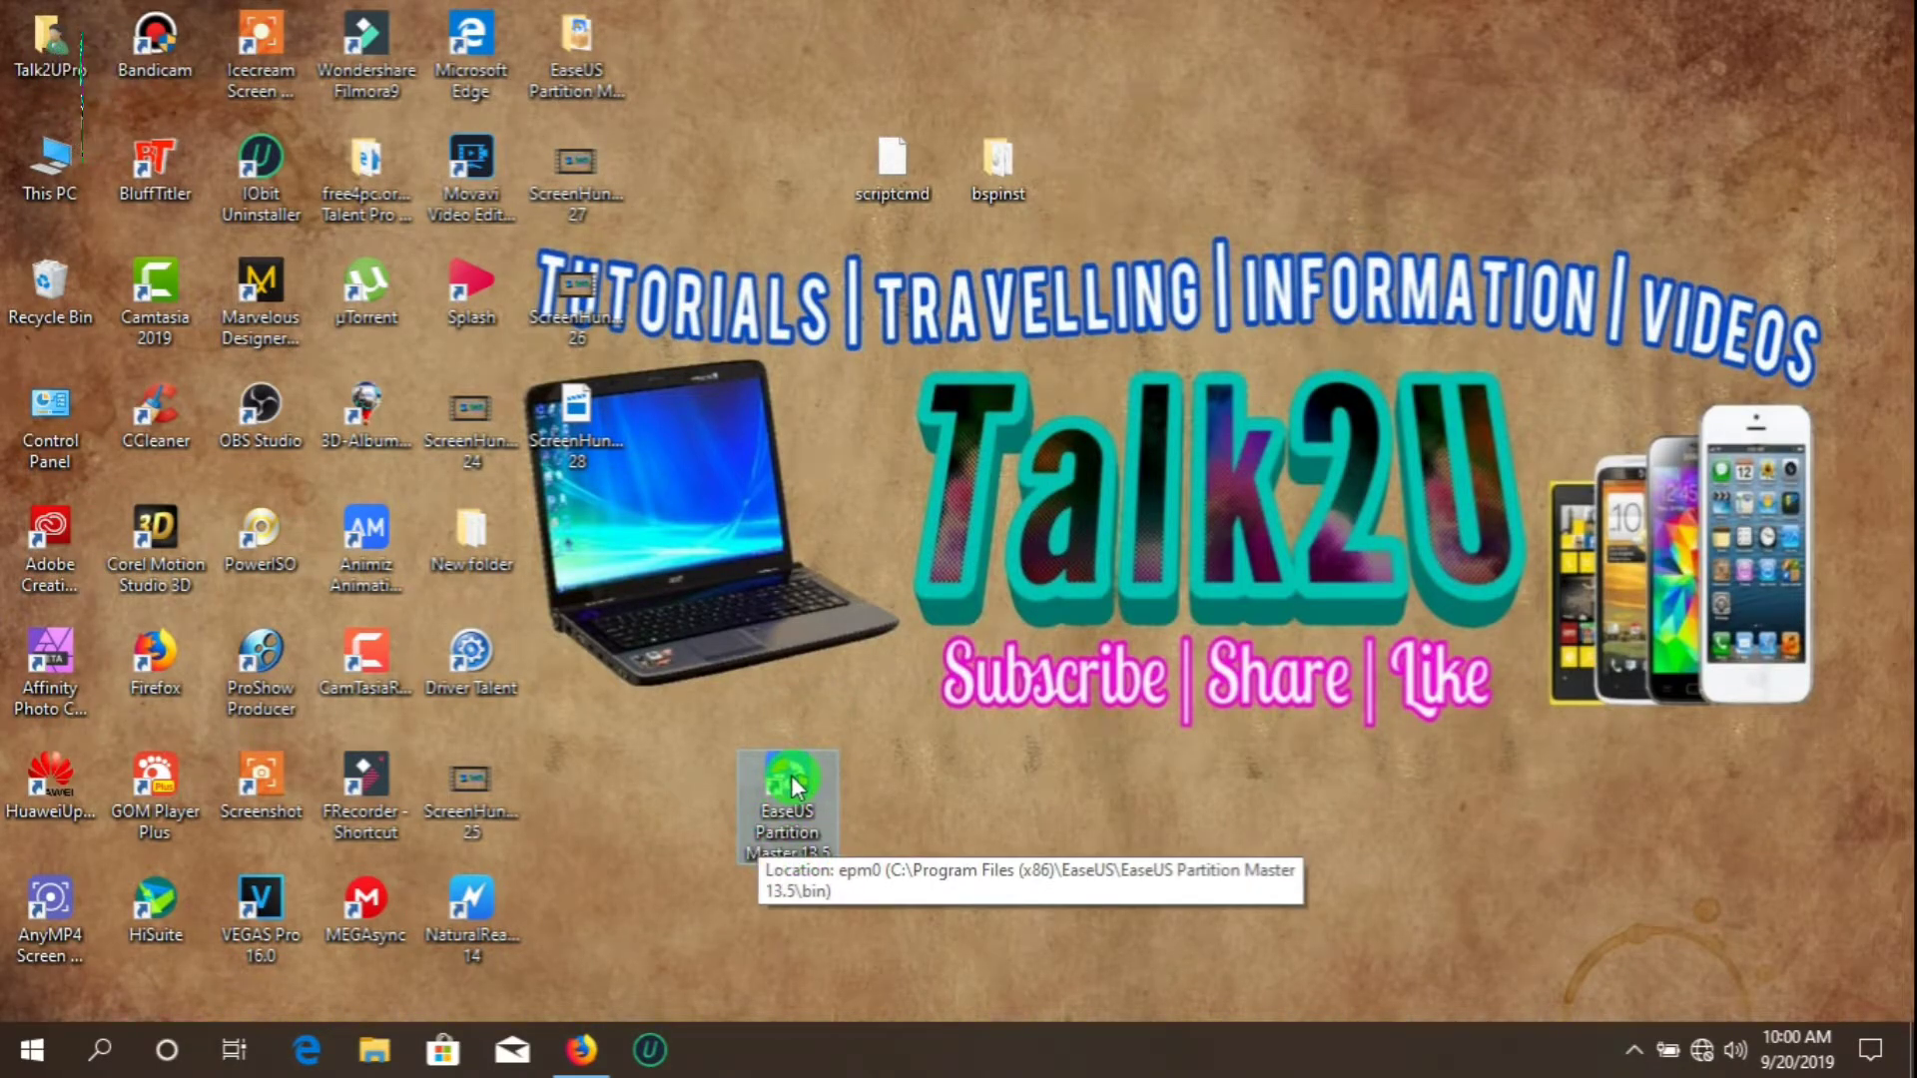
pyautogui.rightClick(786, 802)
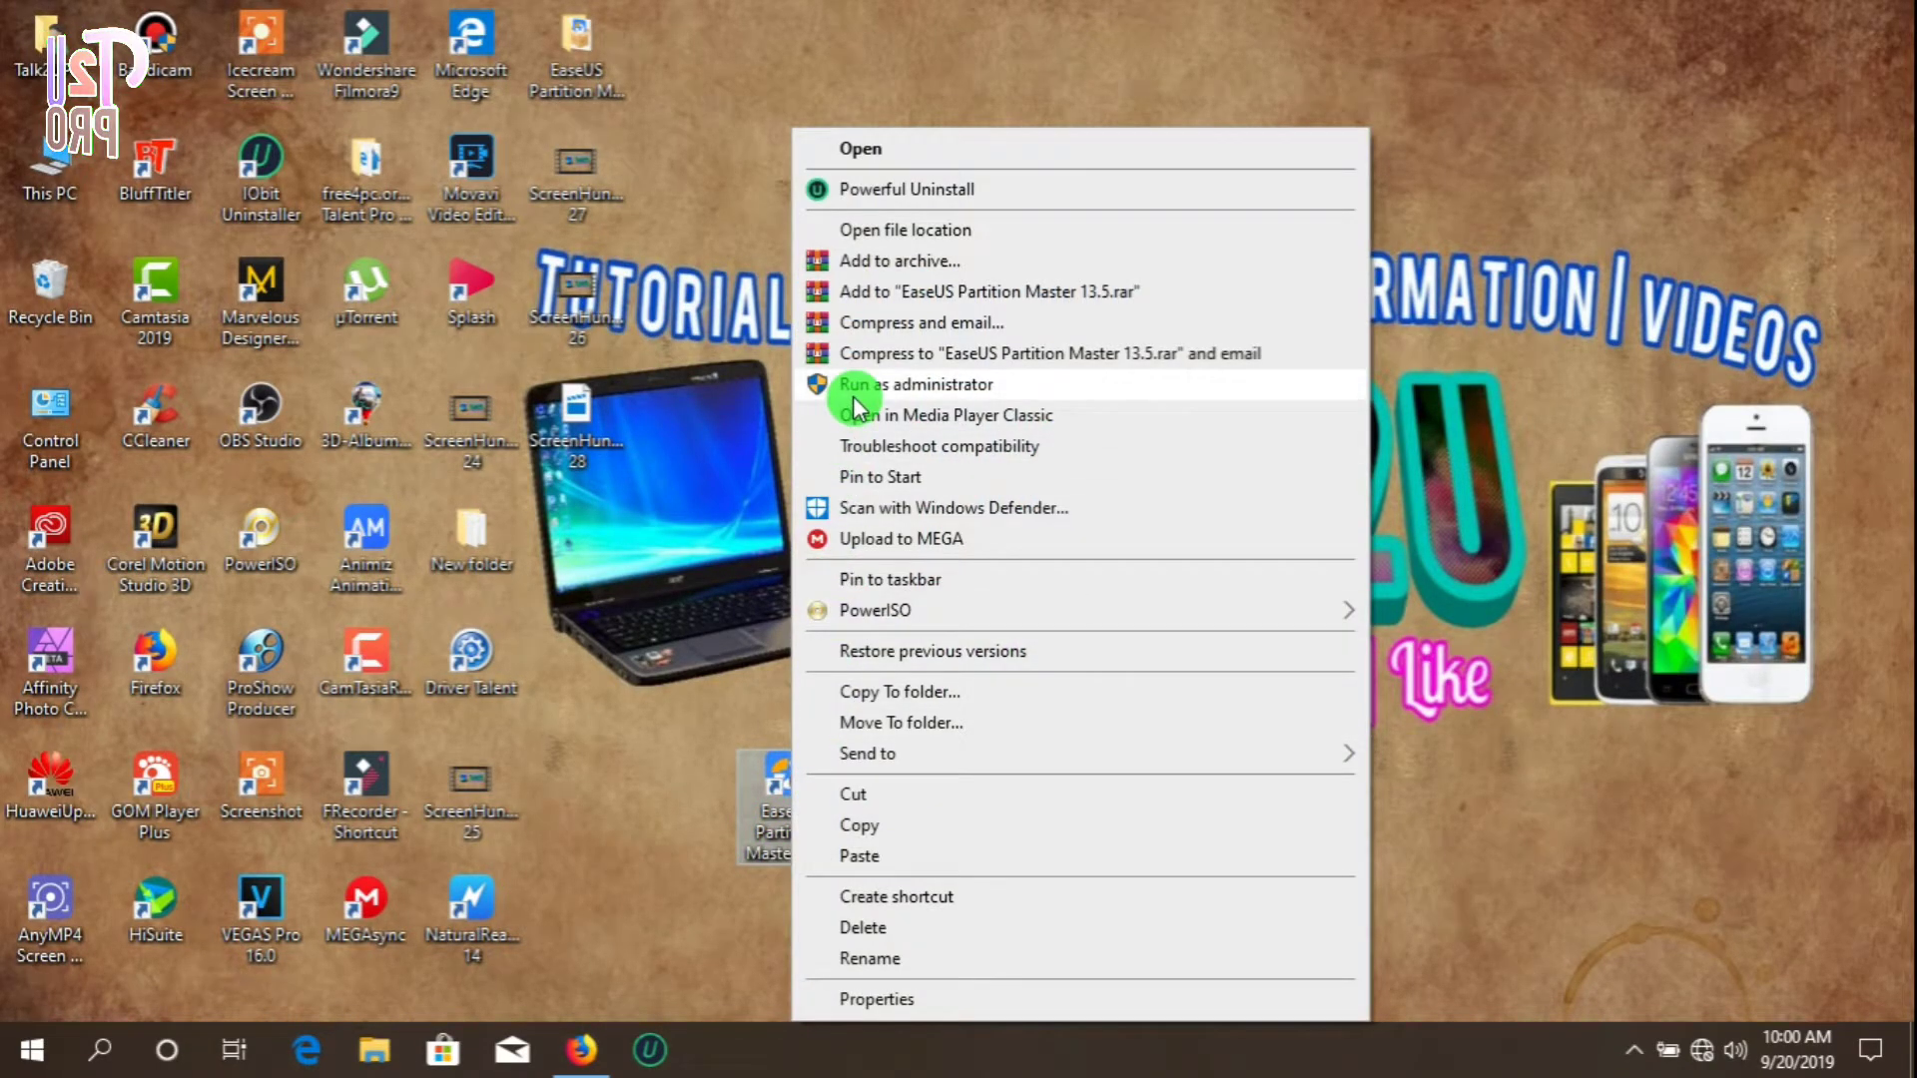
pyautogui.click(916, 383)
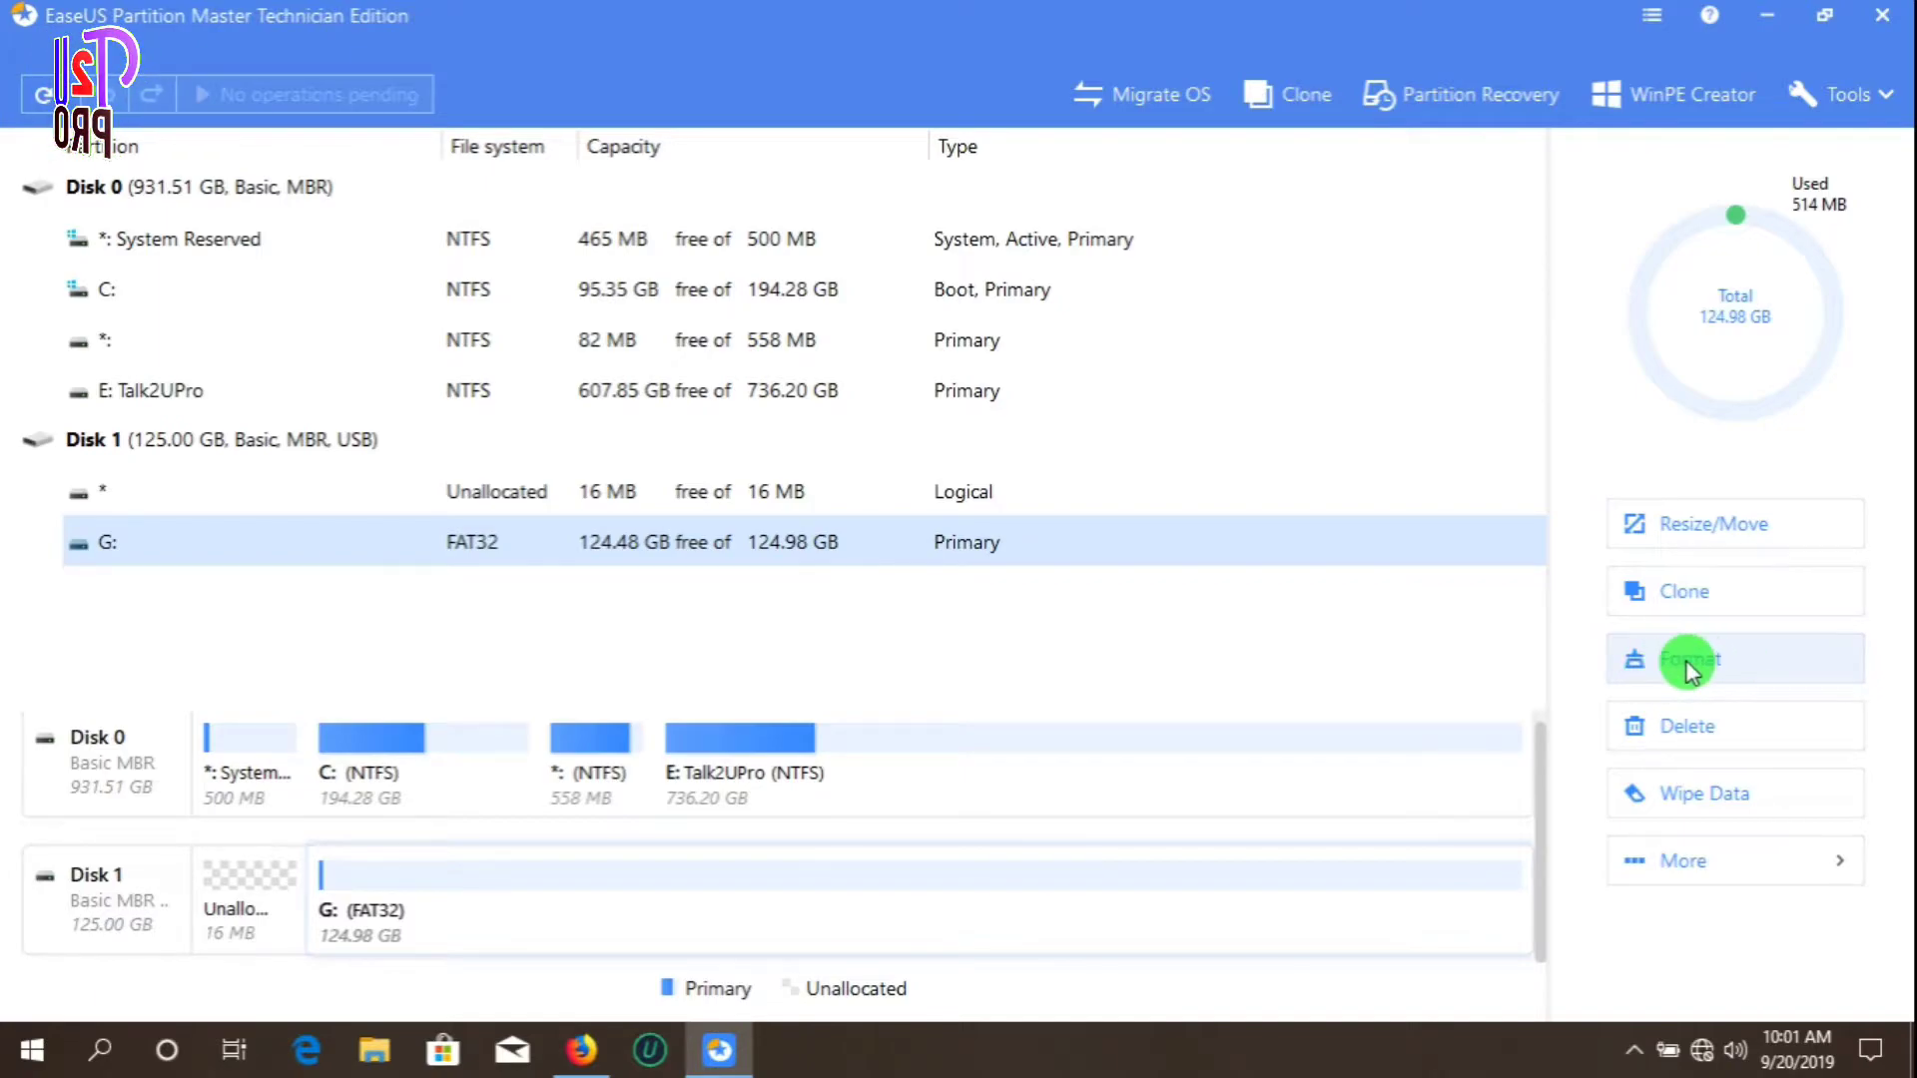
pyautogui.moveTo(1058, 546)
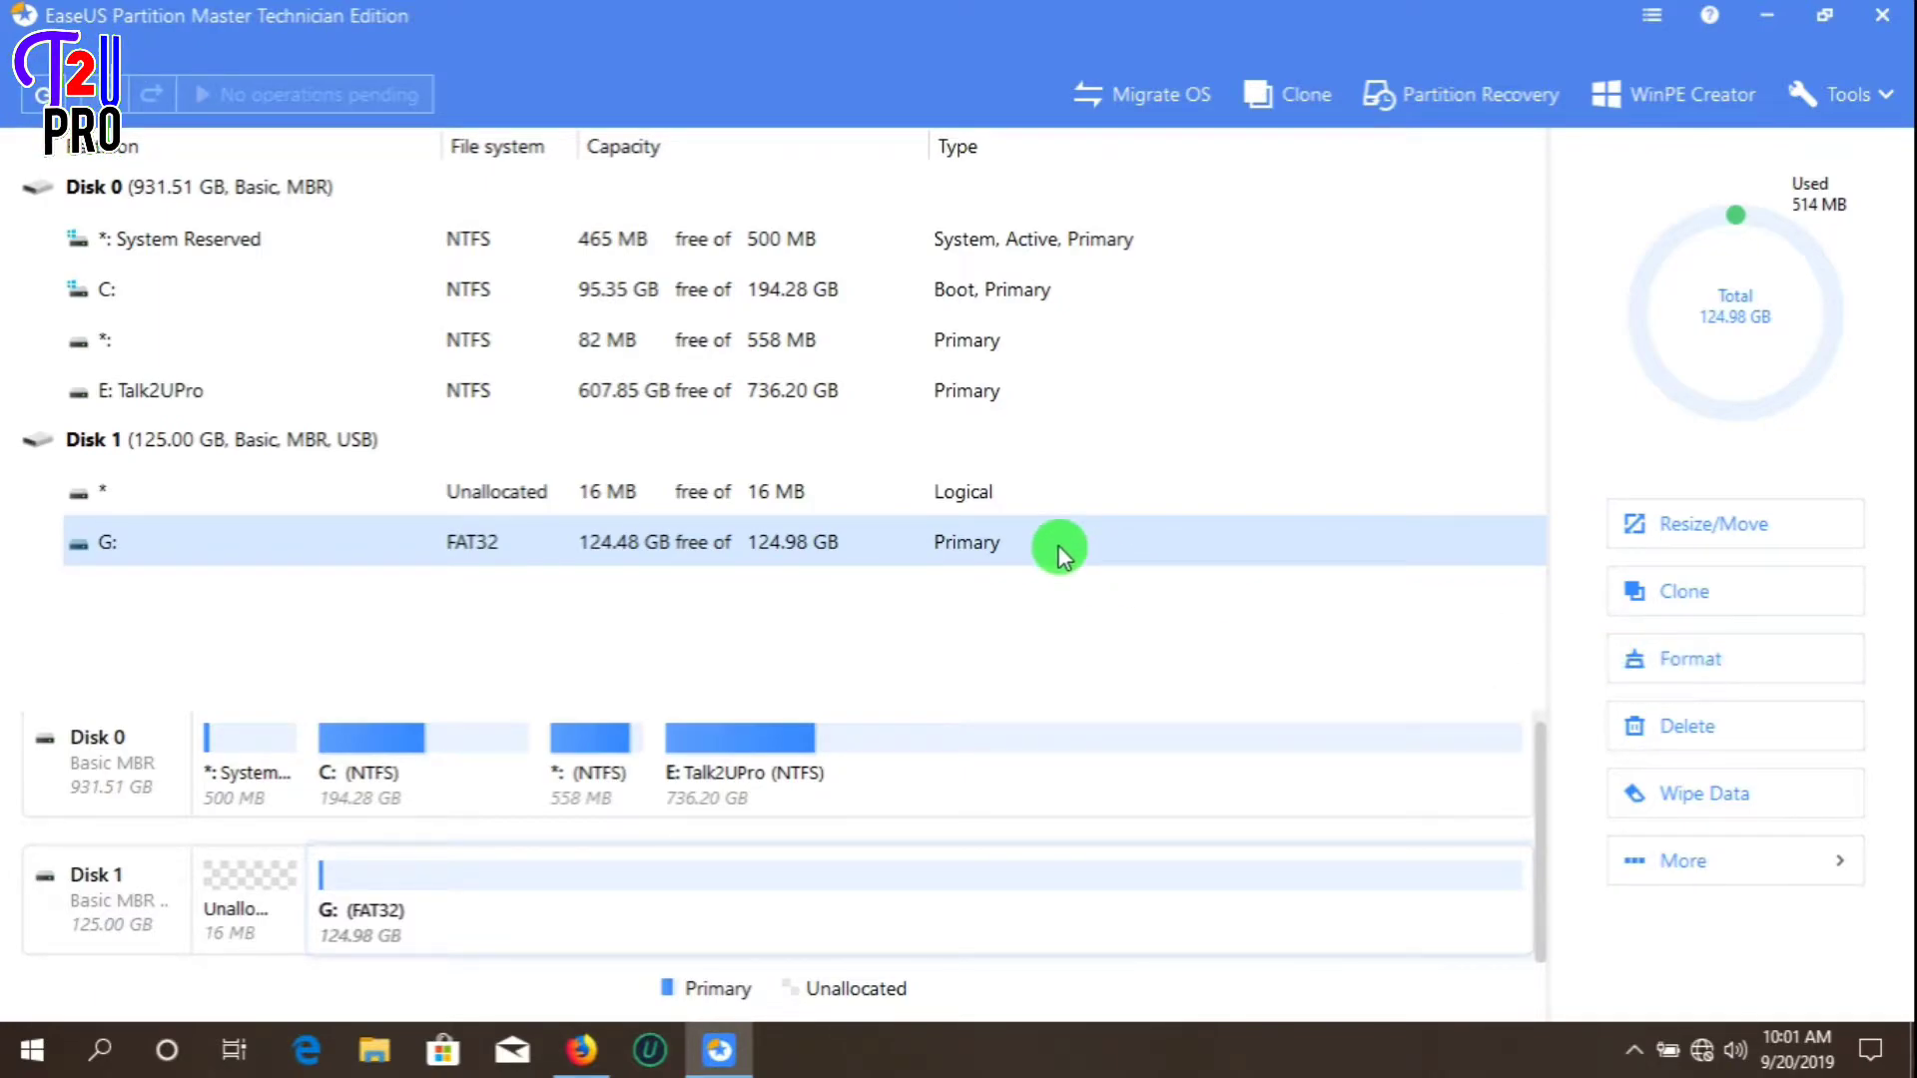
pyautogui.moveTo(1504, 577)
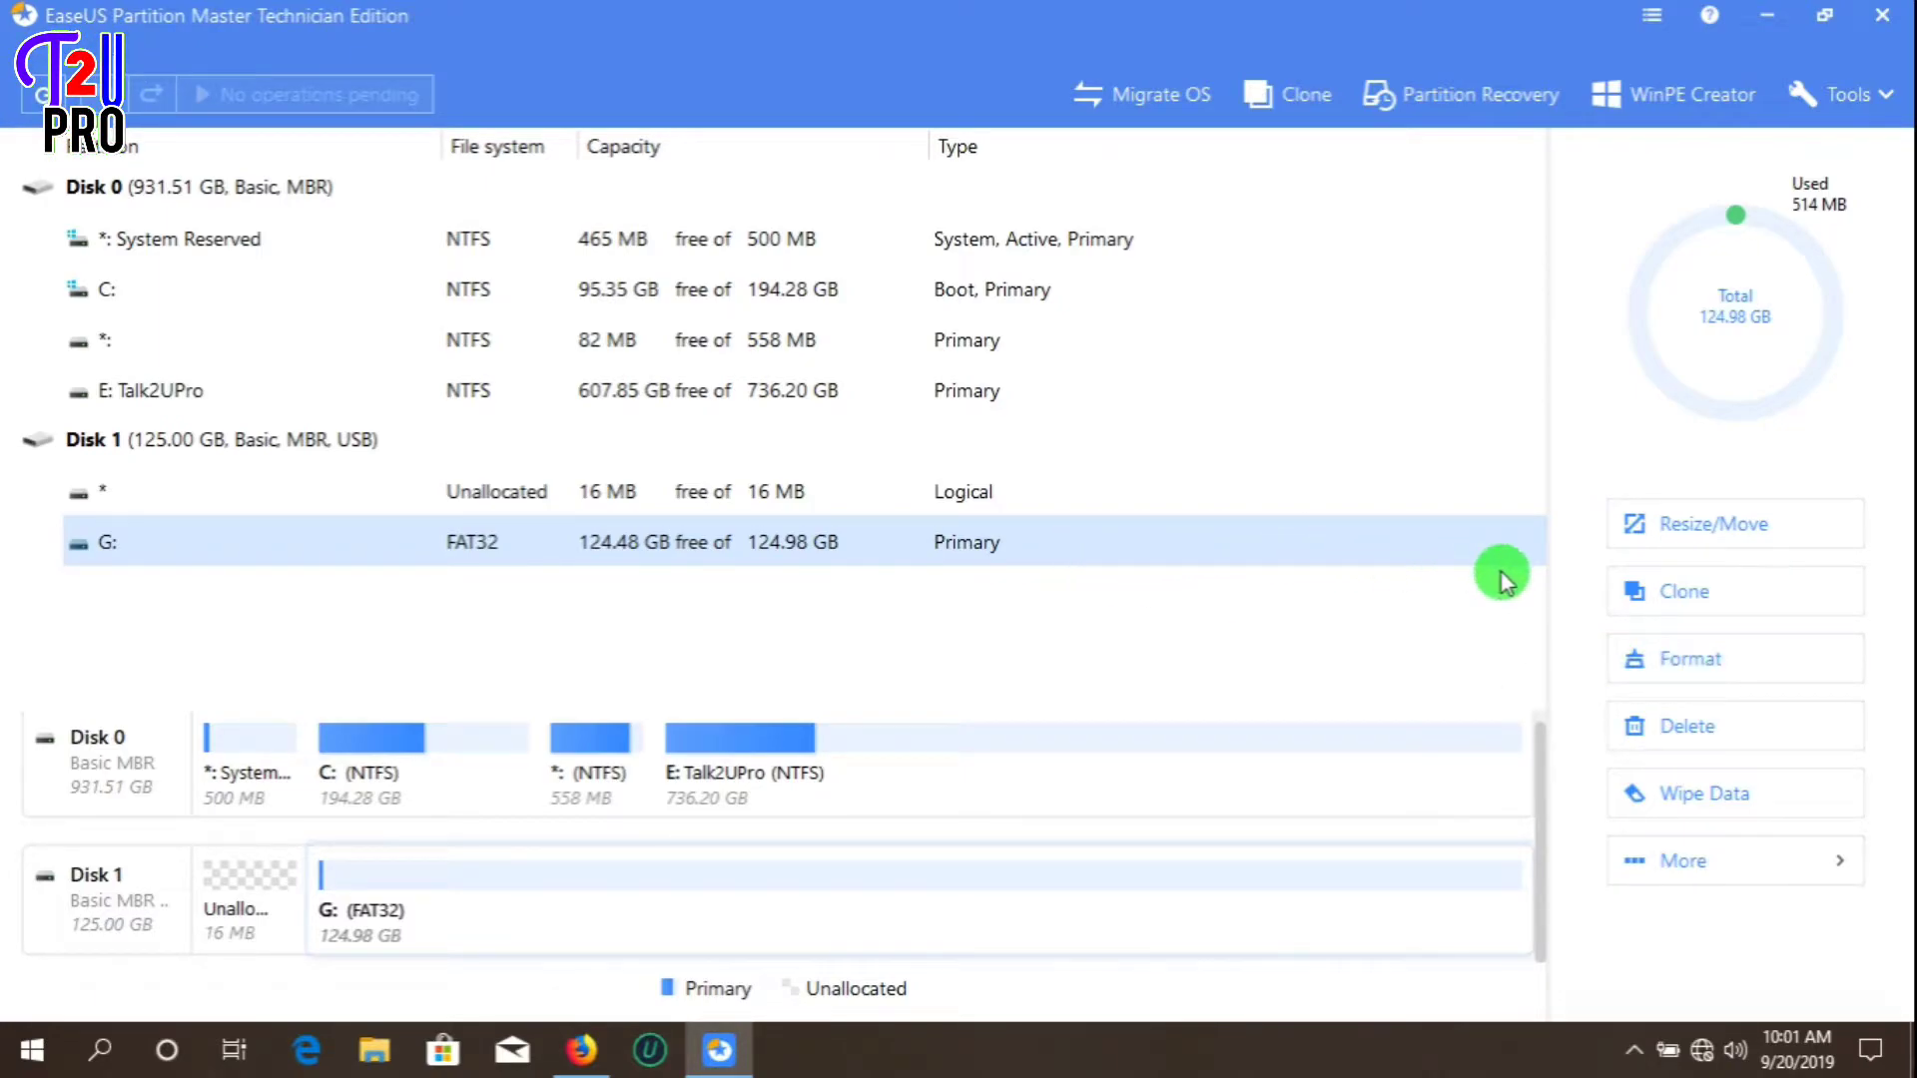
# Format partition G: as FAT32 with 2 KB clusters and accept the data-erase warning
pyautogui.click(1690, 658)
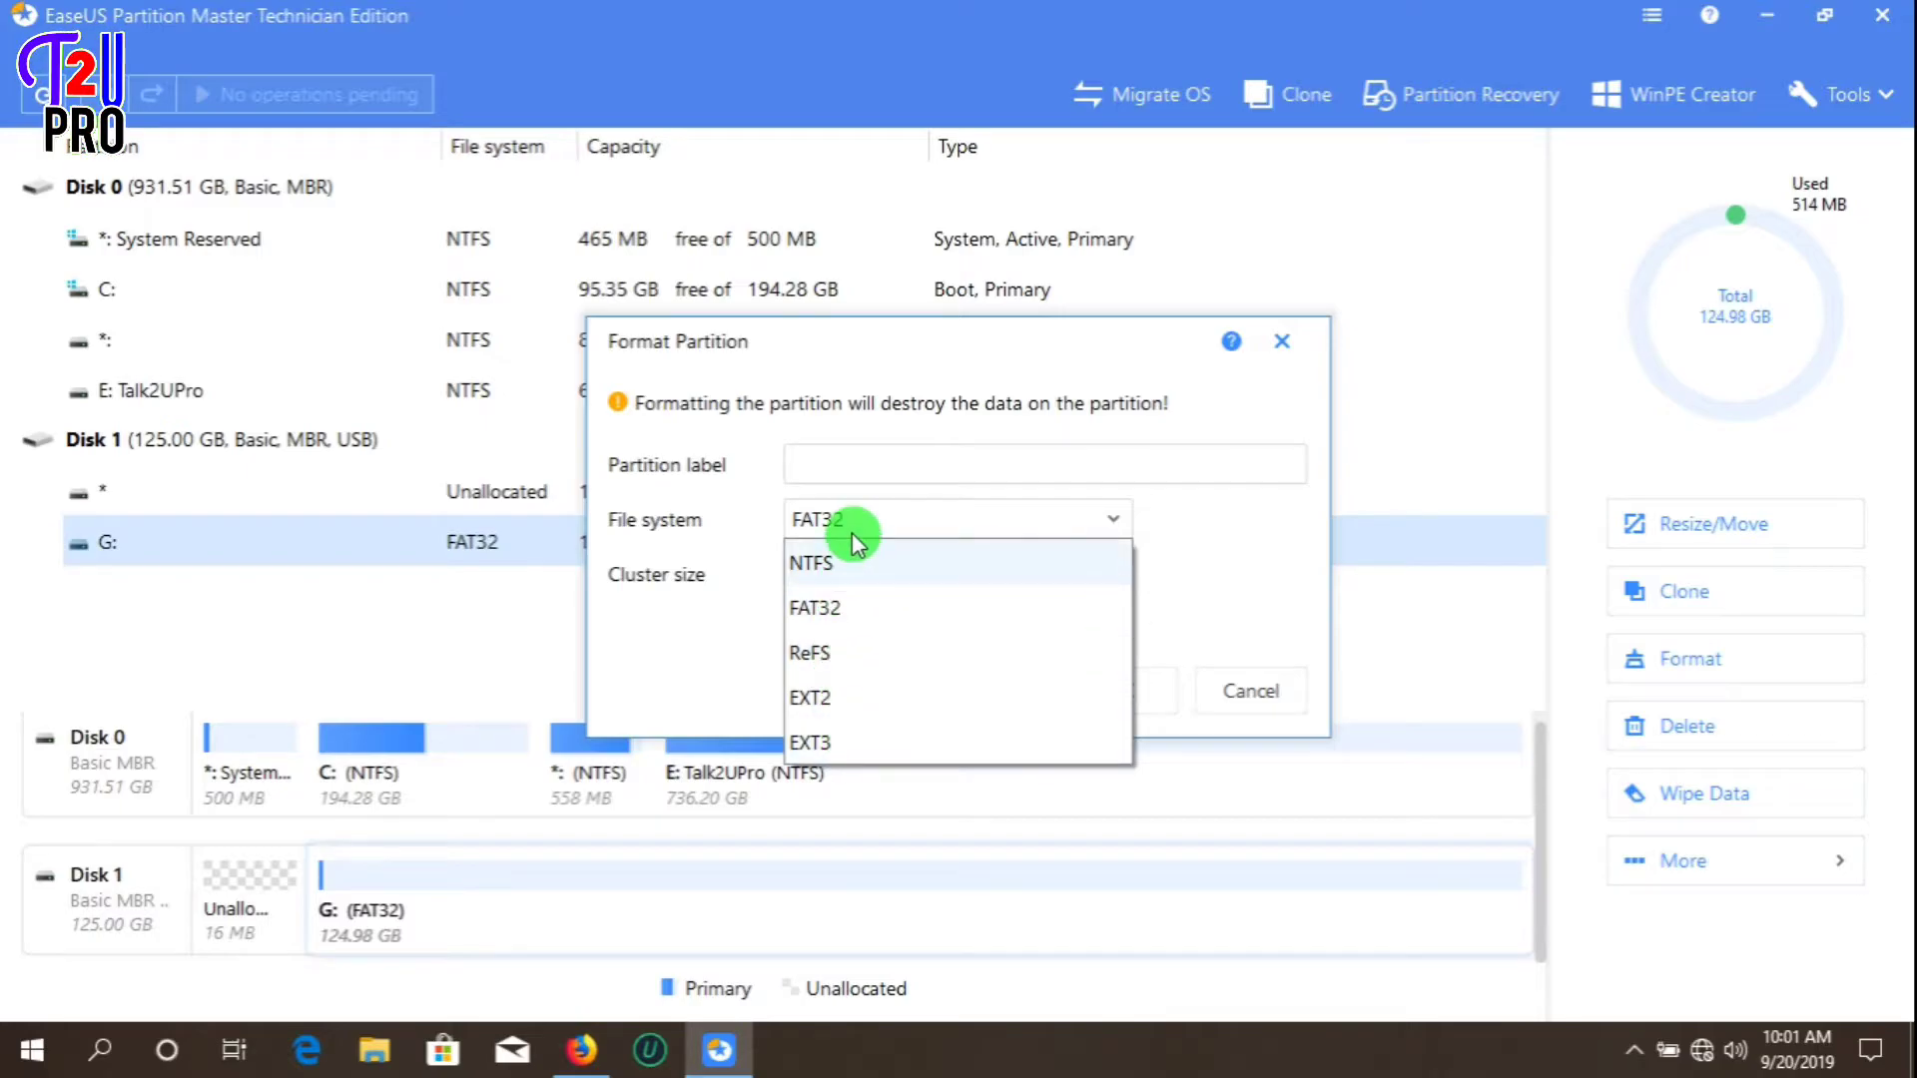
pyautogui.moveTo(828, 609)
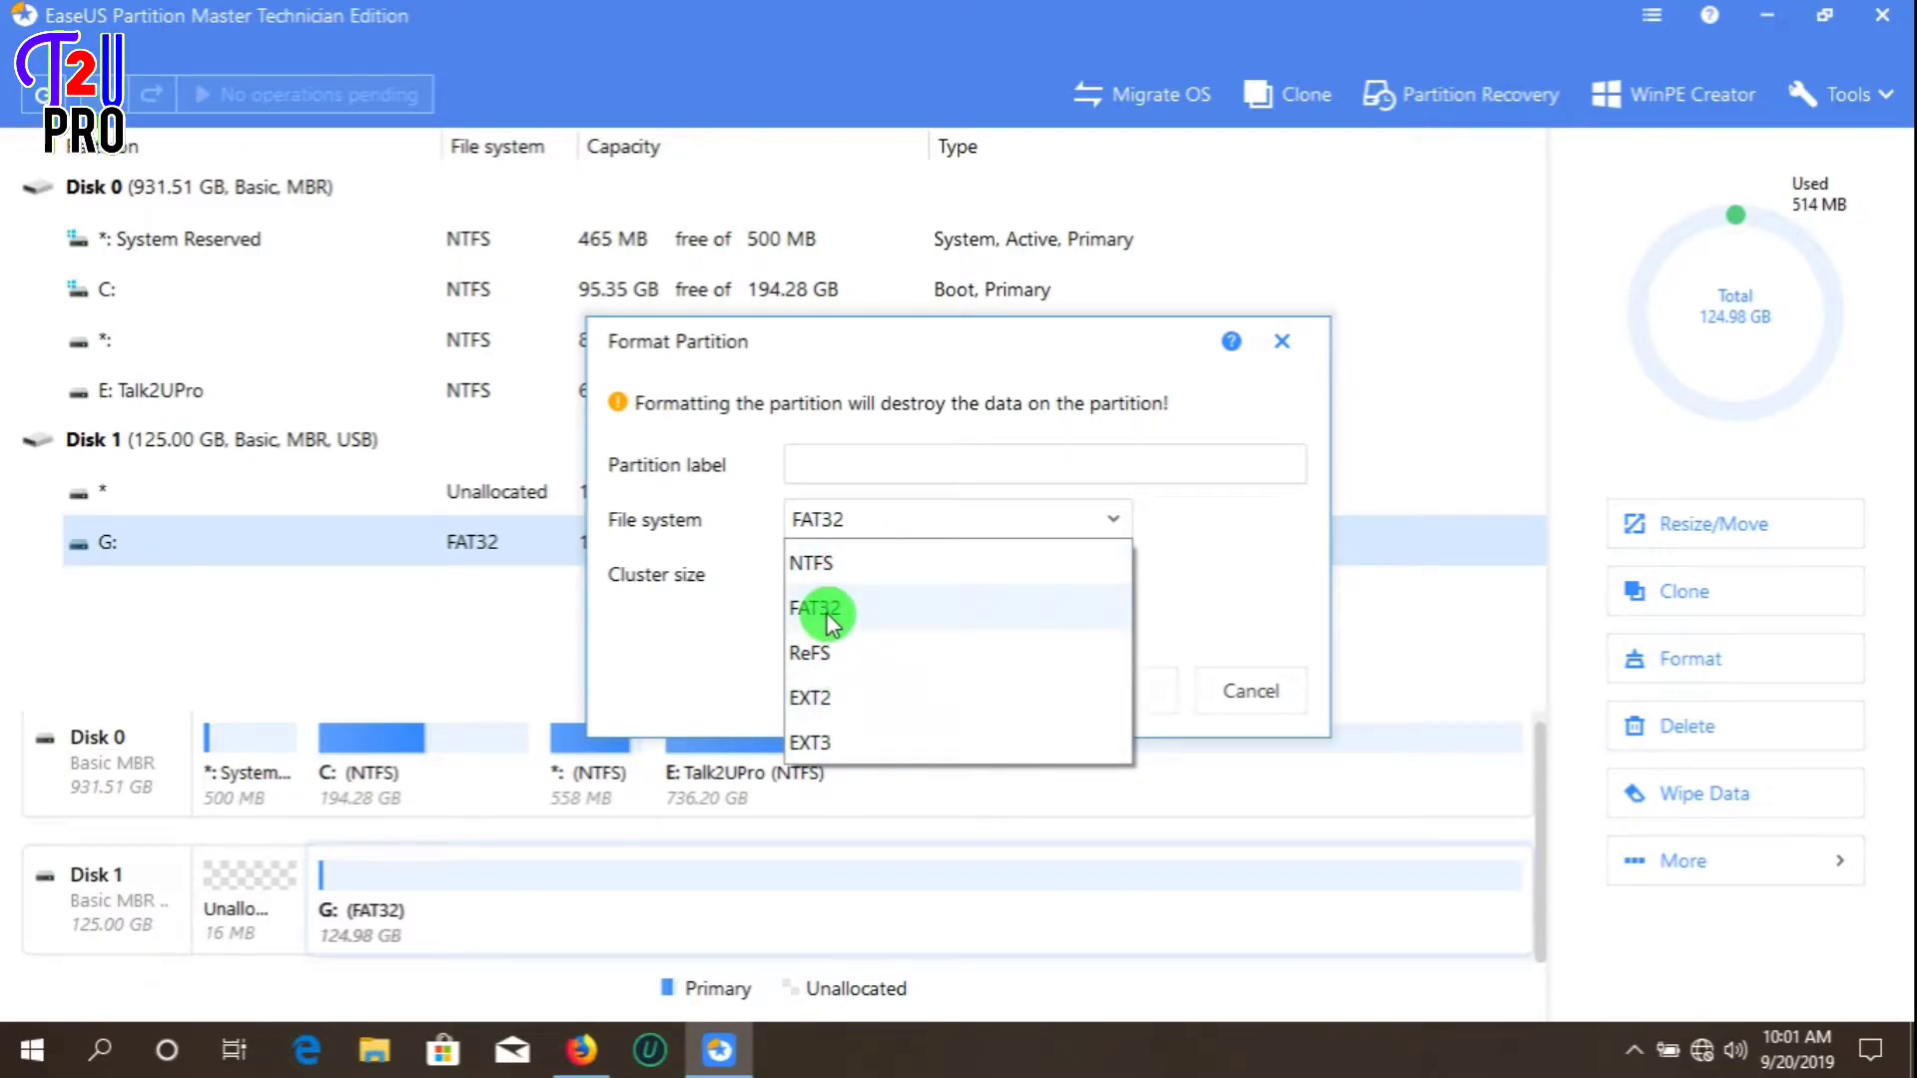
pyautogui.click(817, 608)
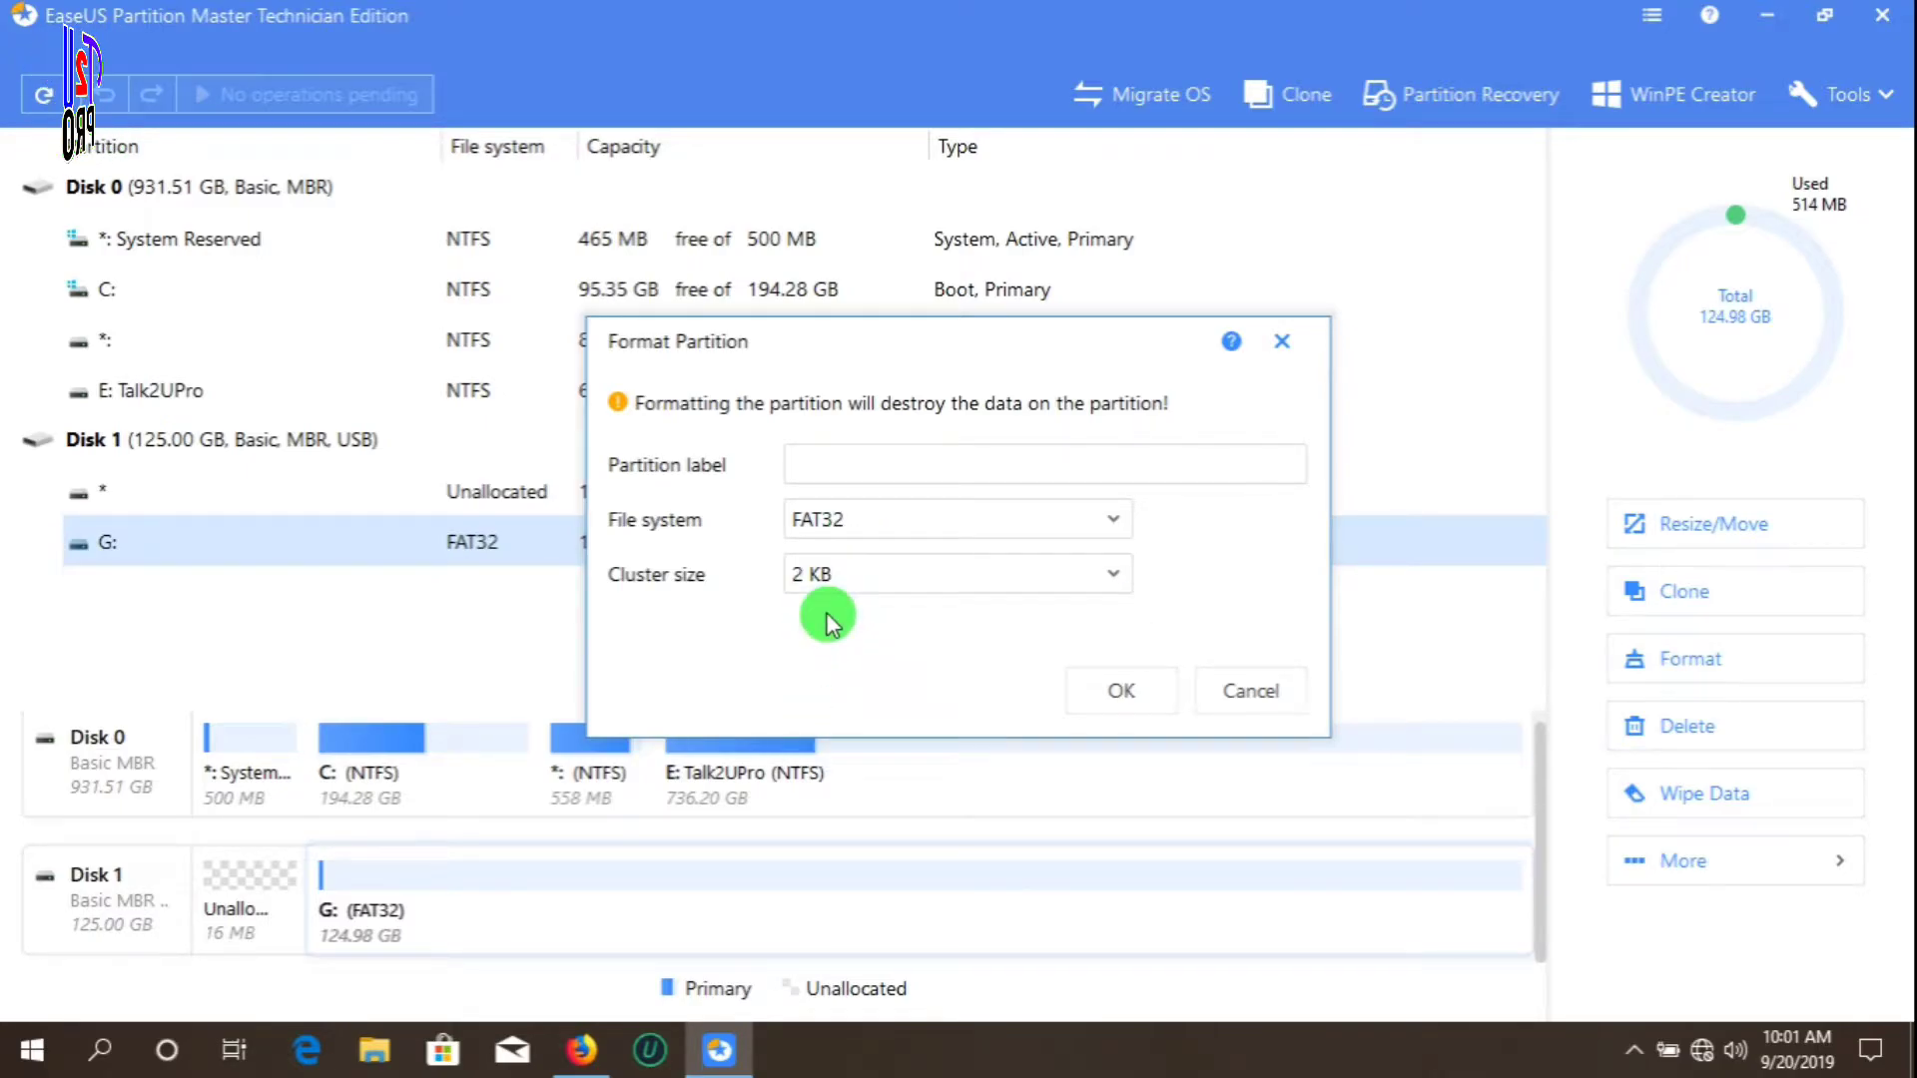
pyautogui.moveTo(1137, 635)
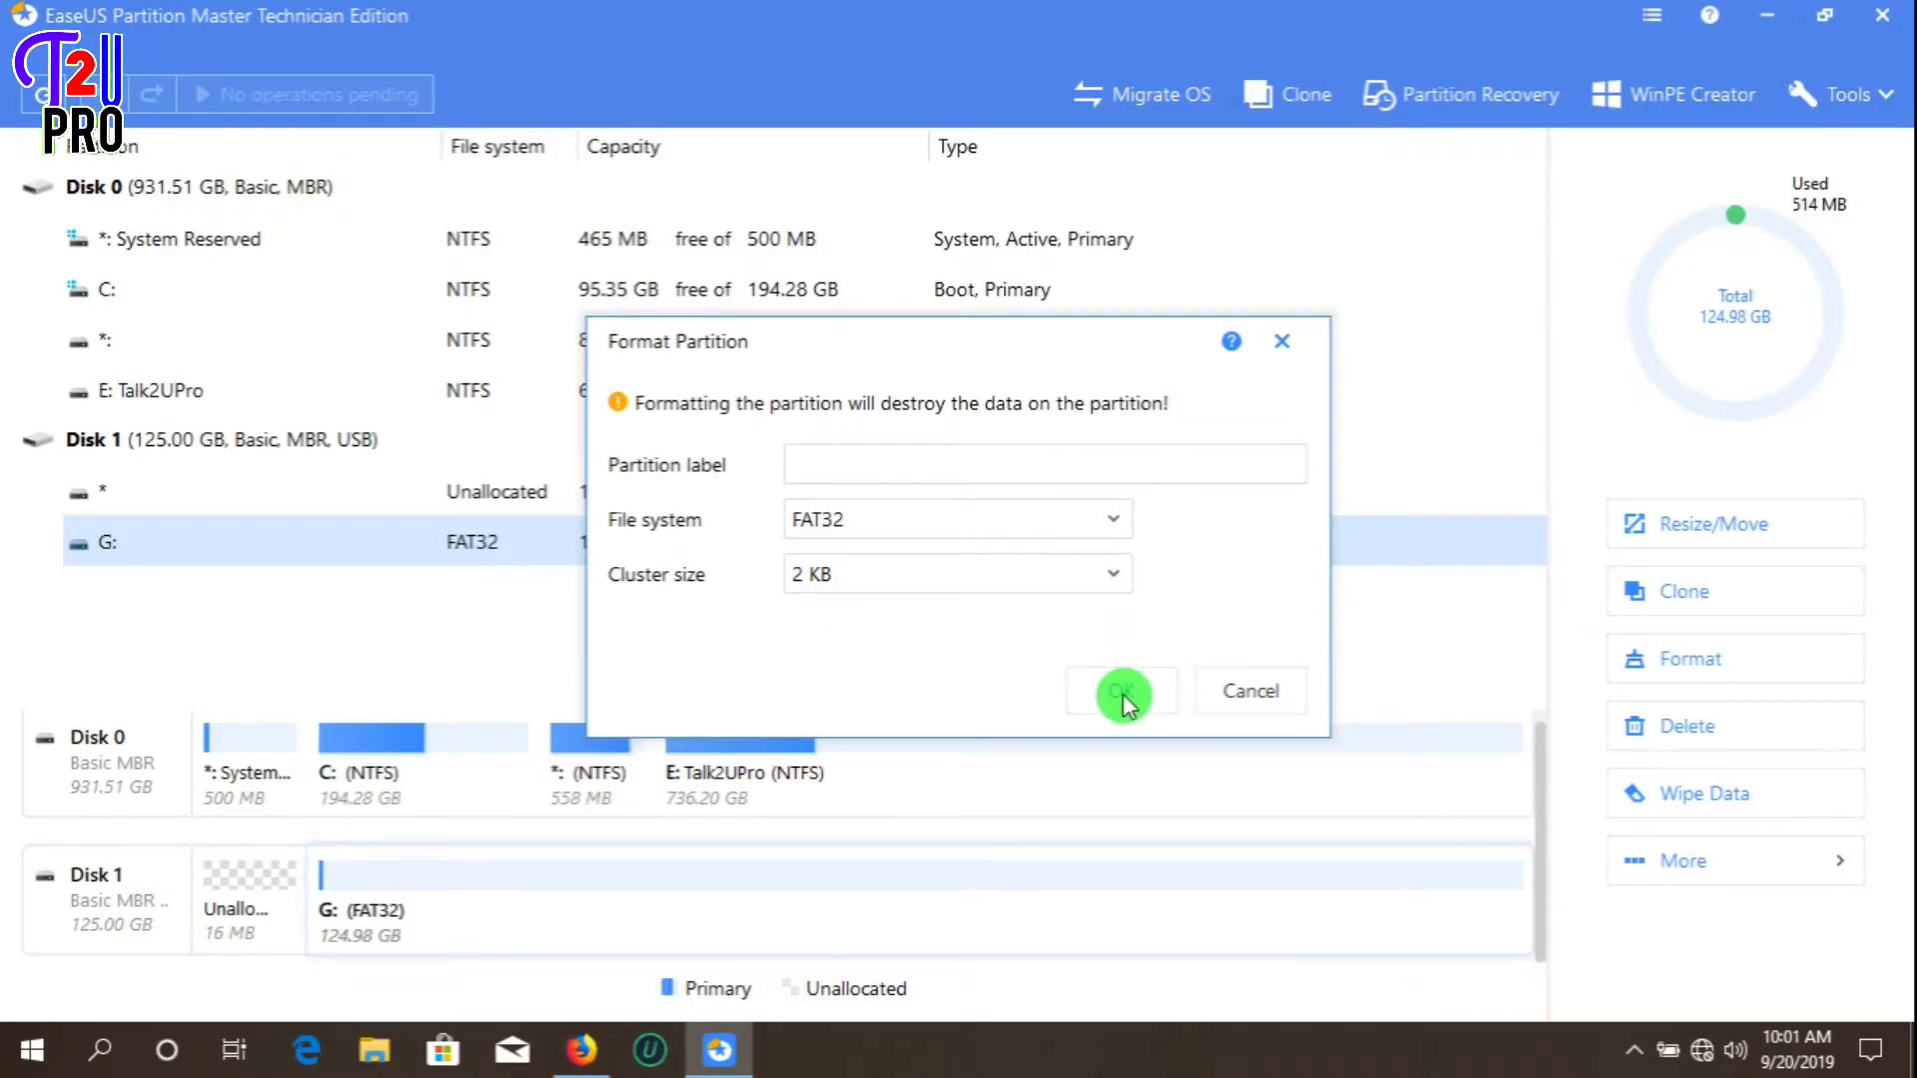
pyautogui.click(1120, 691)
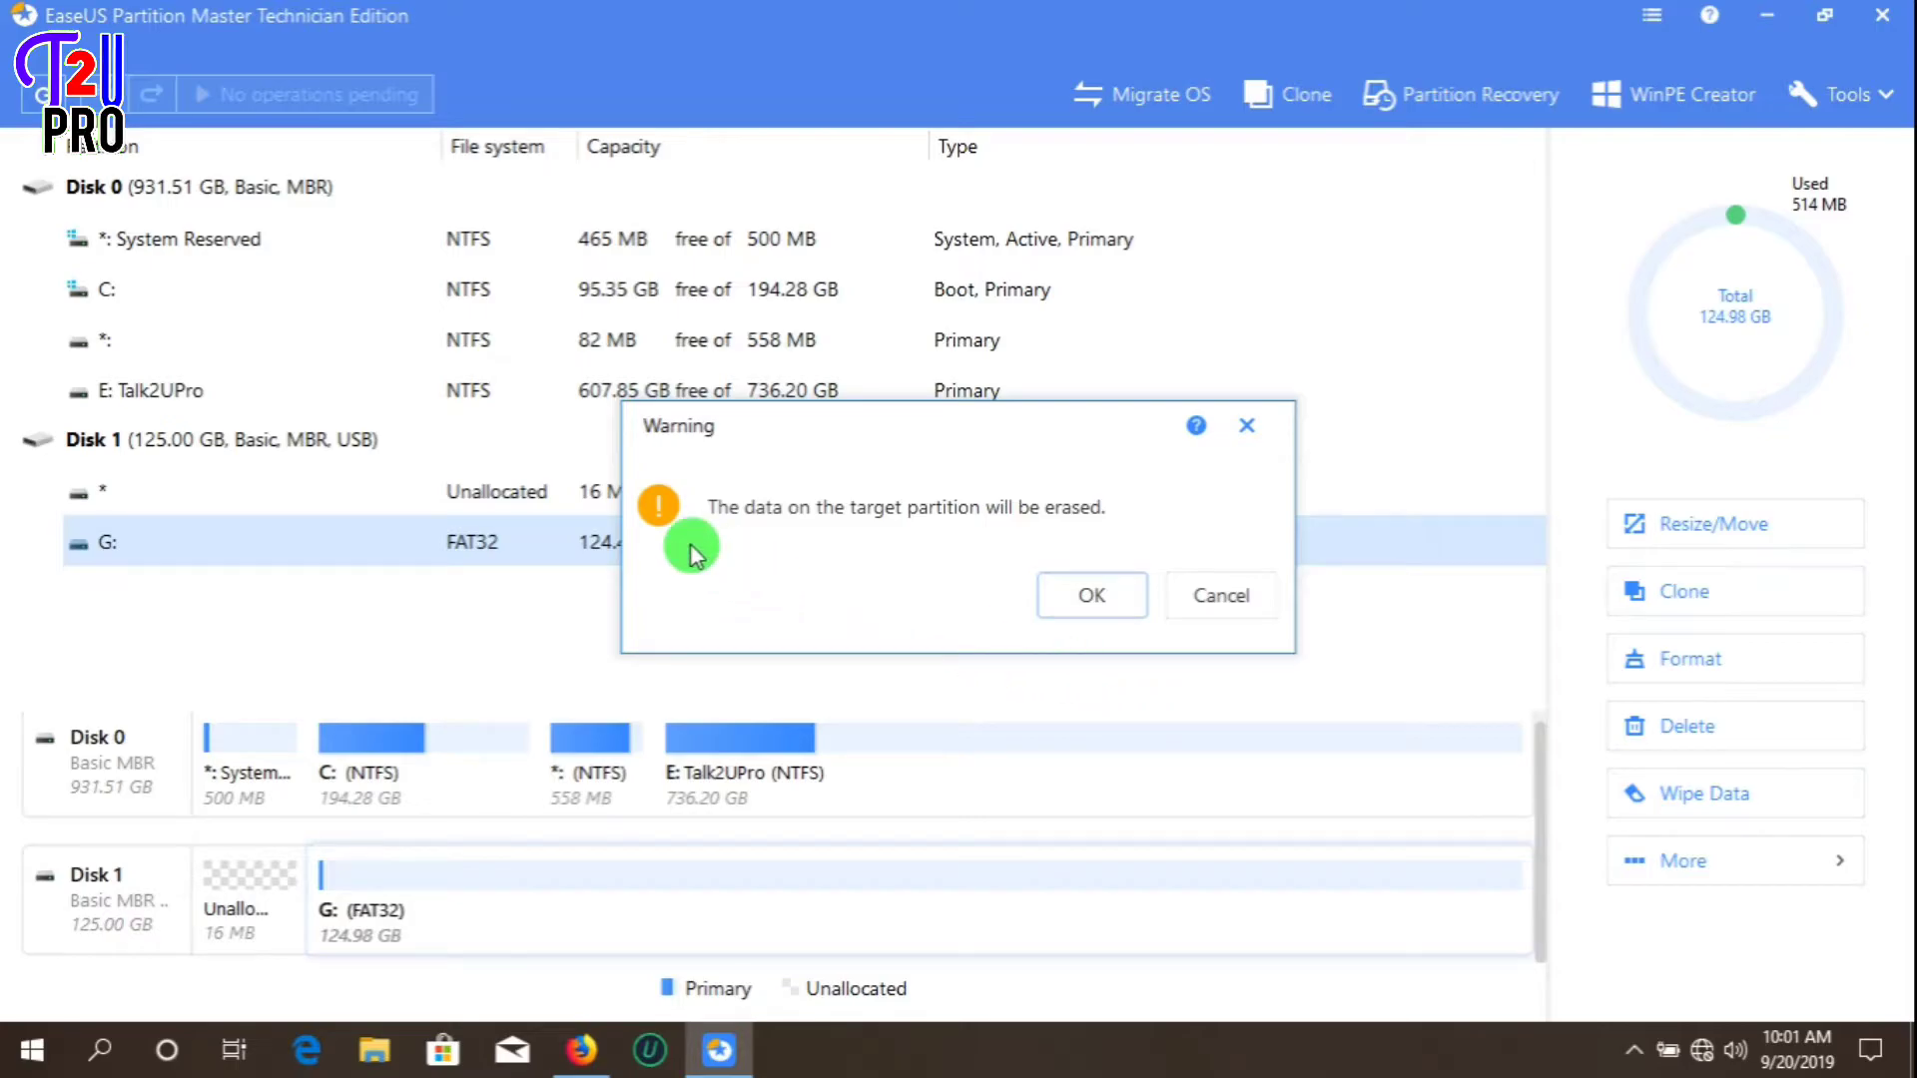
pyautogui.moveTo(1094, 511)
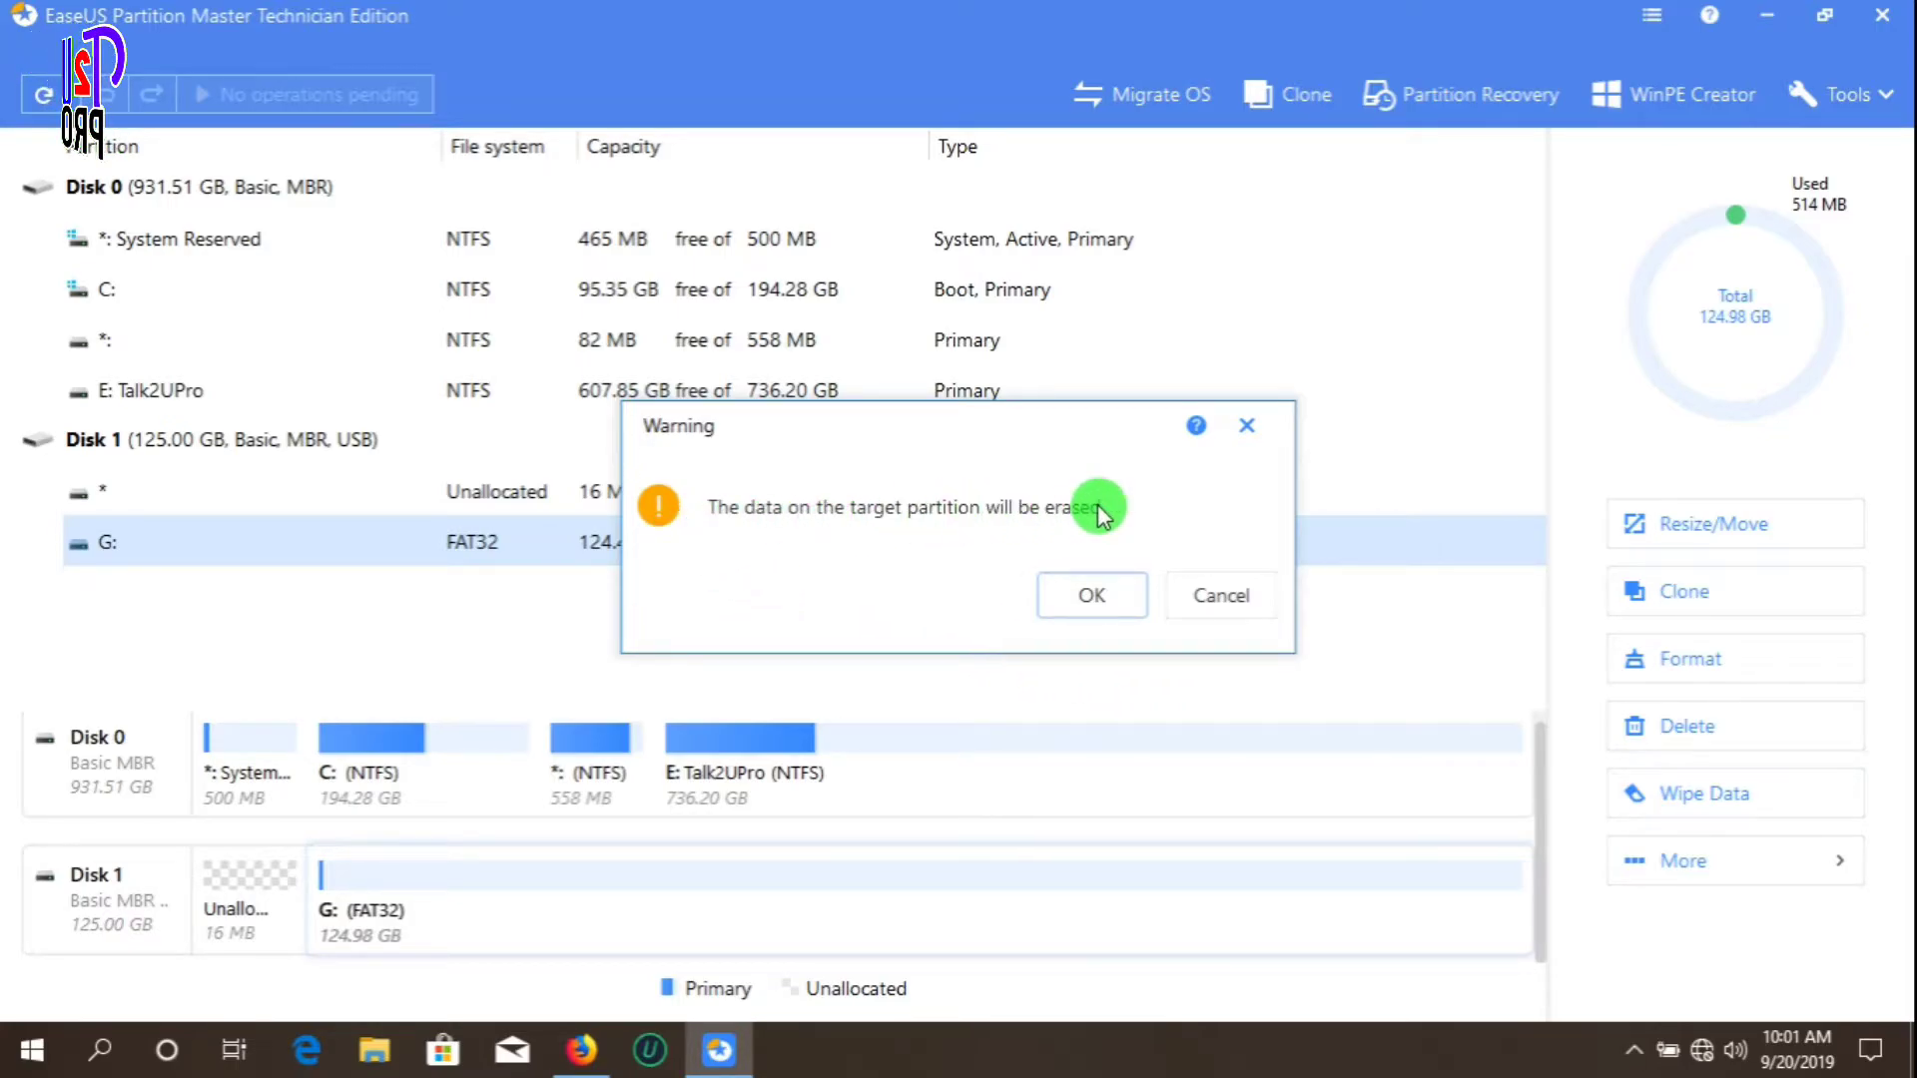
pyautogui.click(1090, 595)
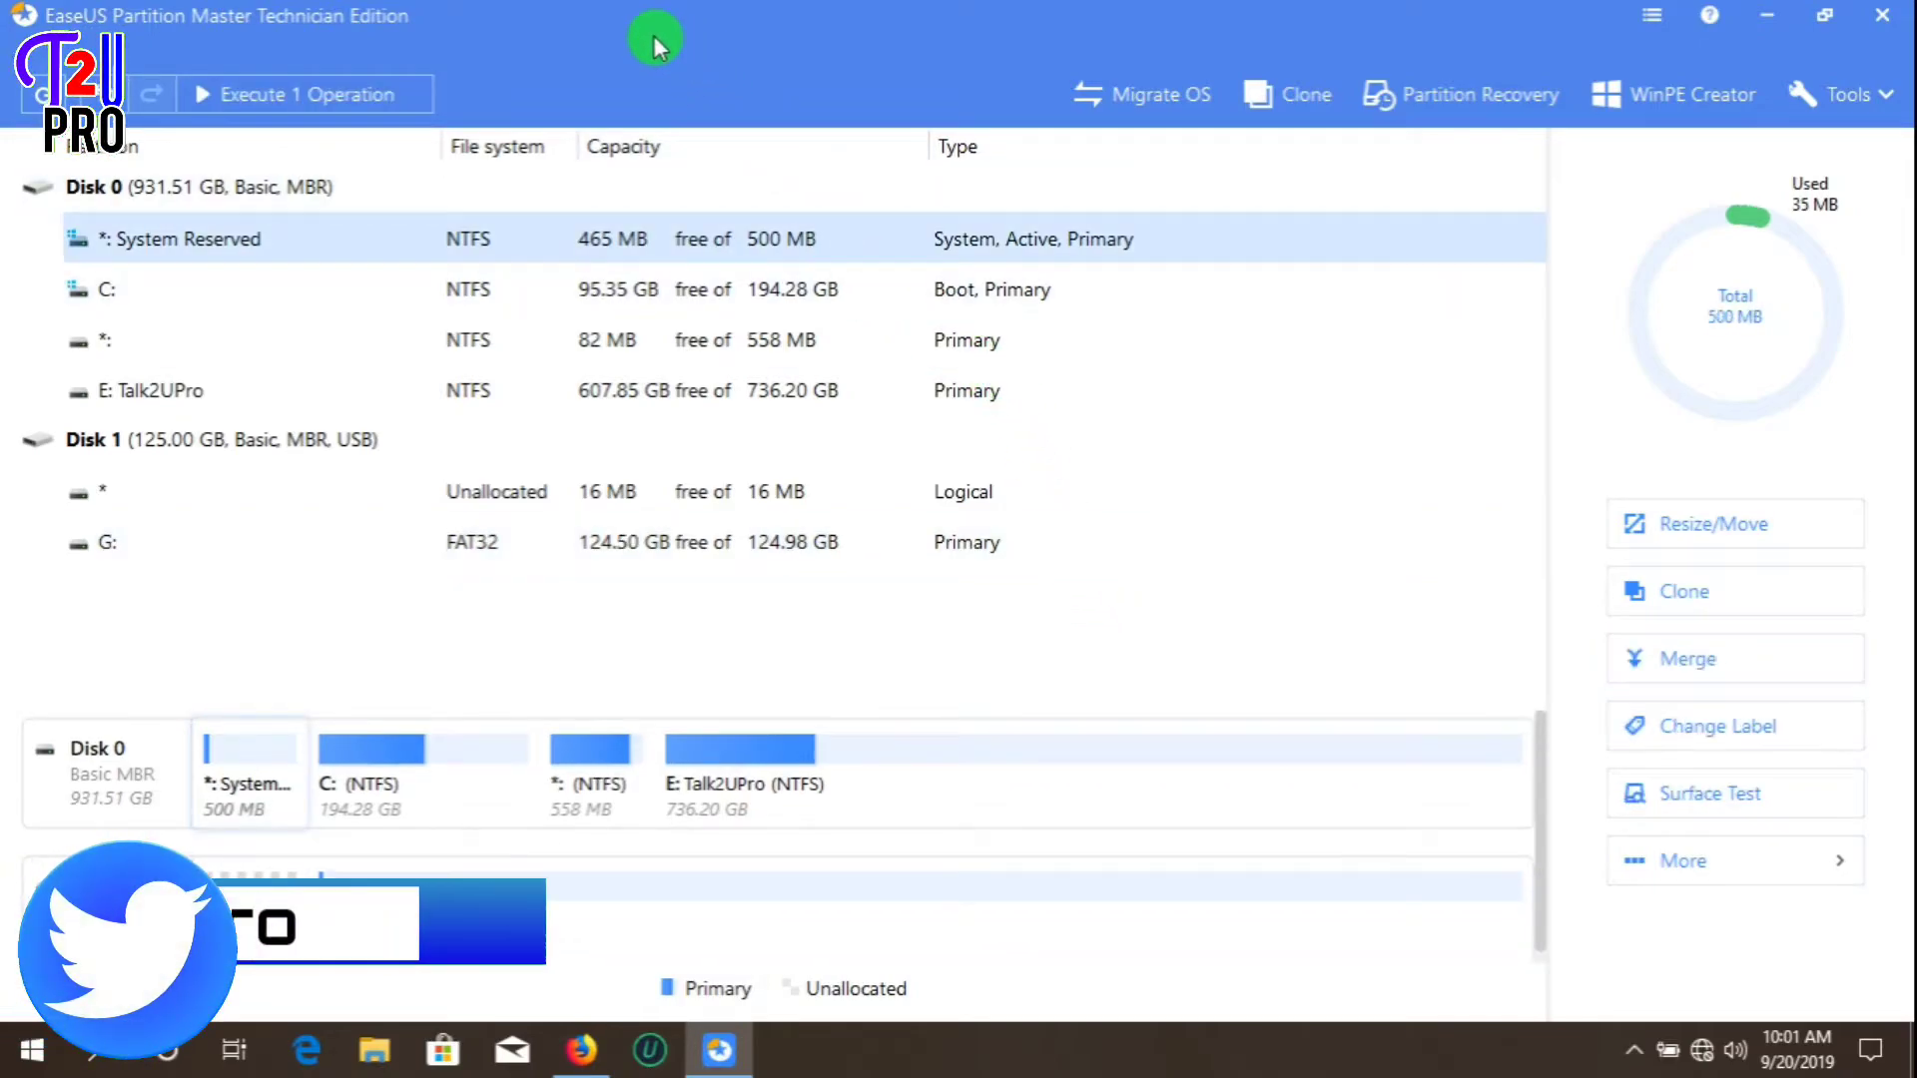
pyautogui.moveTo(208, 104)
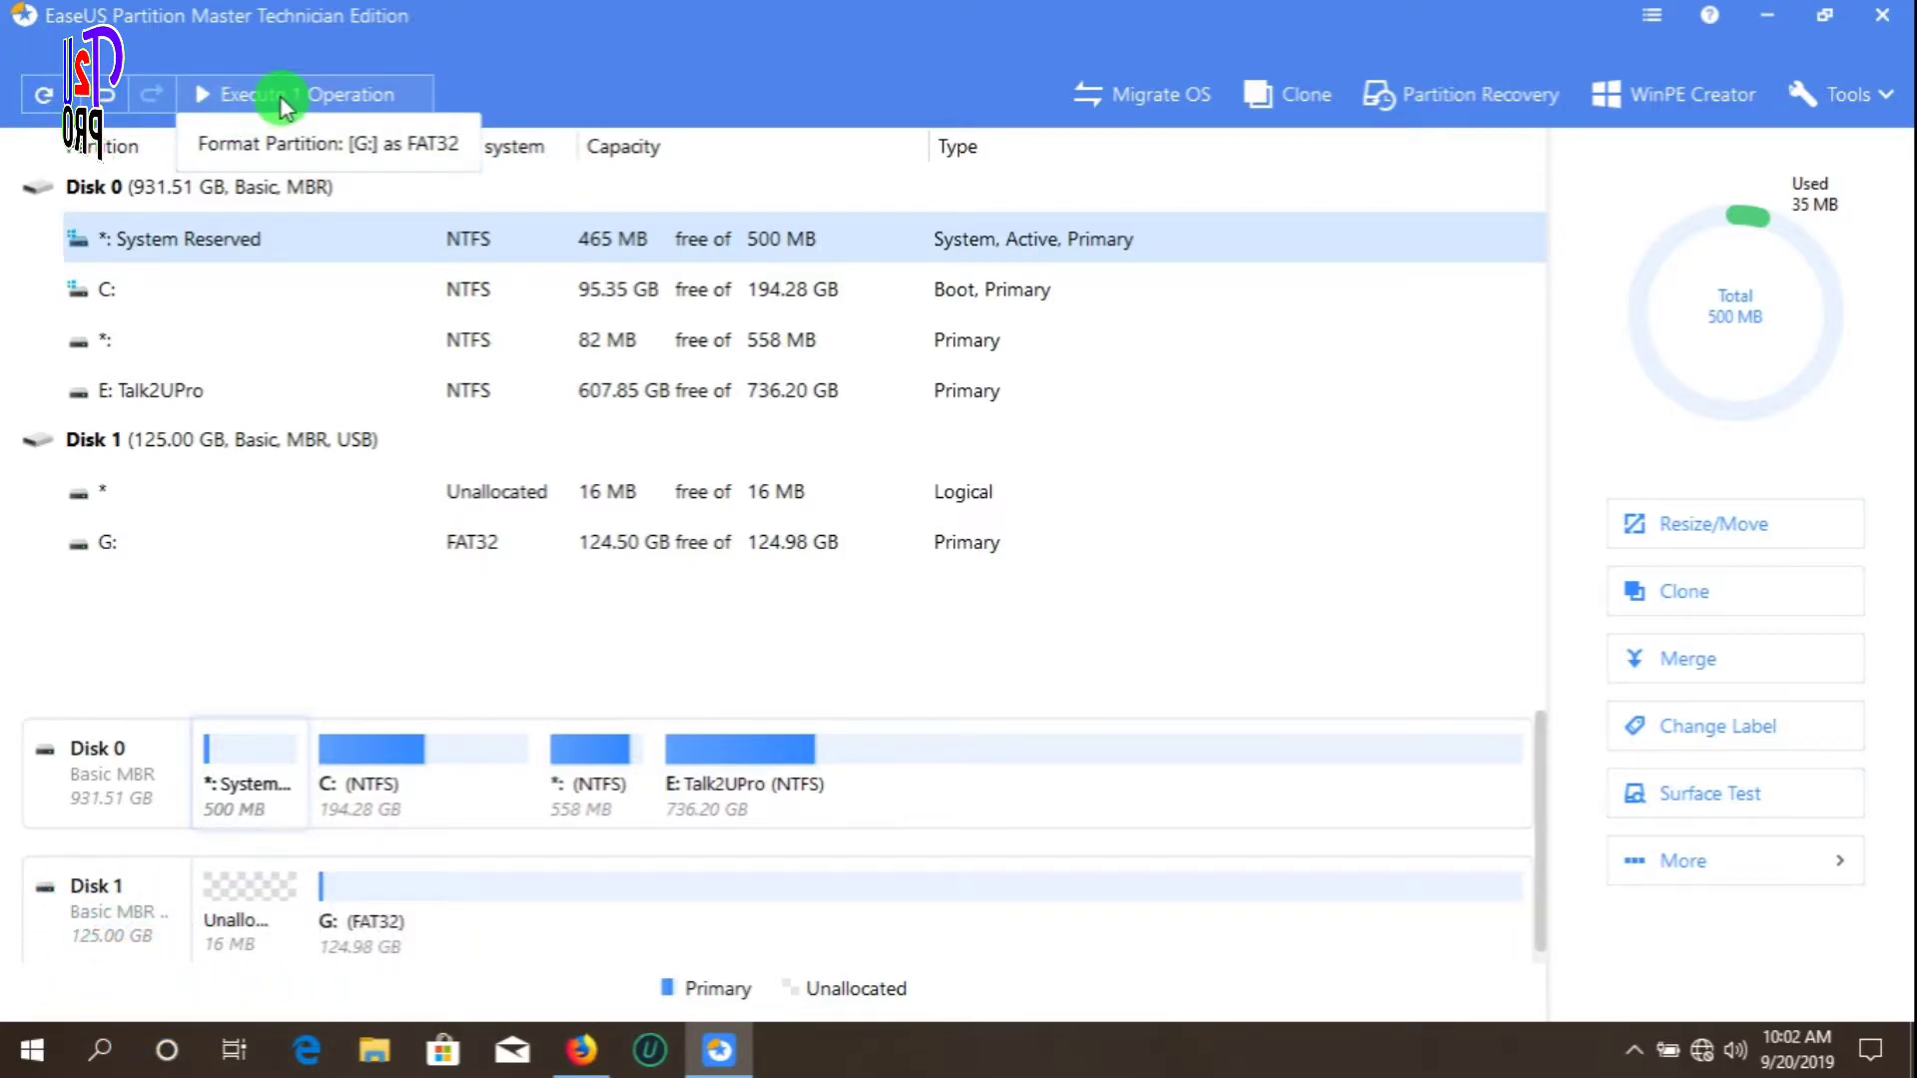
# Review the one pending operation and apply the FAT32 format of G:
pyautogui.click(304, 94)
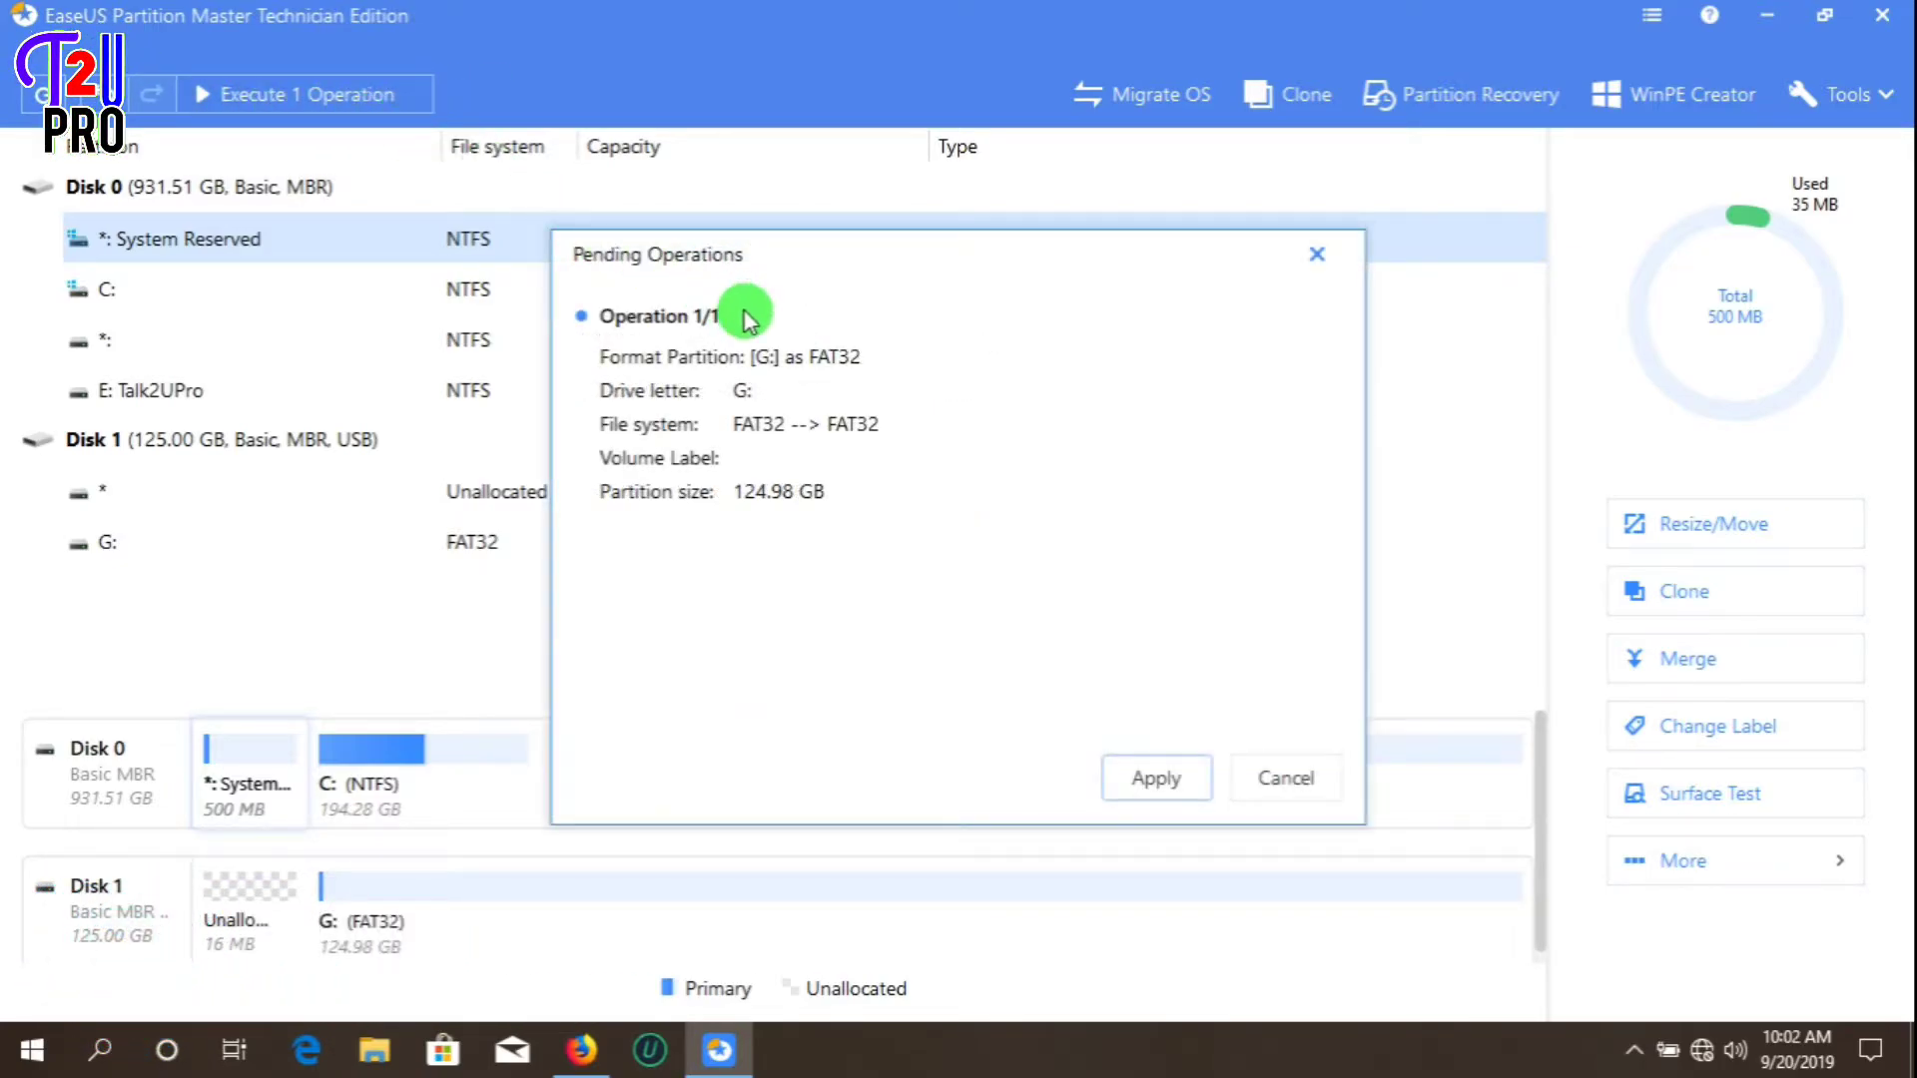
pyautogui.moveTo(1076, 536)
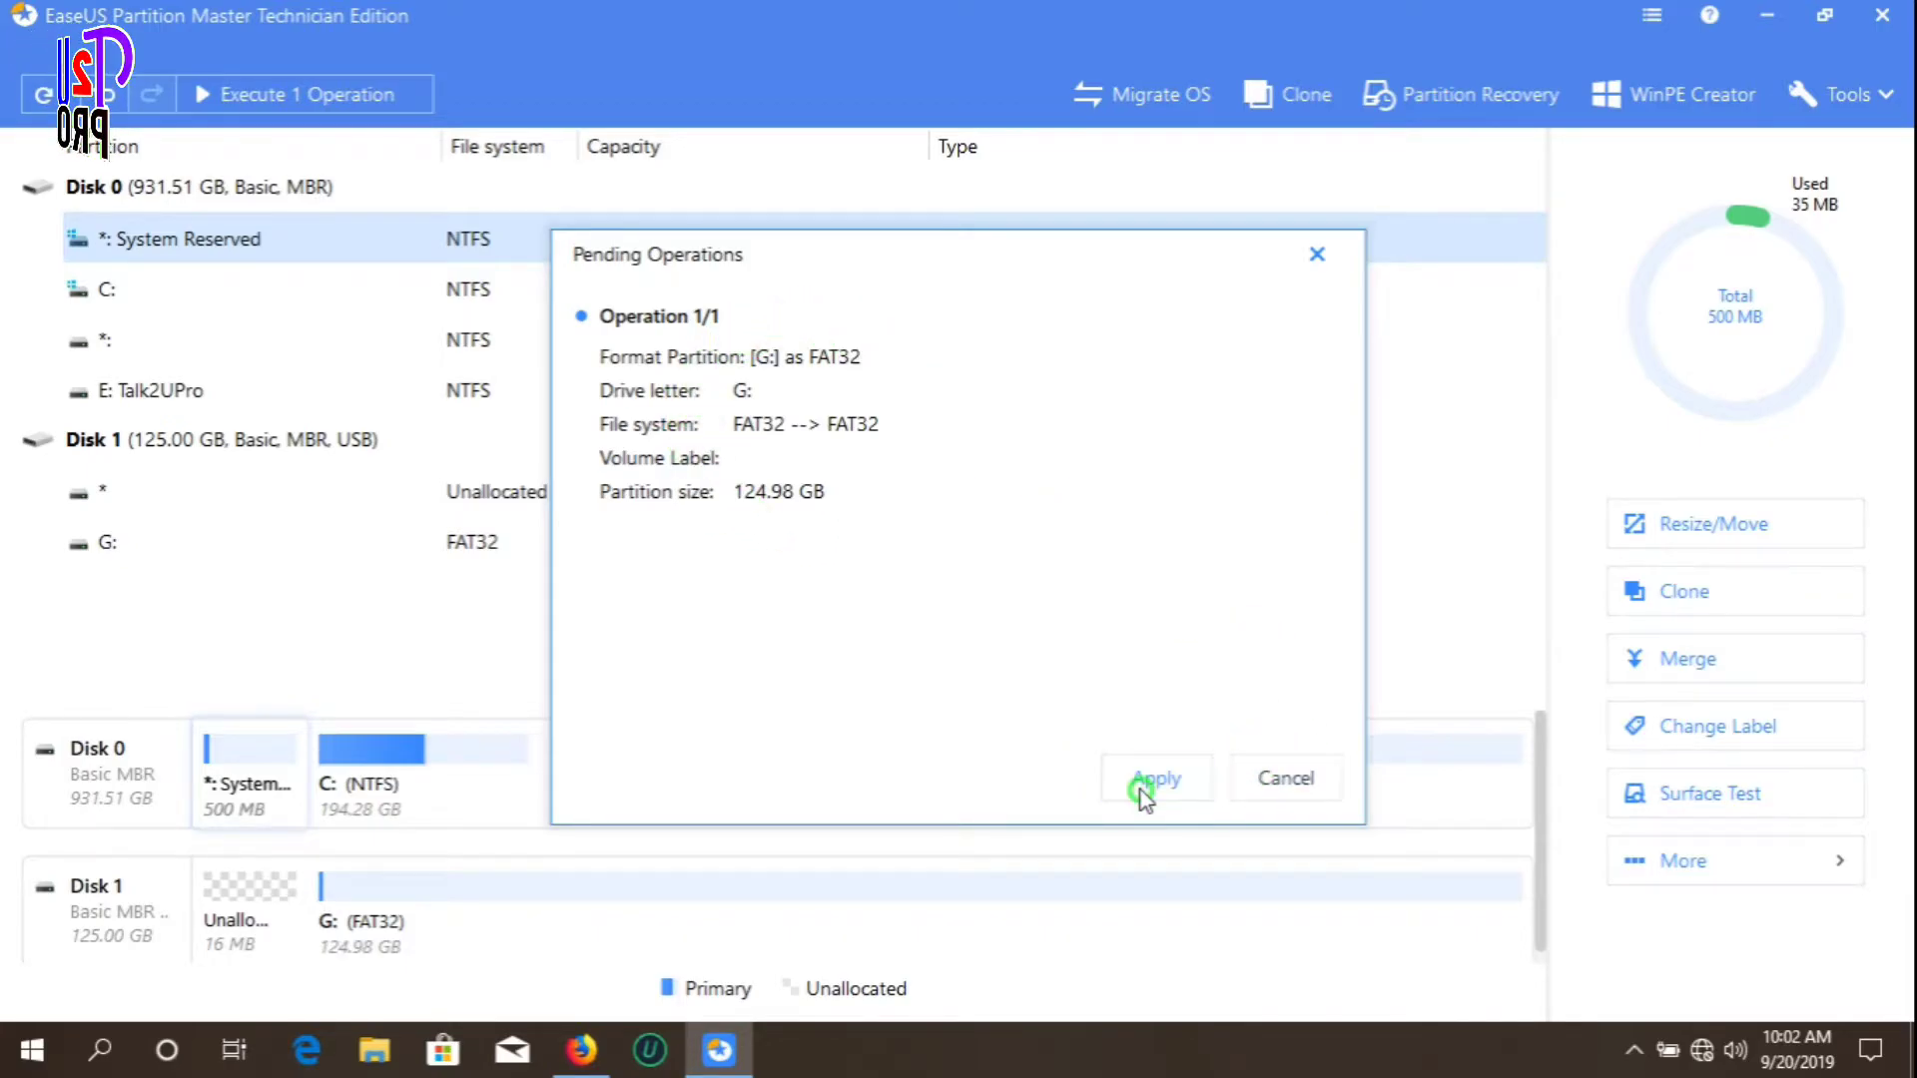
pyautogui.click(1154, 779)
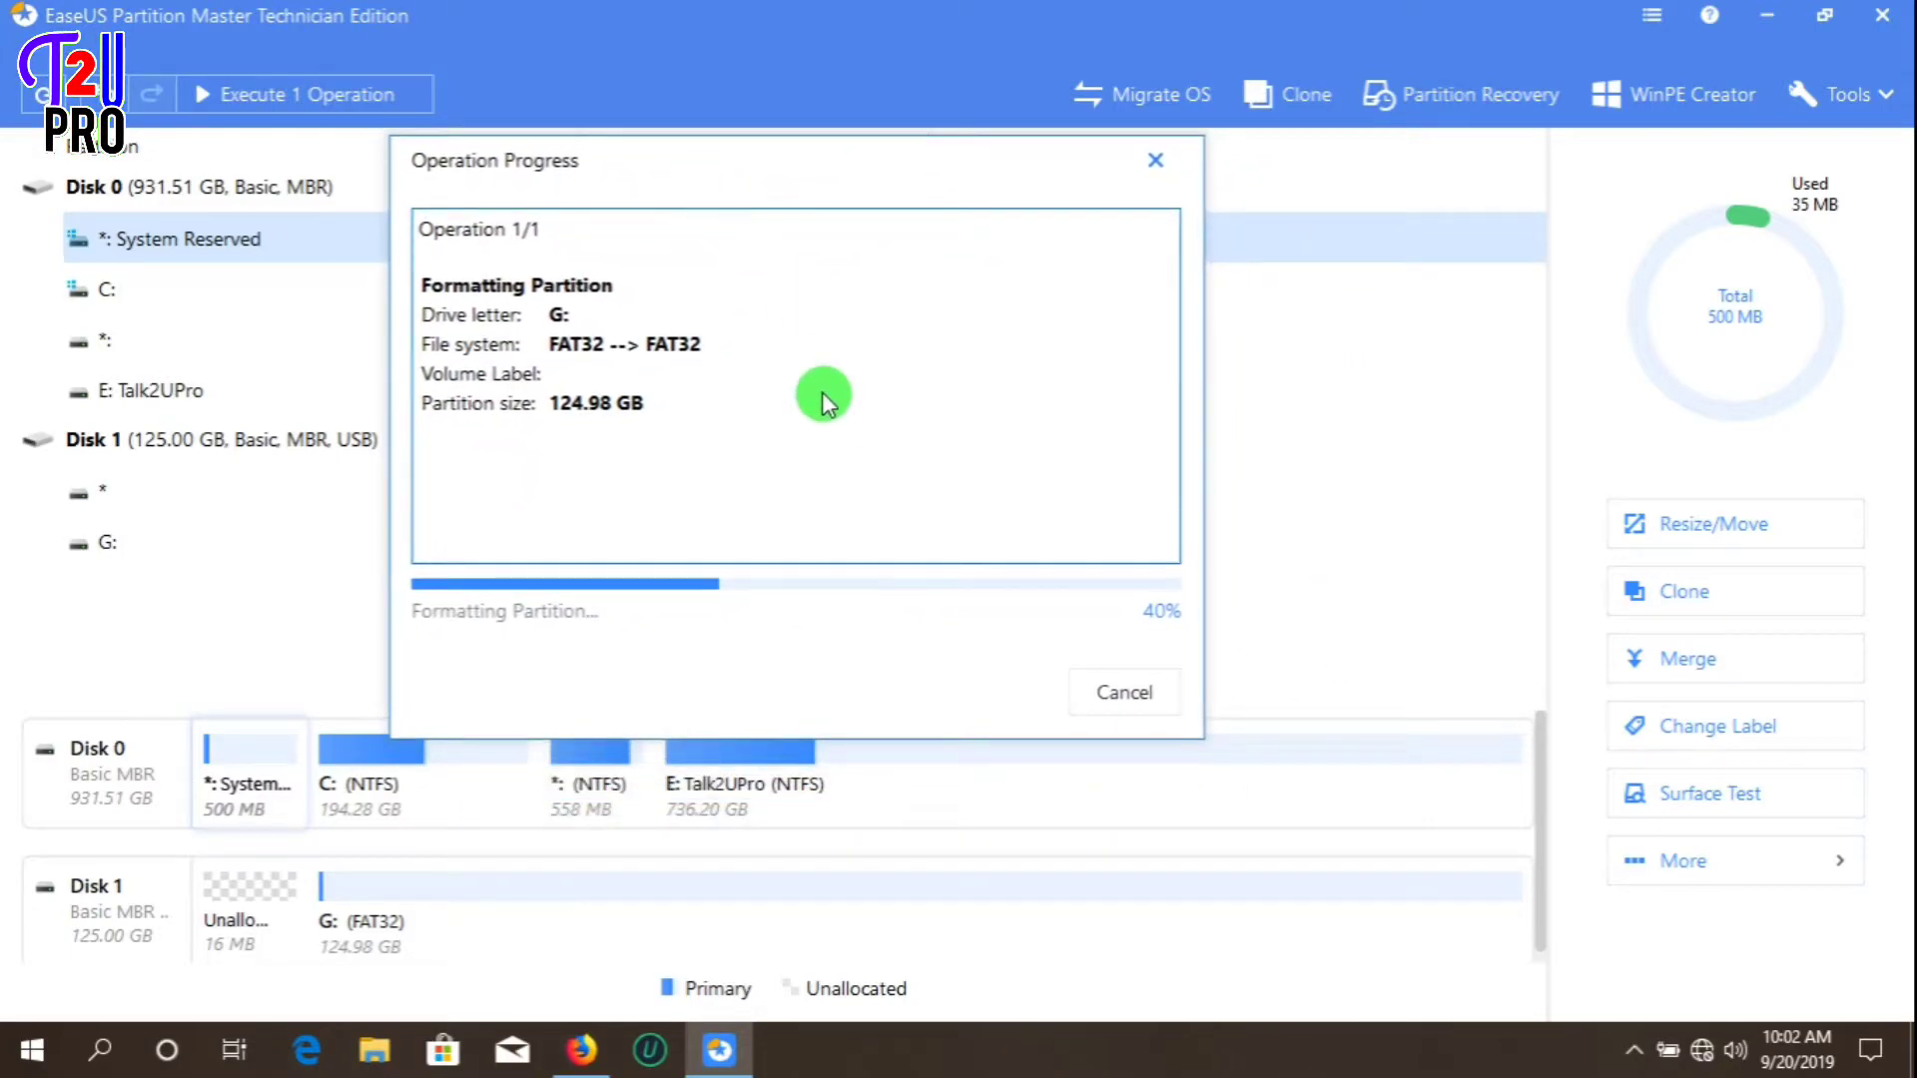
pyautogui.moveTo(878, 353)
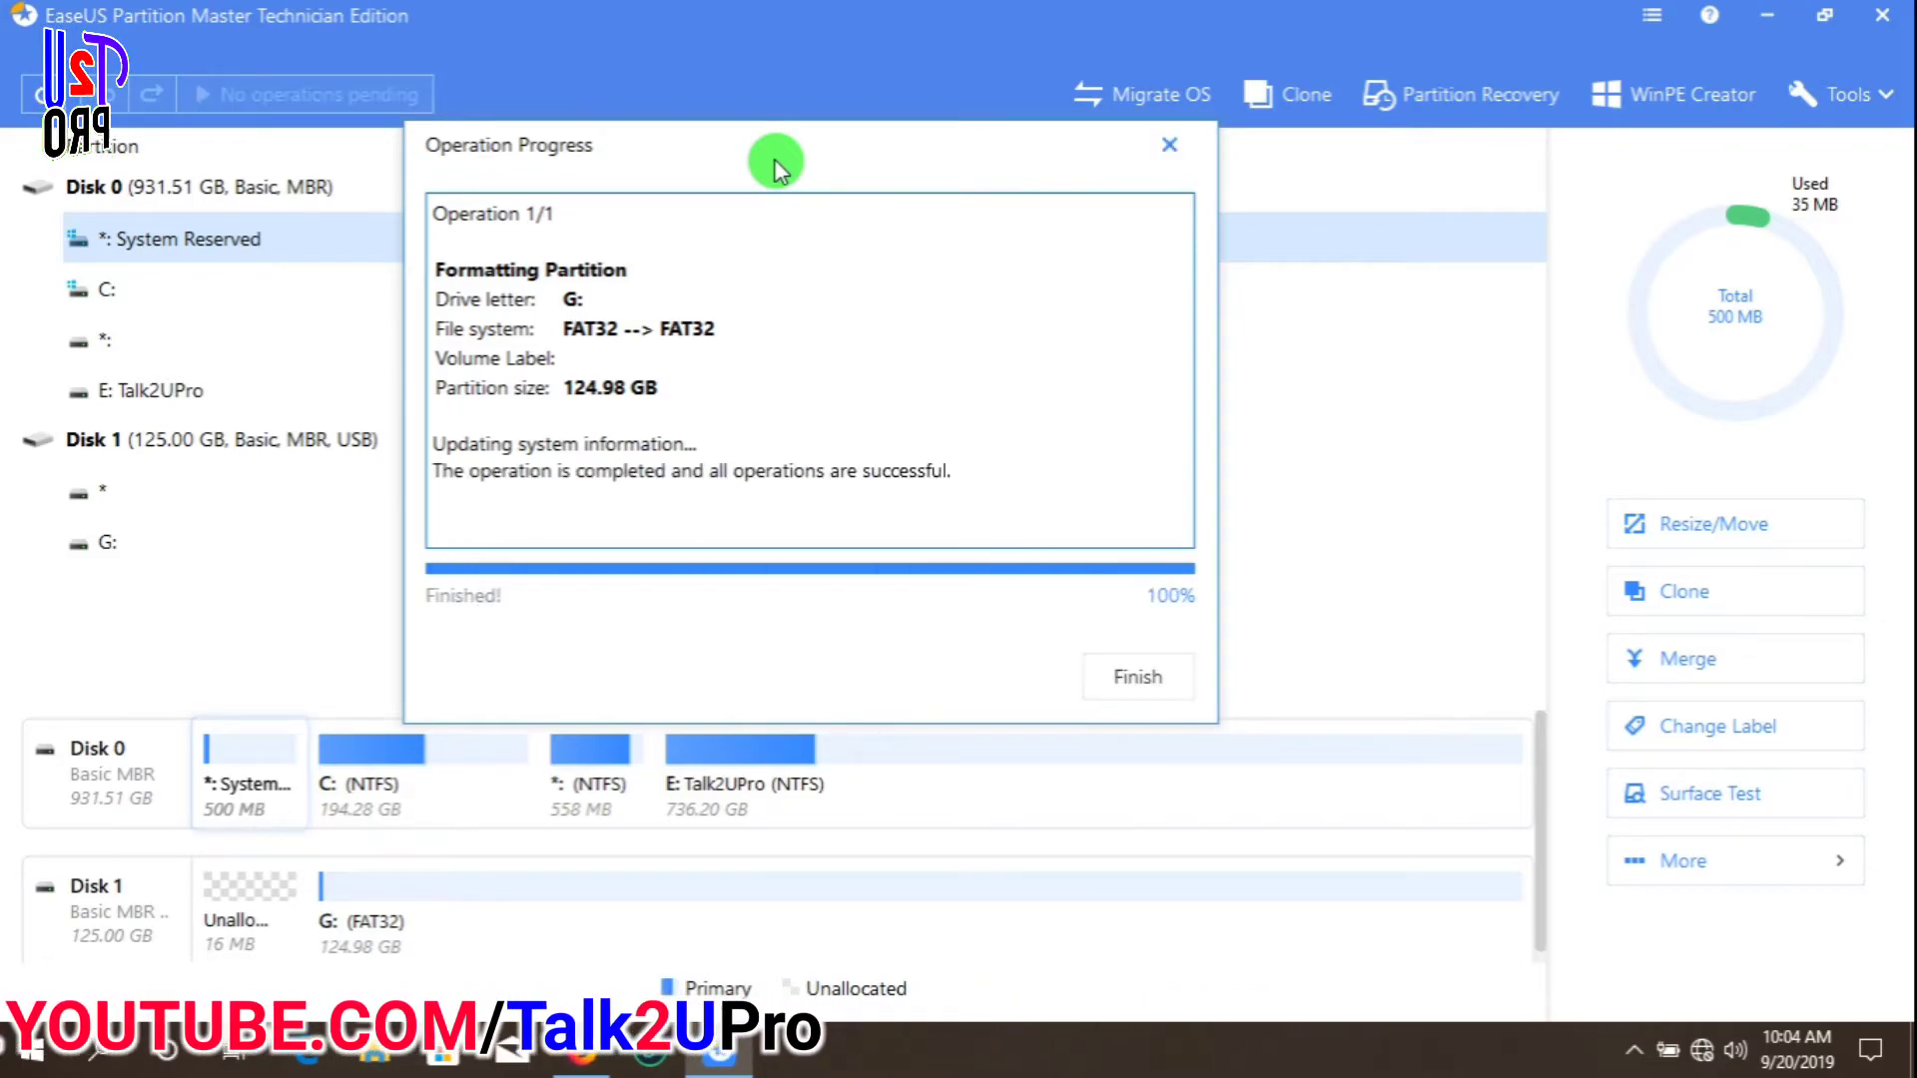
pyautogui.moveTo(942, 409)
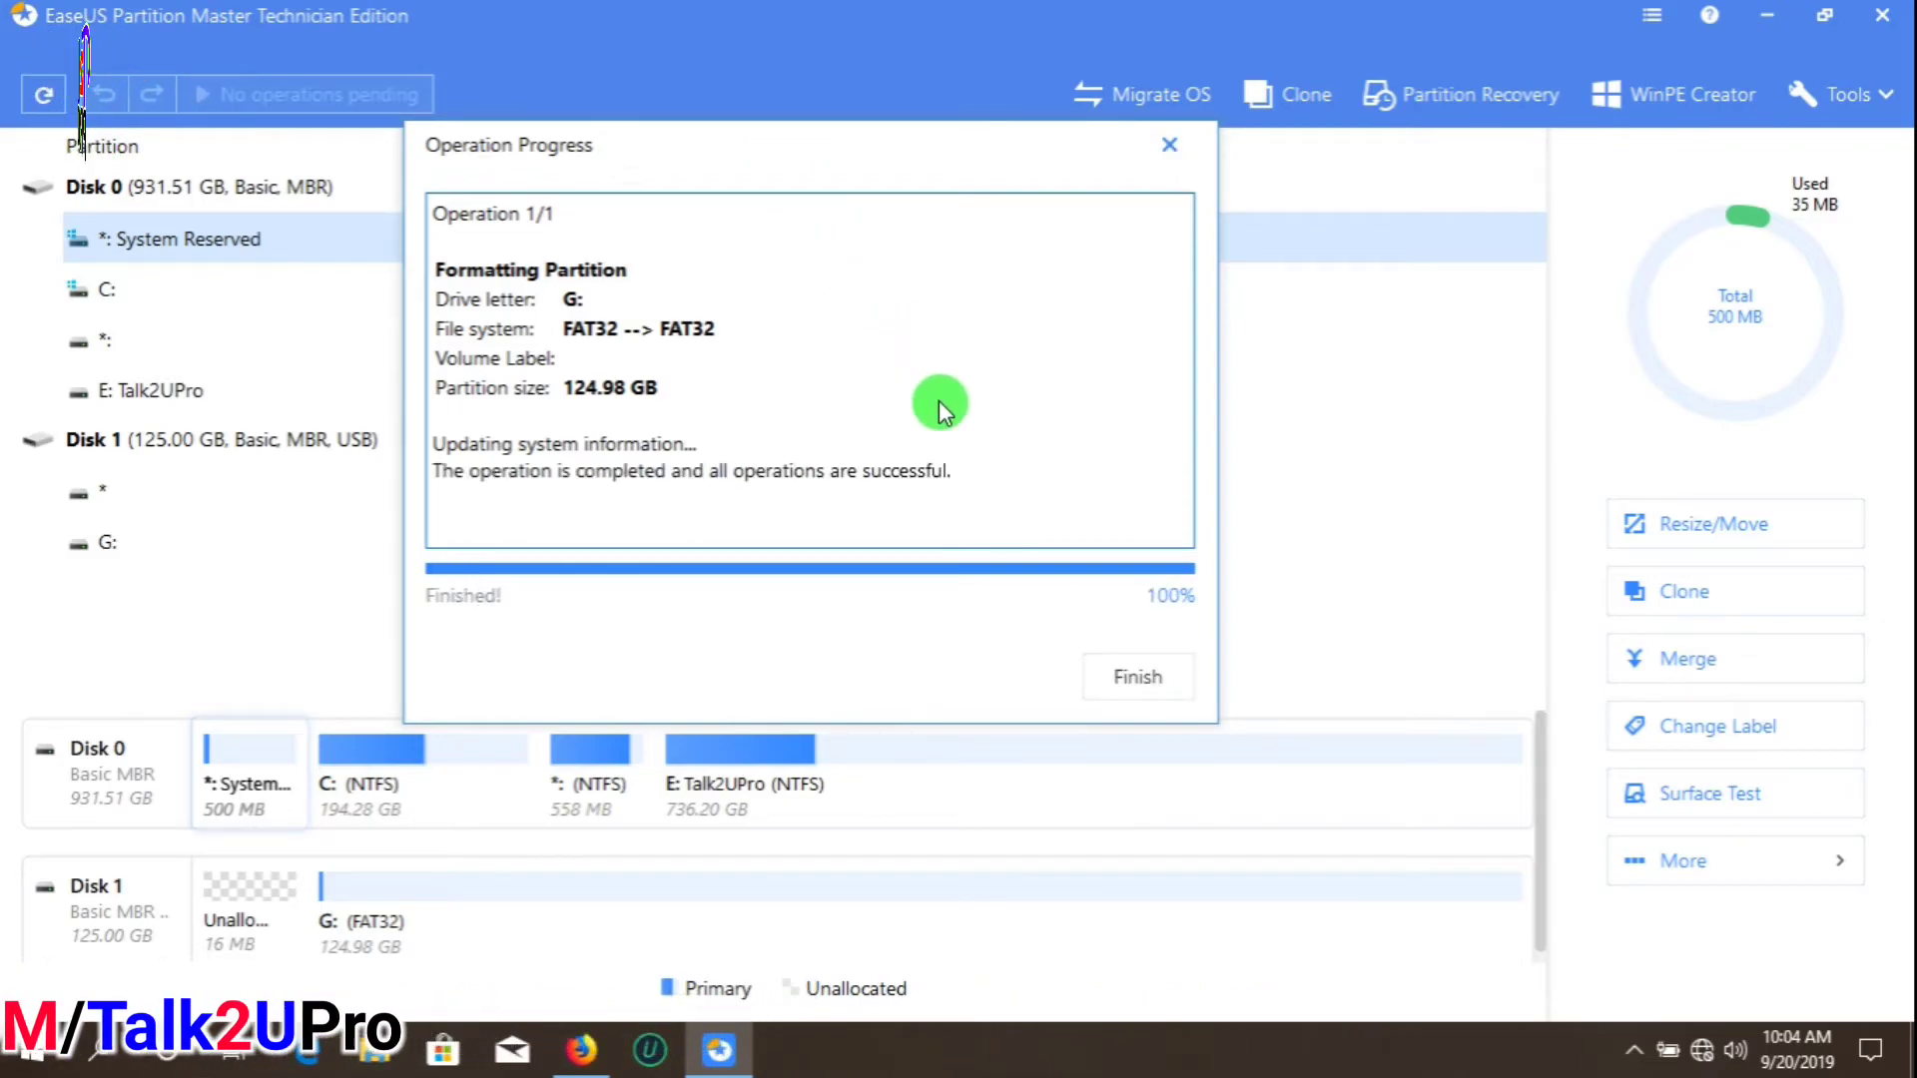
pyautogui.moveTo(593, 519)
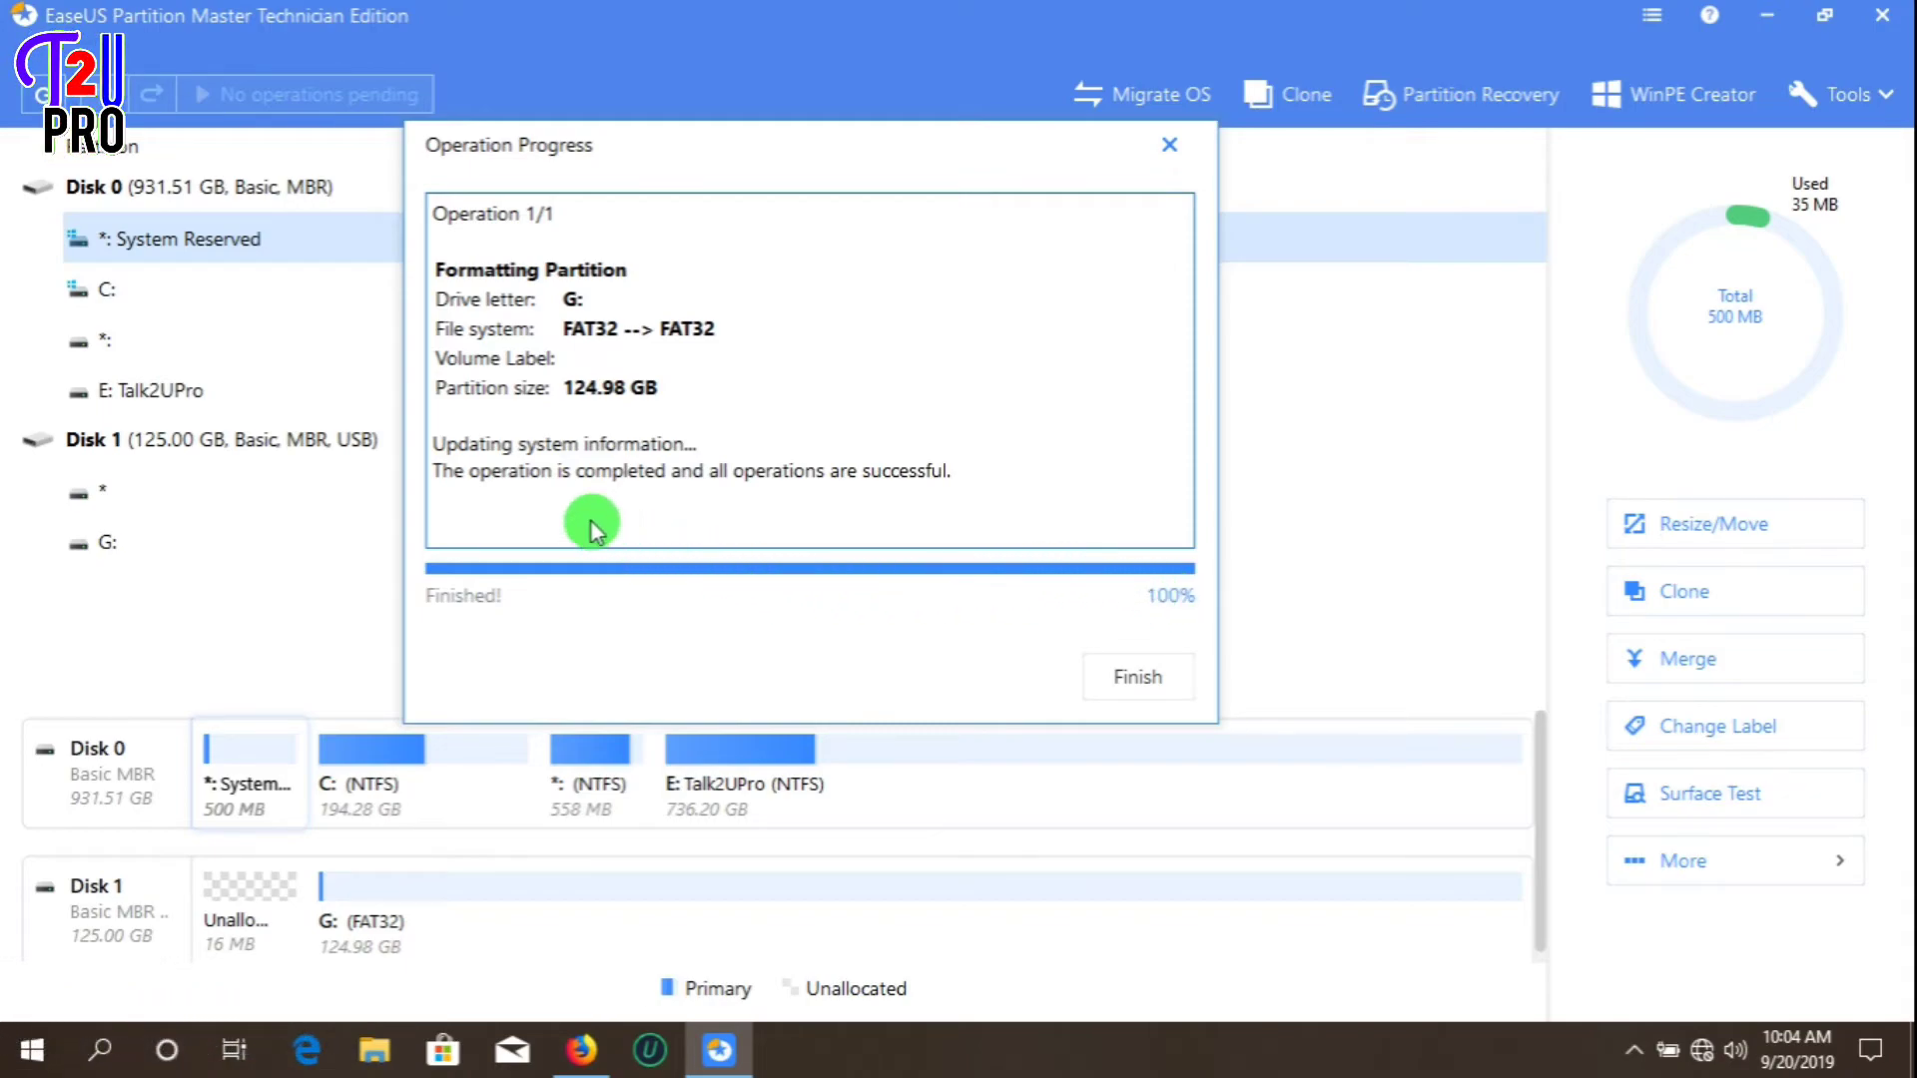
pyautogui.moveTo(865, 575)
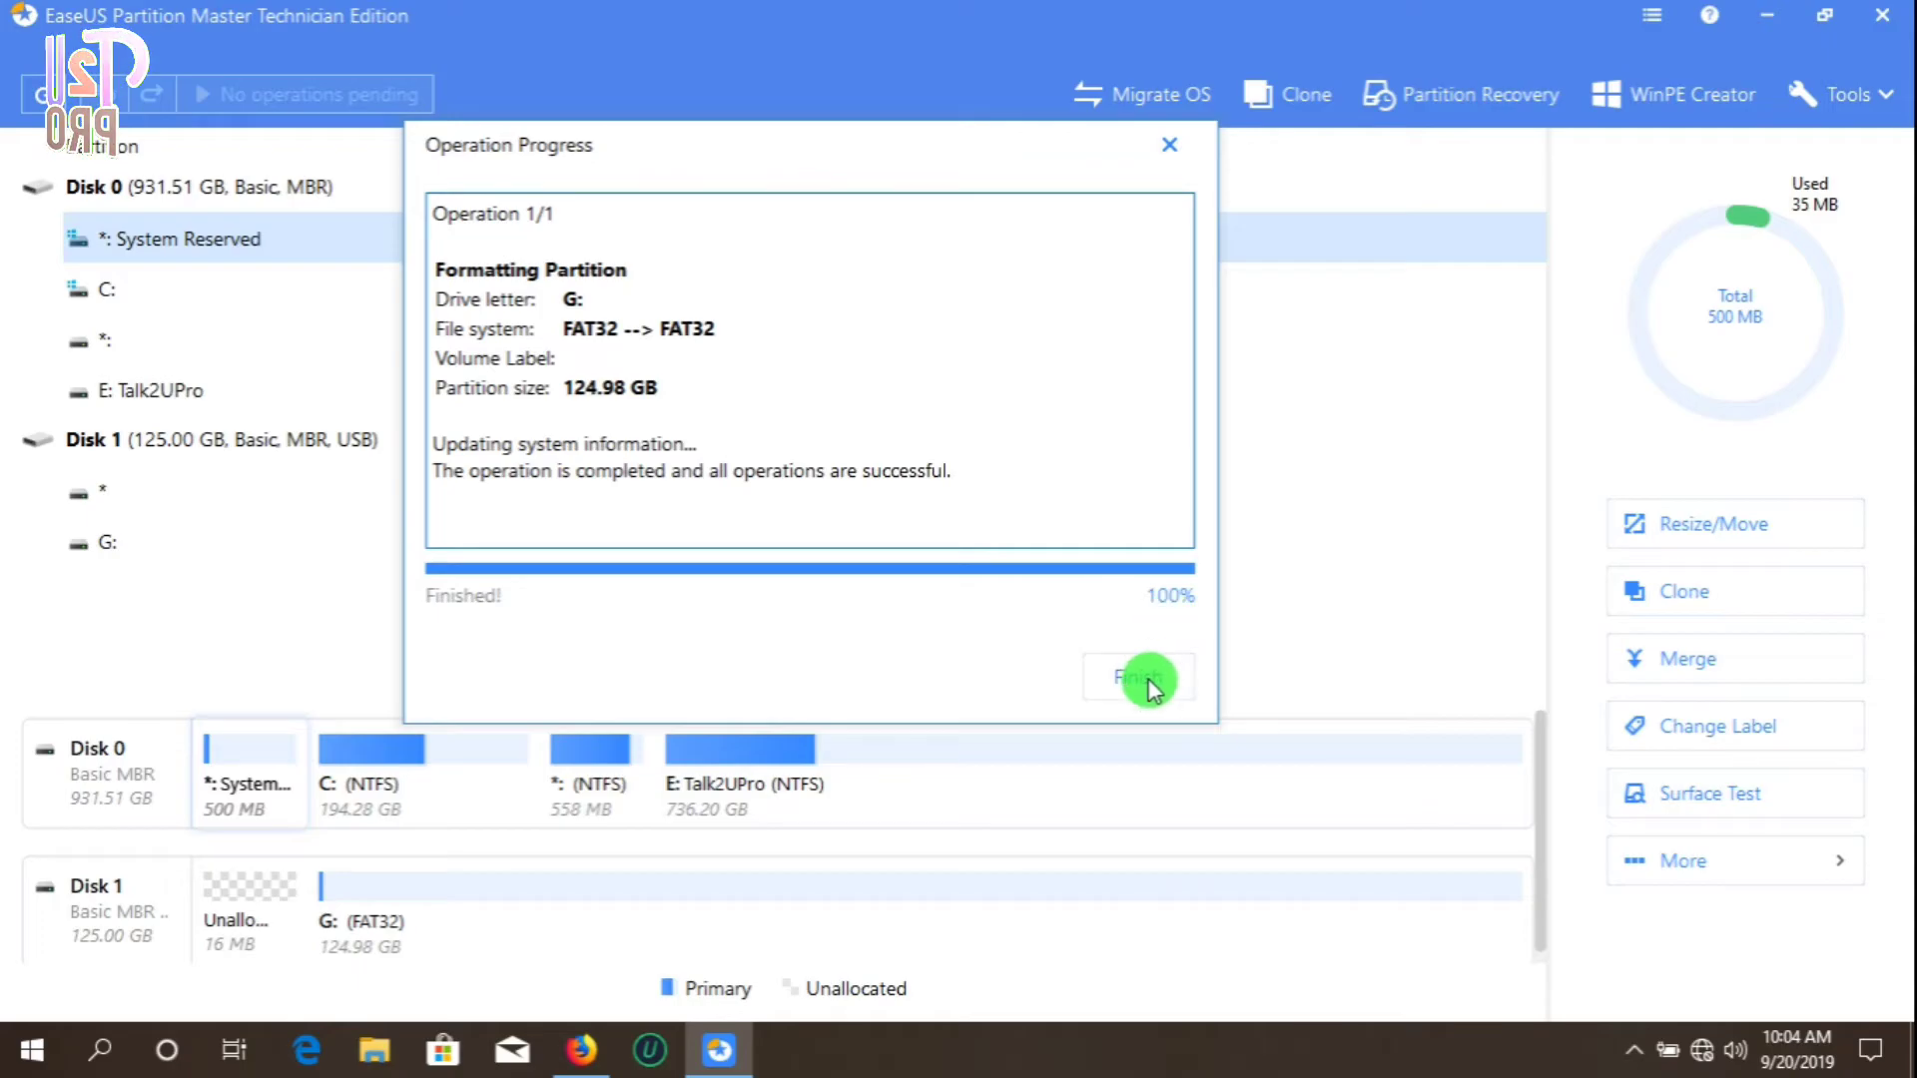
# Close the completed FAT32 format report with Finish
pyautogui.click(1136, 677)
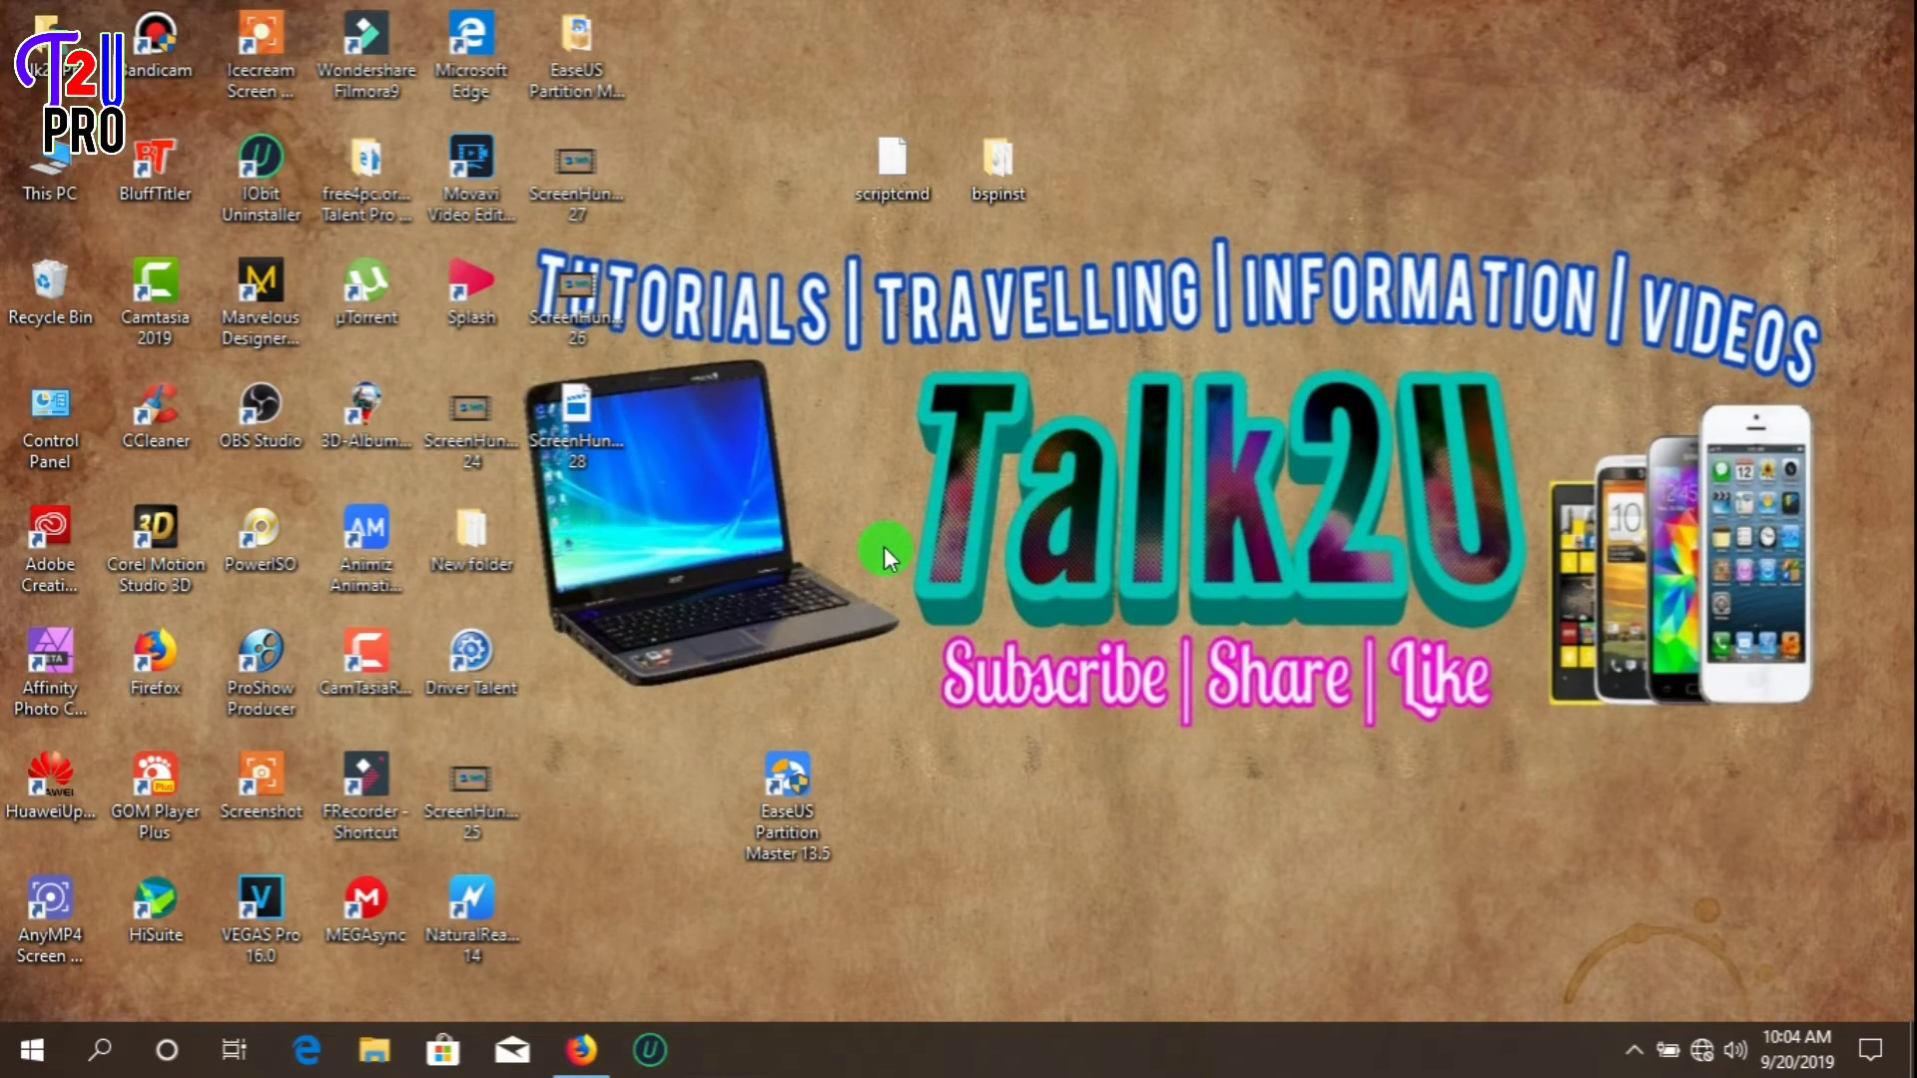
# Confirm USB Drive (G:) shows FAT32 in Properties, then close This PC
pyautogui.doubleClick(48, 171)
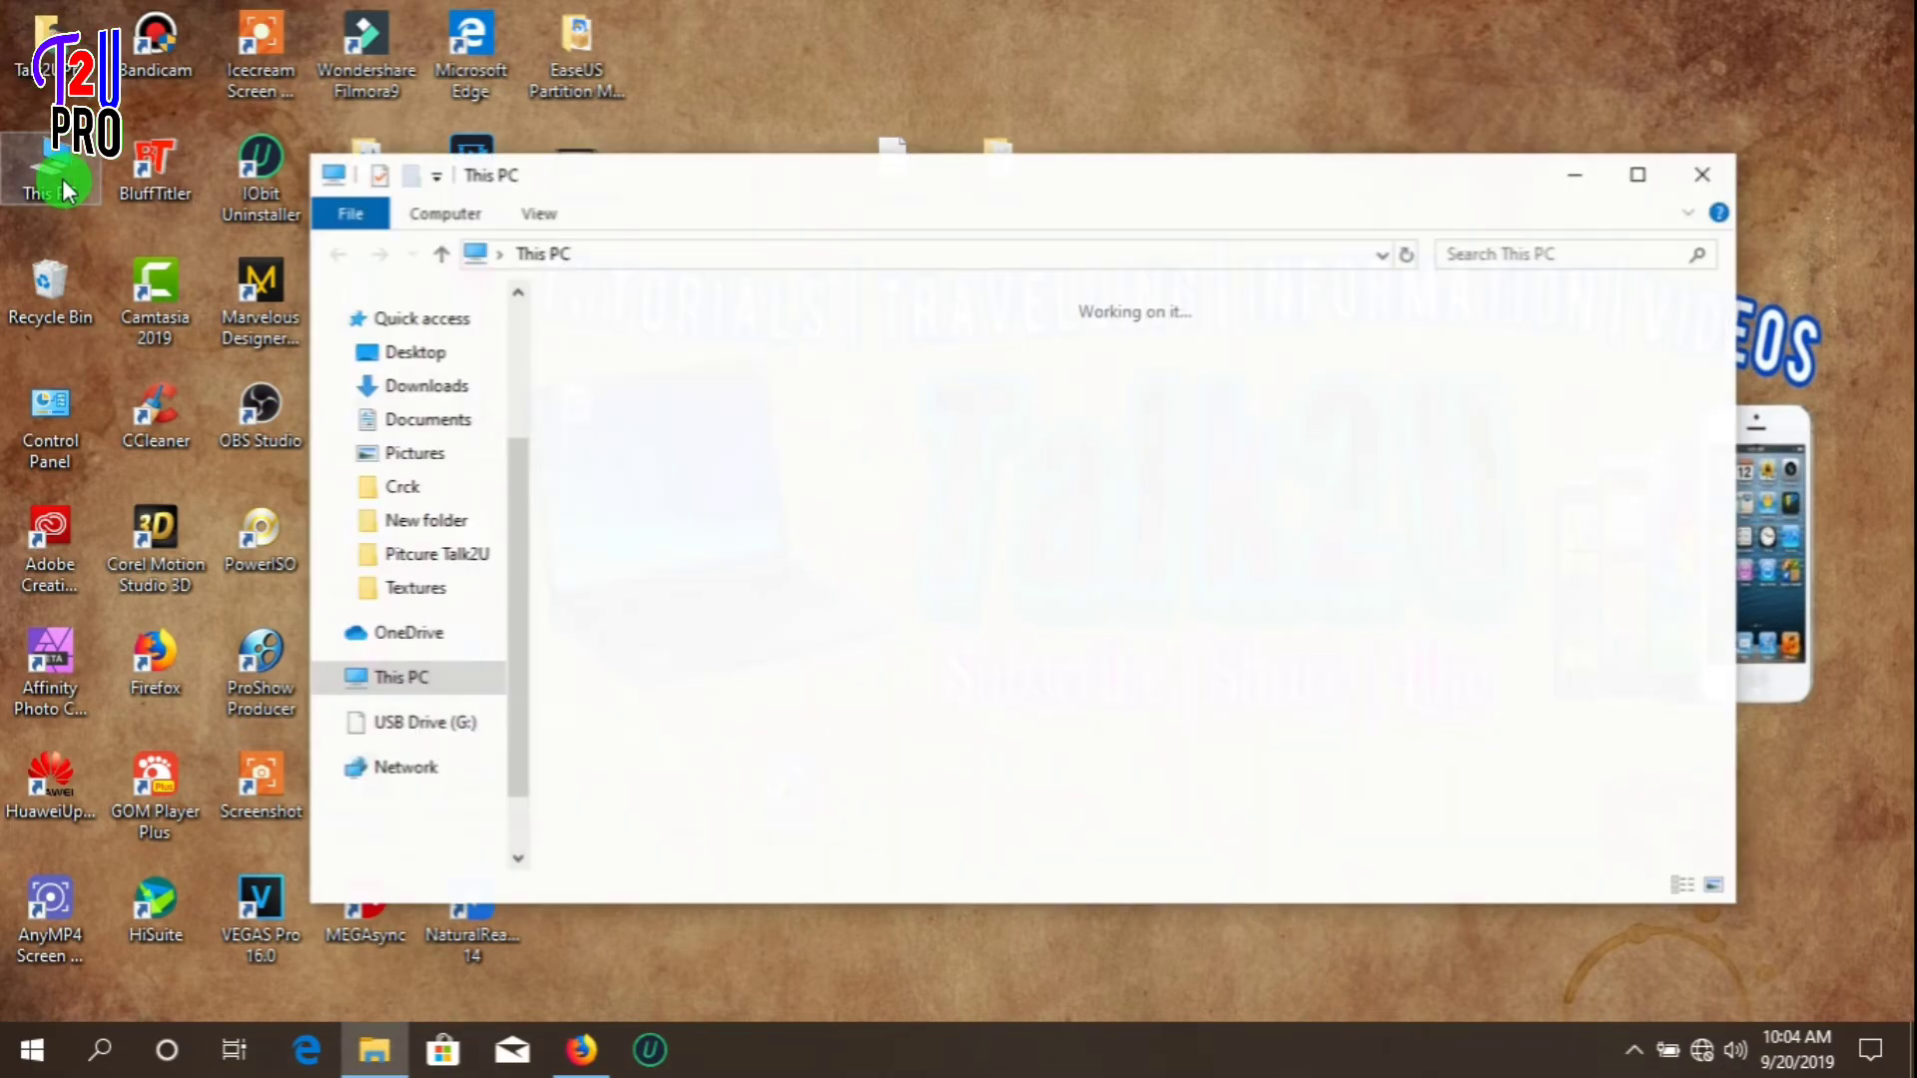
pyautogui.click(1060, 715)
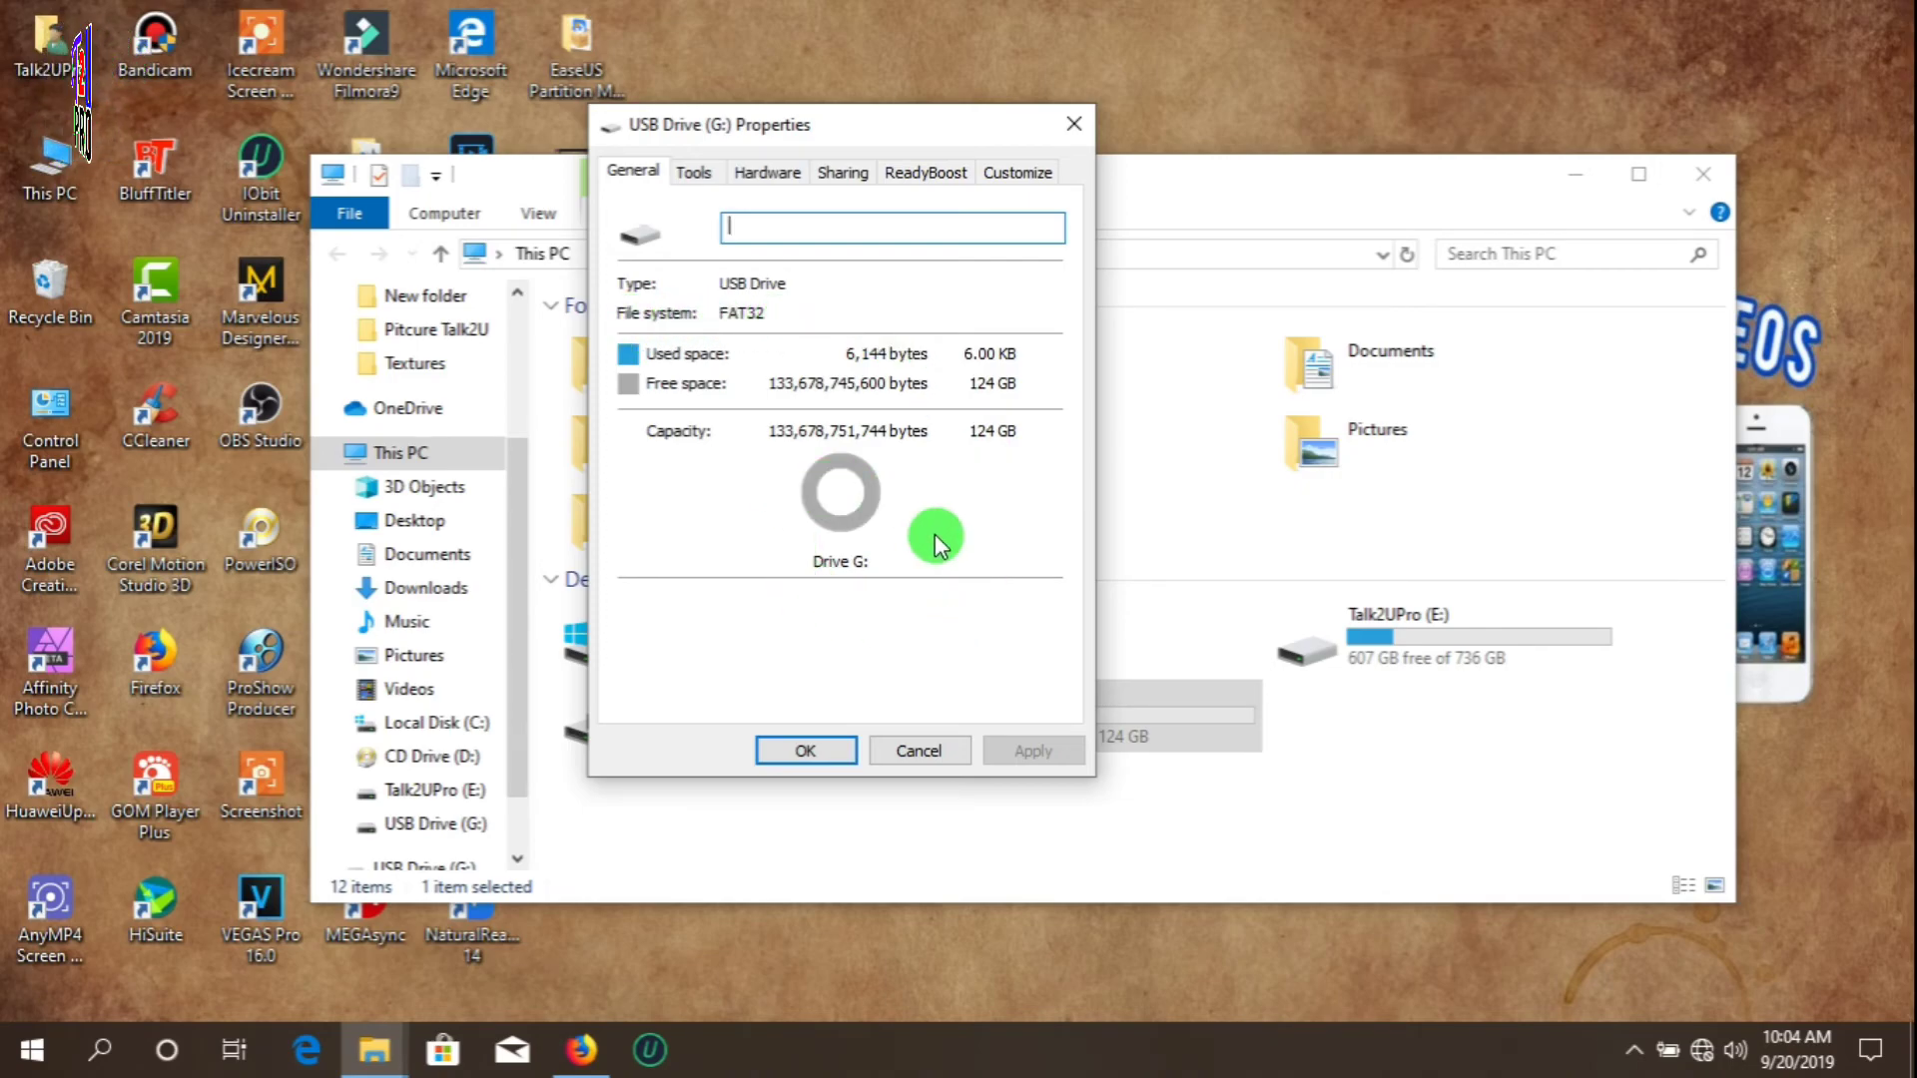
pyautogui.click(917, 750)
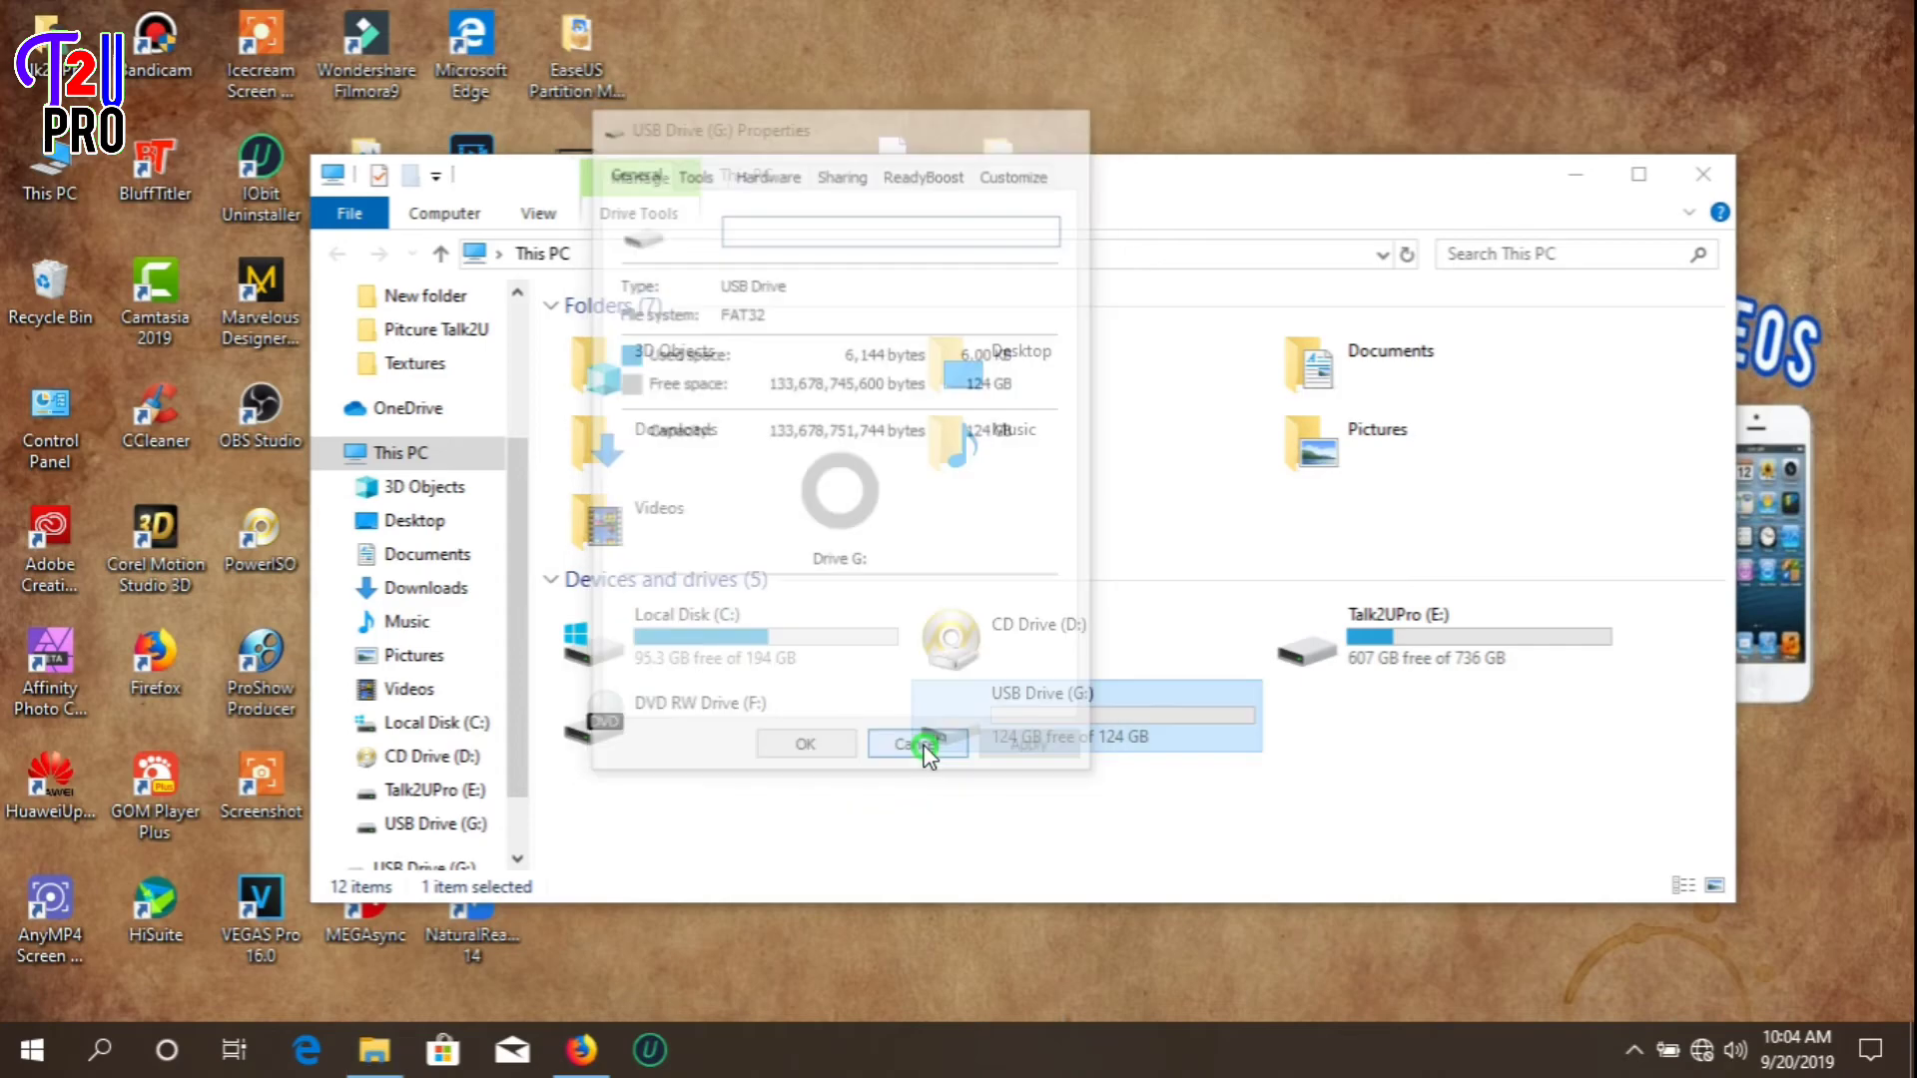
pyautogui.click(916, 744)
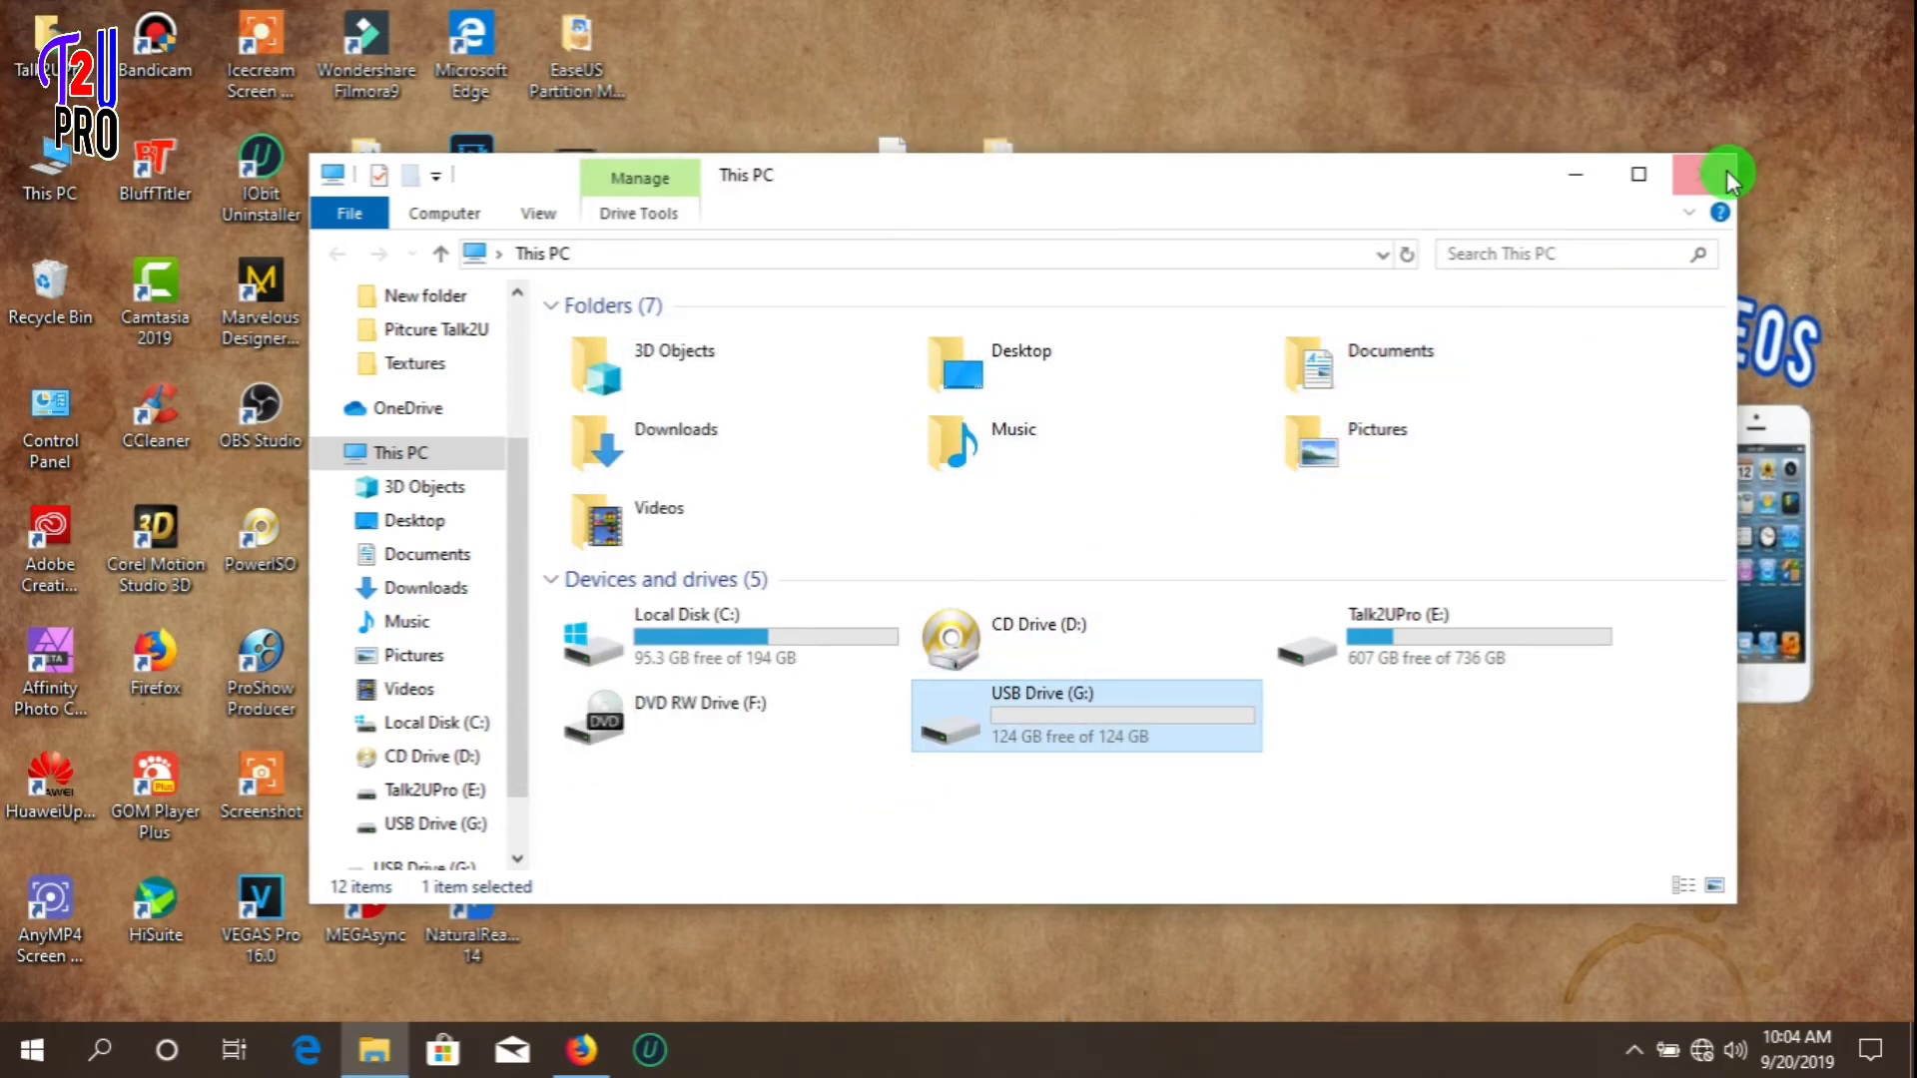
pyautogui.click(1726, 174)
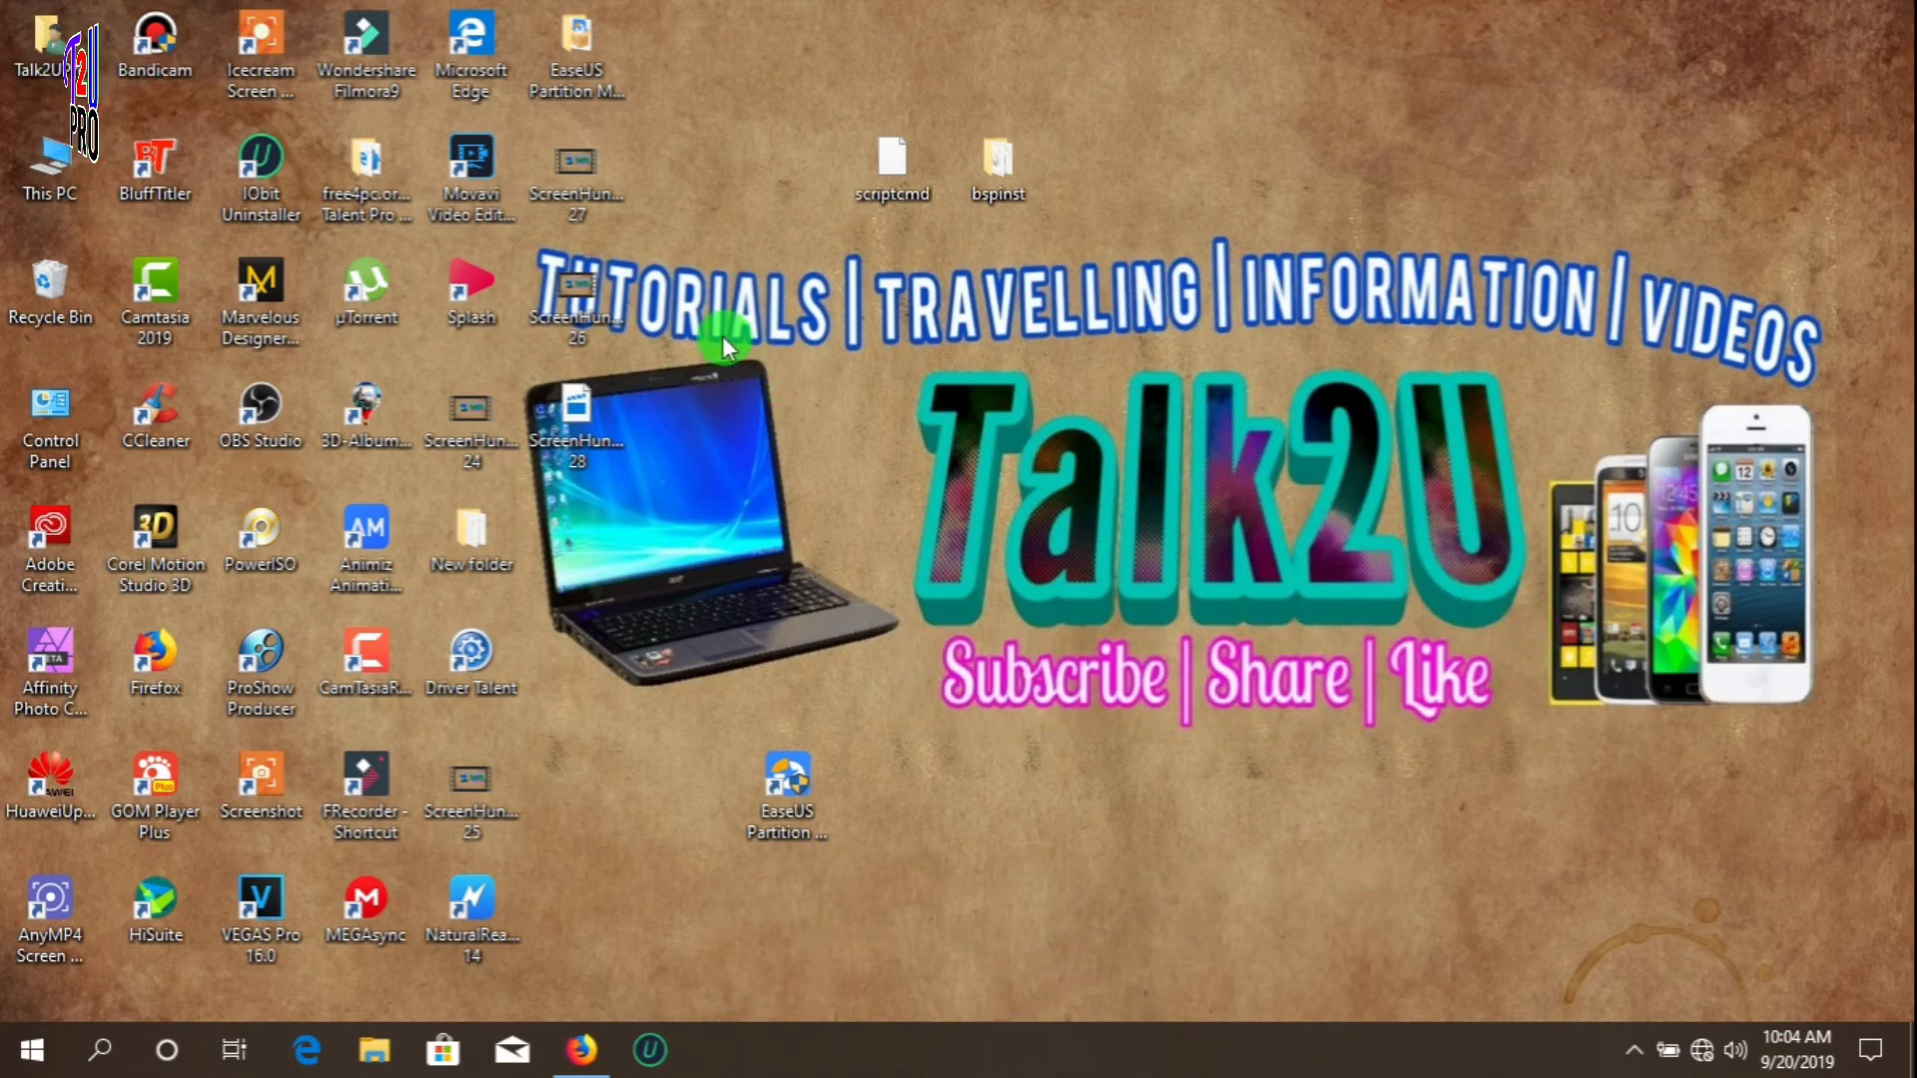
pyautogui.moveTo(770, 470)
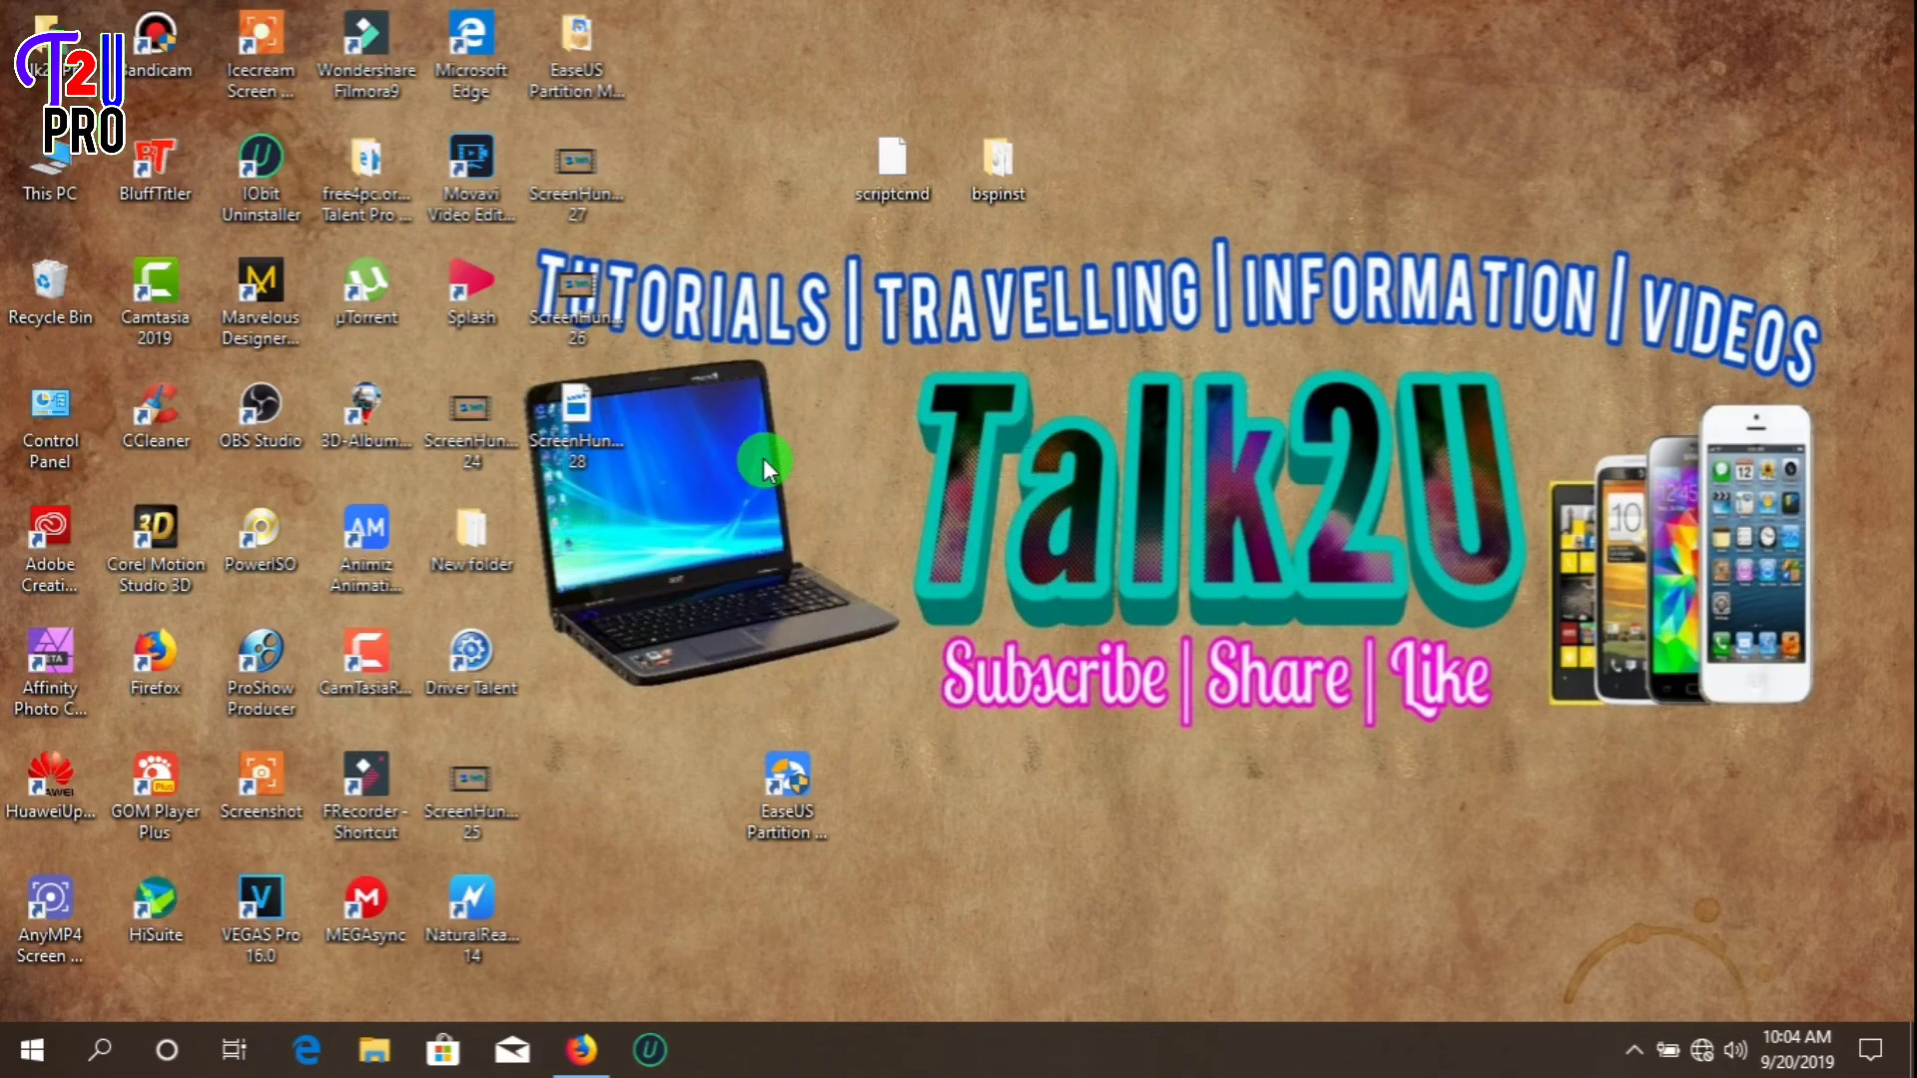